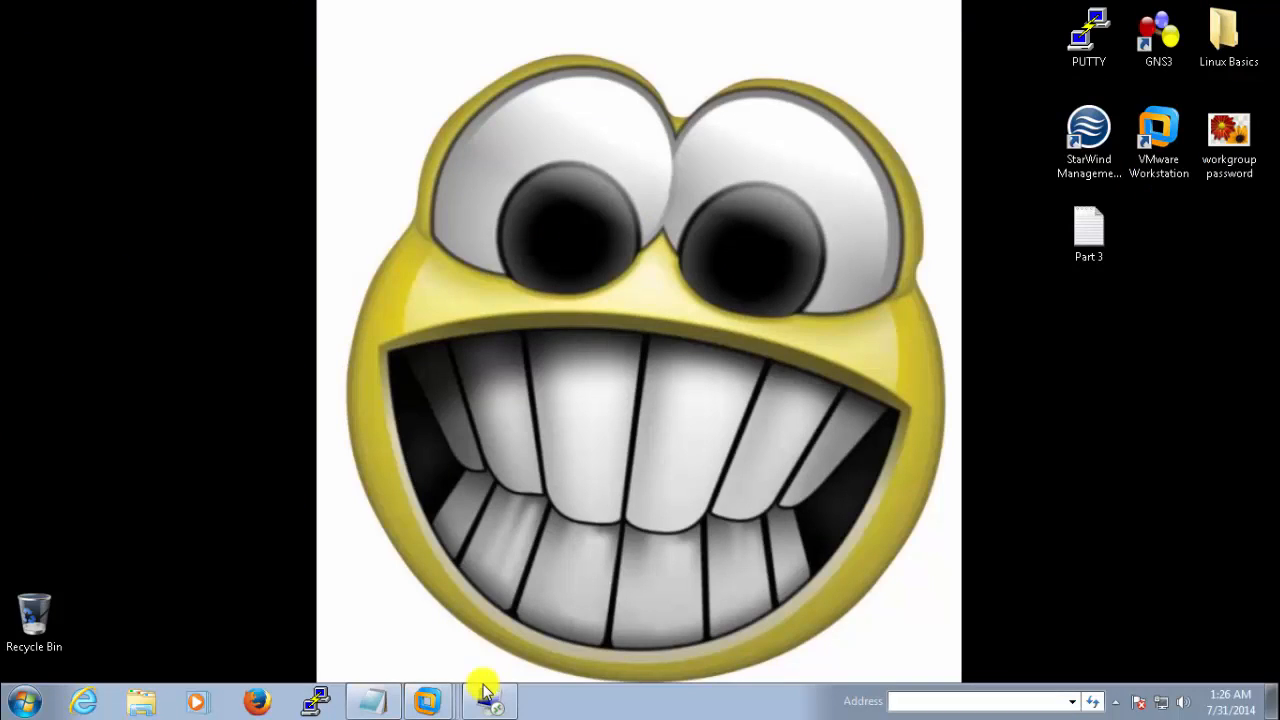
# Bring vSphere Client forward to esxi55-1's Storage Adapters view with the iSCSI software adapter
pyautogui.click(489, 700)
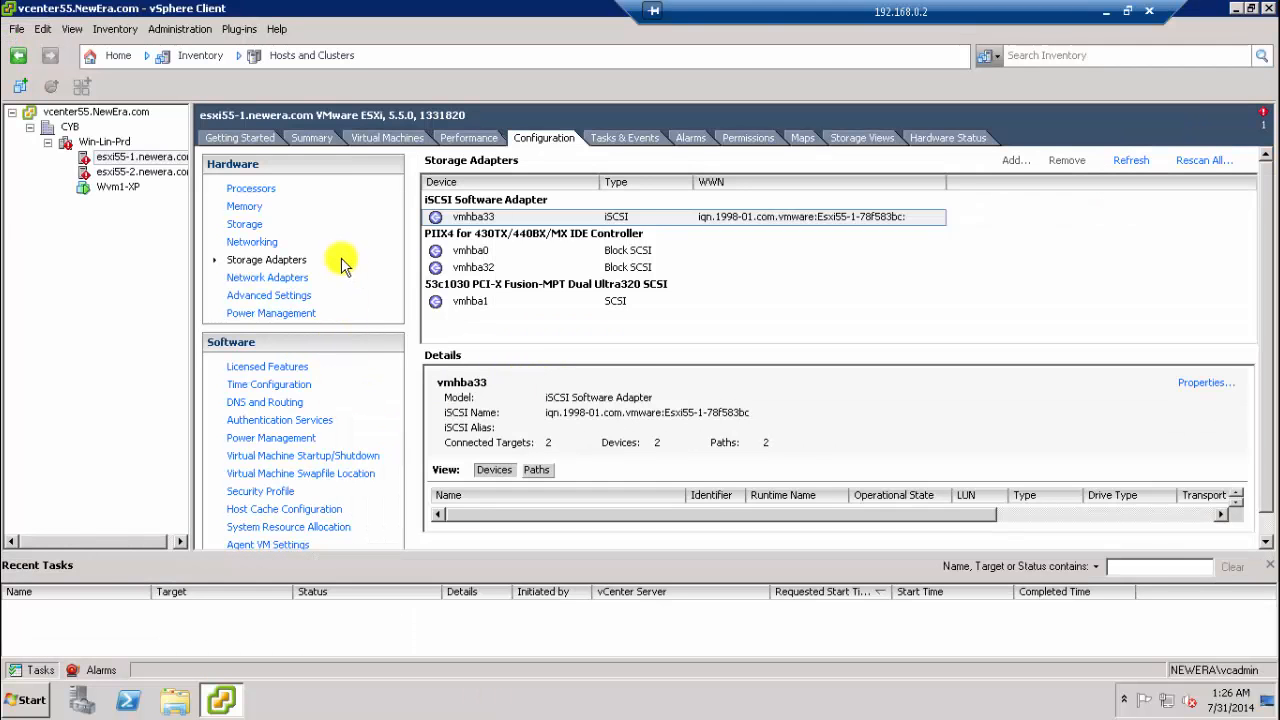
pyautogui.moveTo(365, 227)
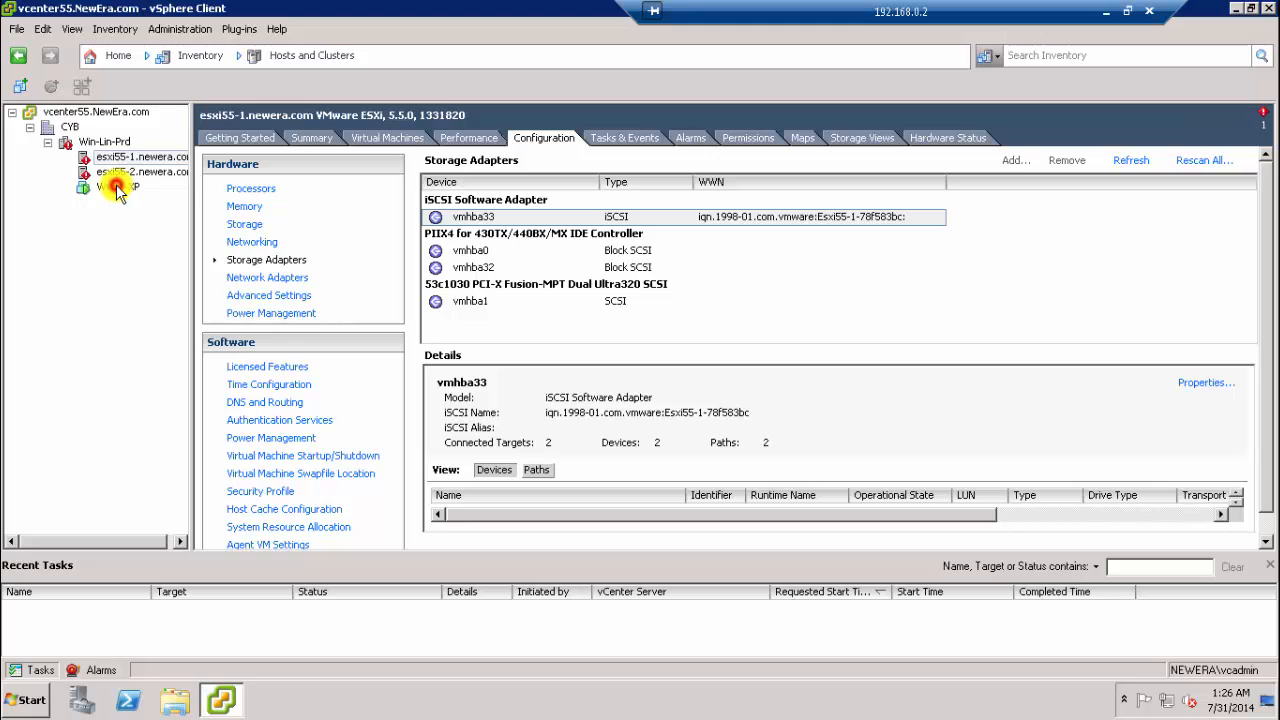
# Check that Wvm1-XP's Network adapter 1 uses VM Network, closing settings unchanged
pyautogui.rightClick(108, 187)
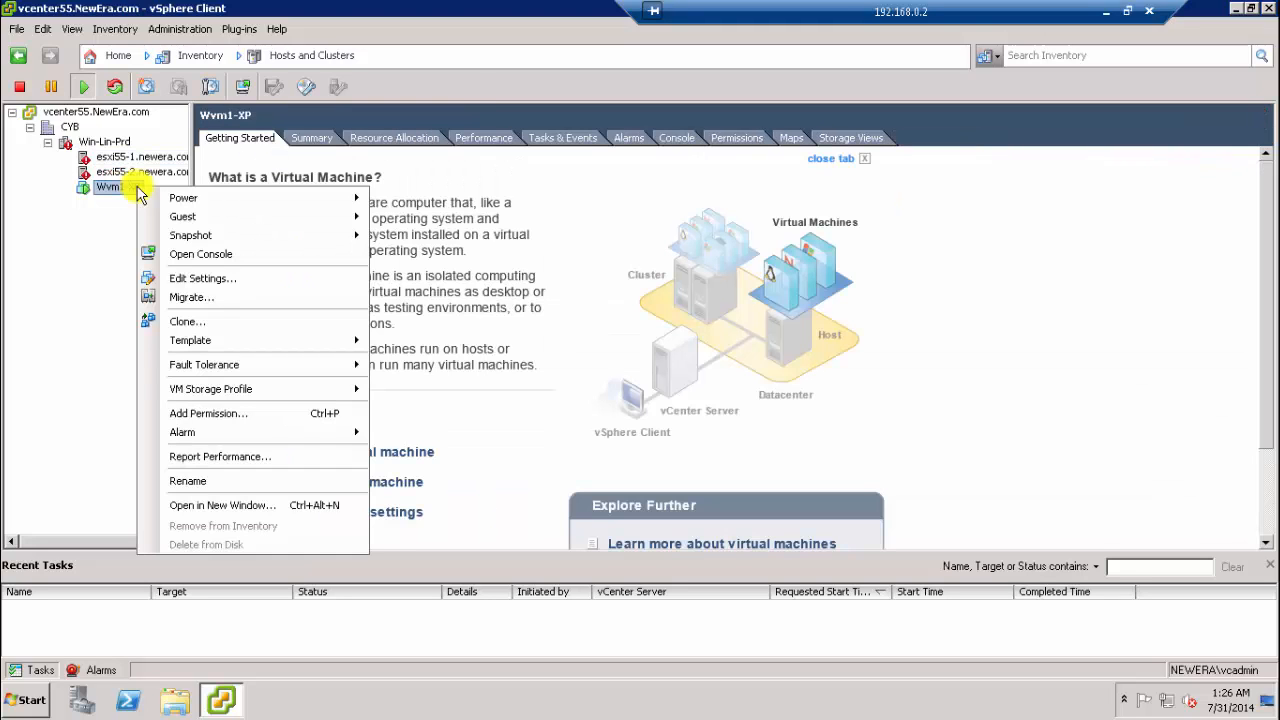
pyautogui.moveTo(225, 297)
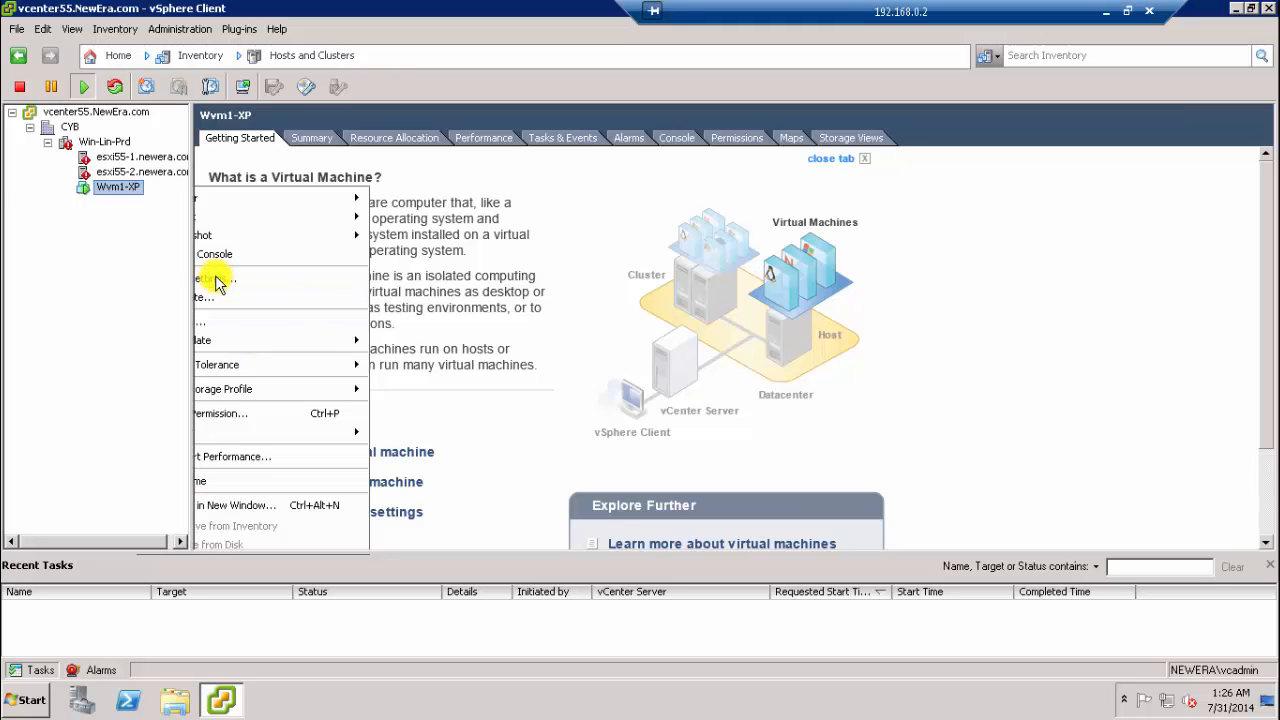
pyautogui.moveTo(285, 283)
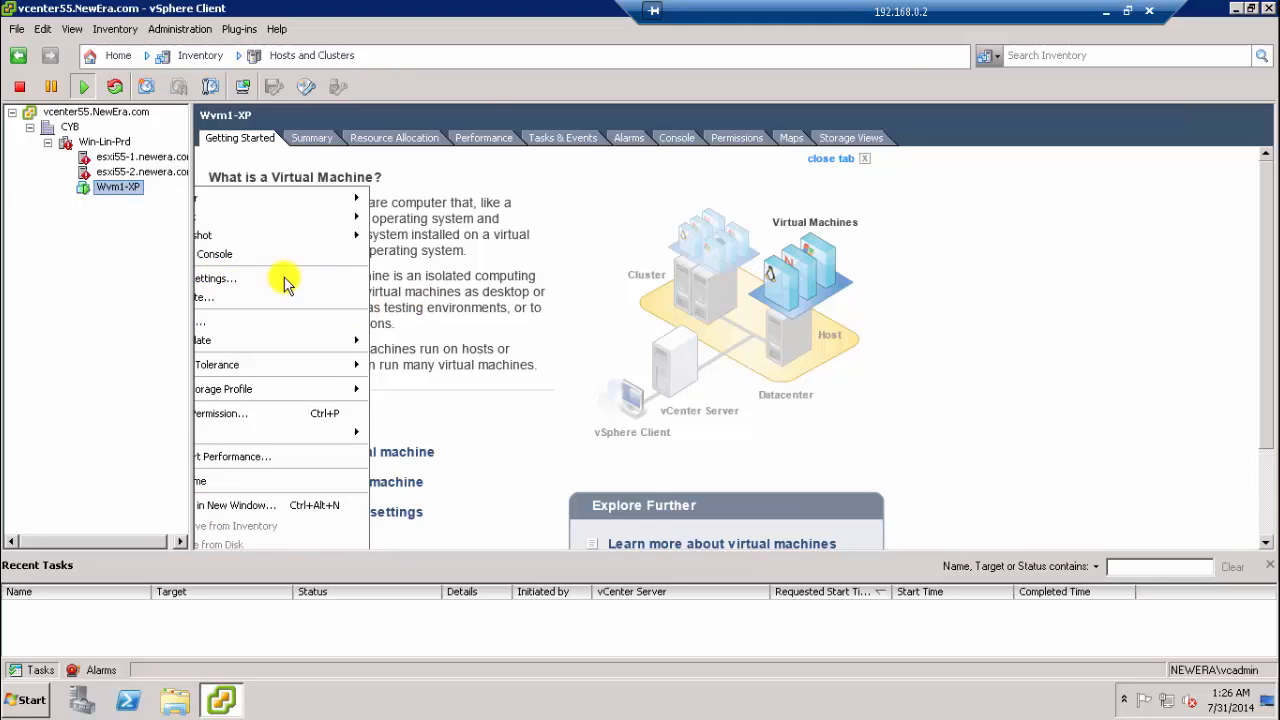
pyautogui.click(214, 278)
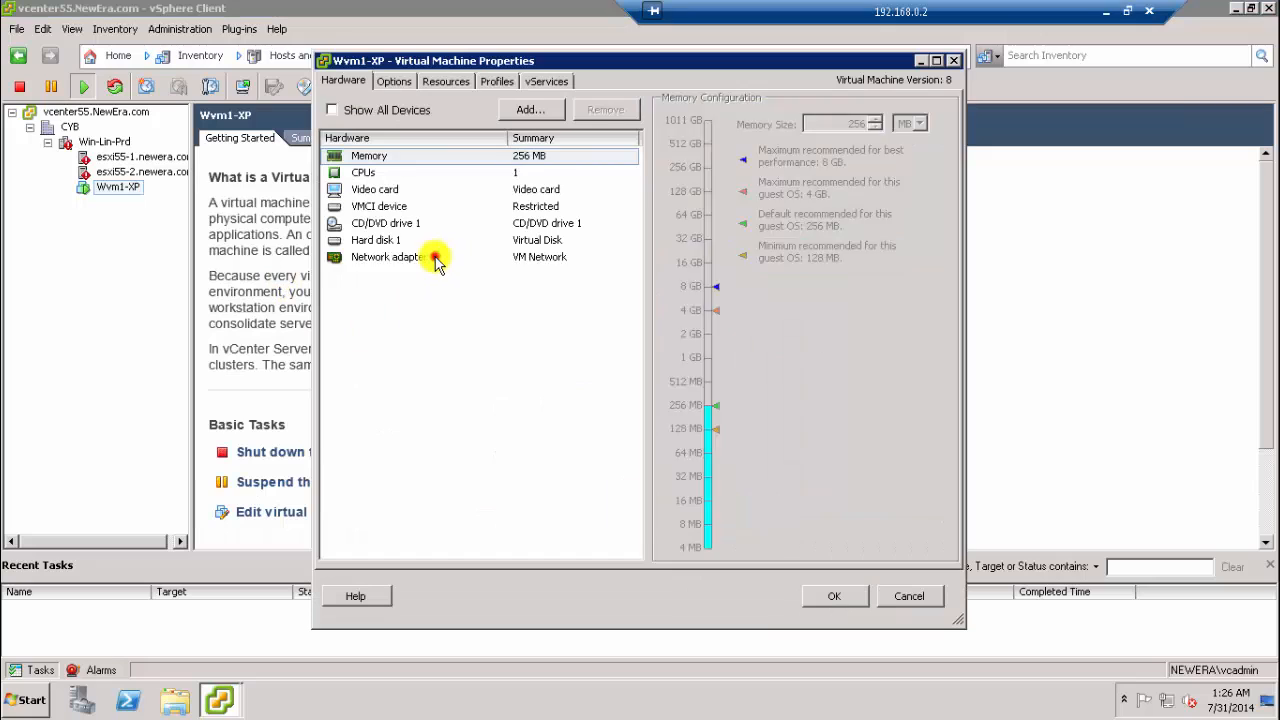
pyautogui.click(392, 256)
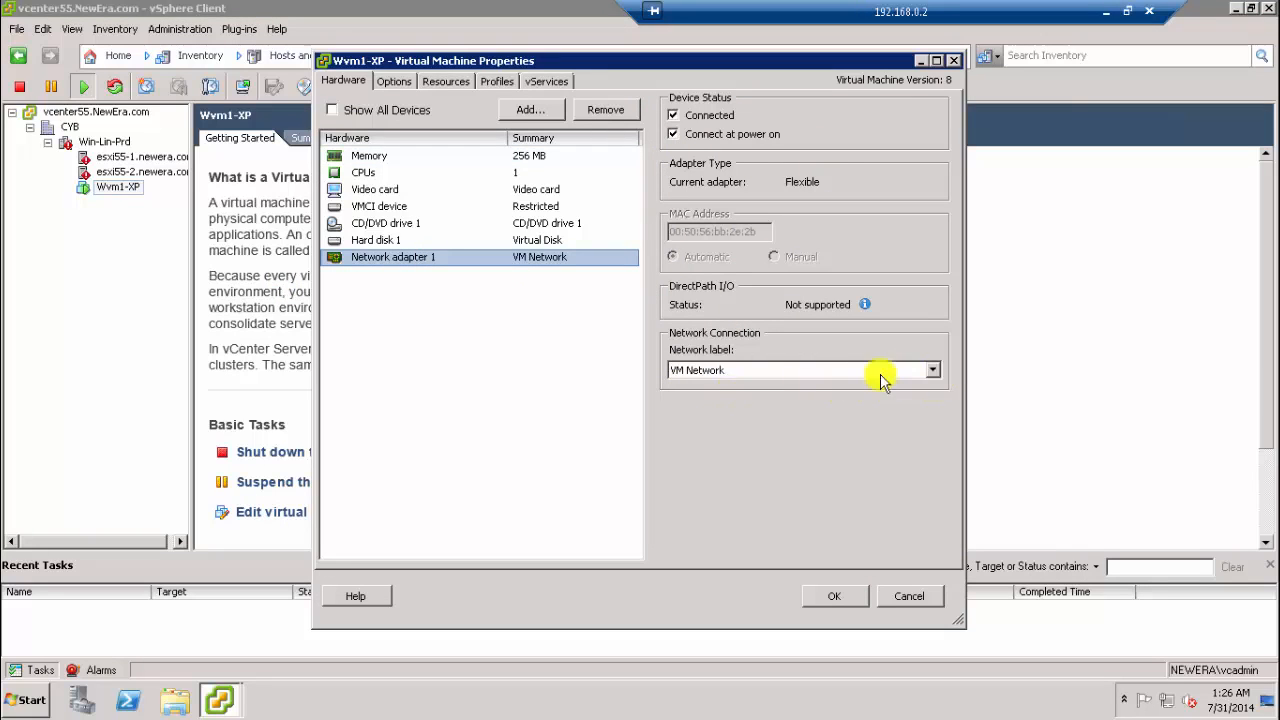
pyautogui.click(909, 595)
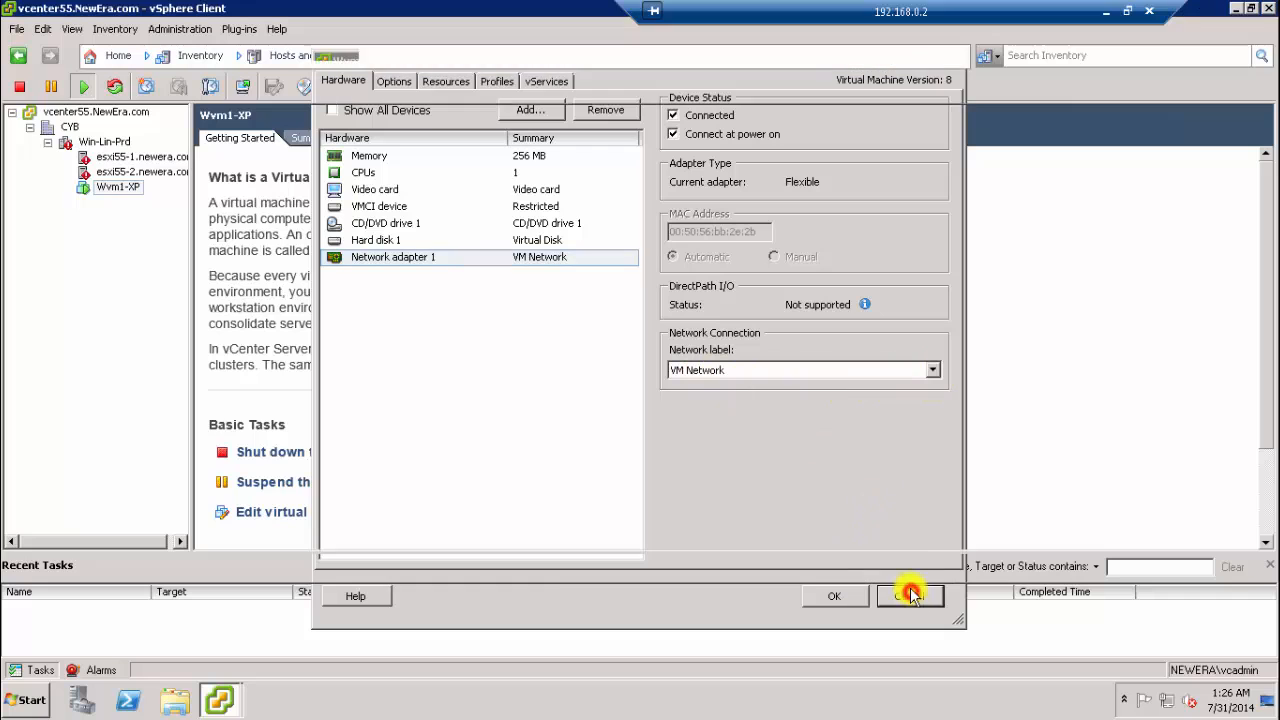
pyautogui.click(909, 595)
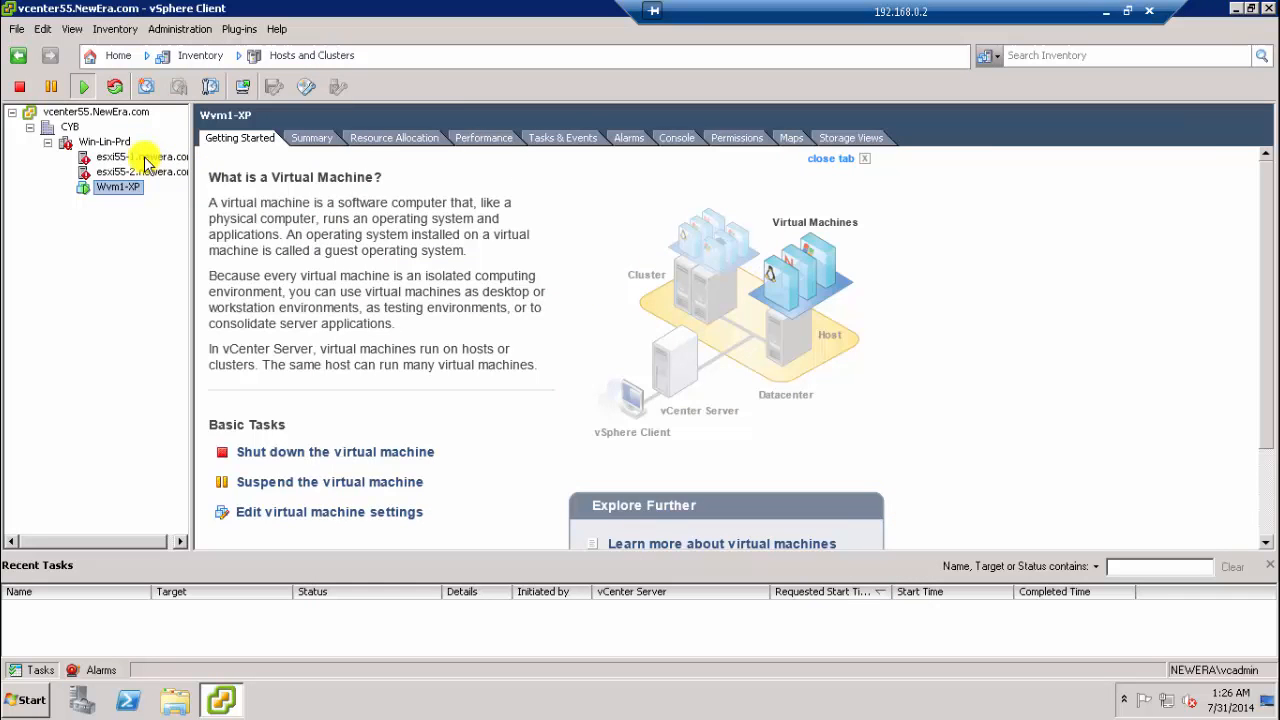
# Open esxi55-1's vSwitch0 properties and review the Management Network port settings
pyautogui.click(140, 157)
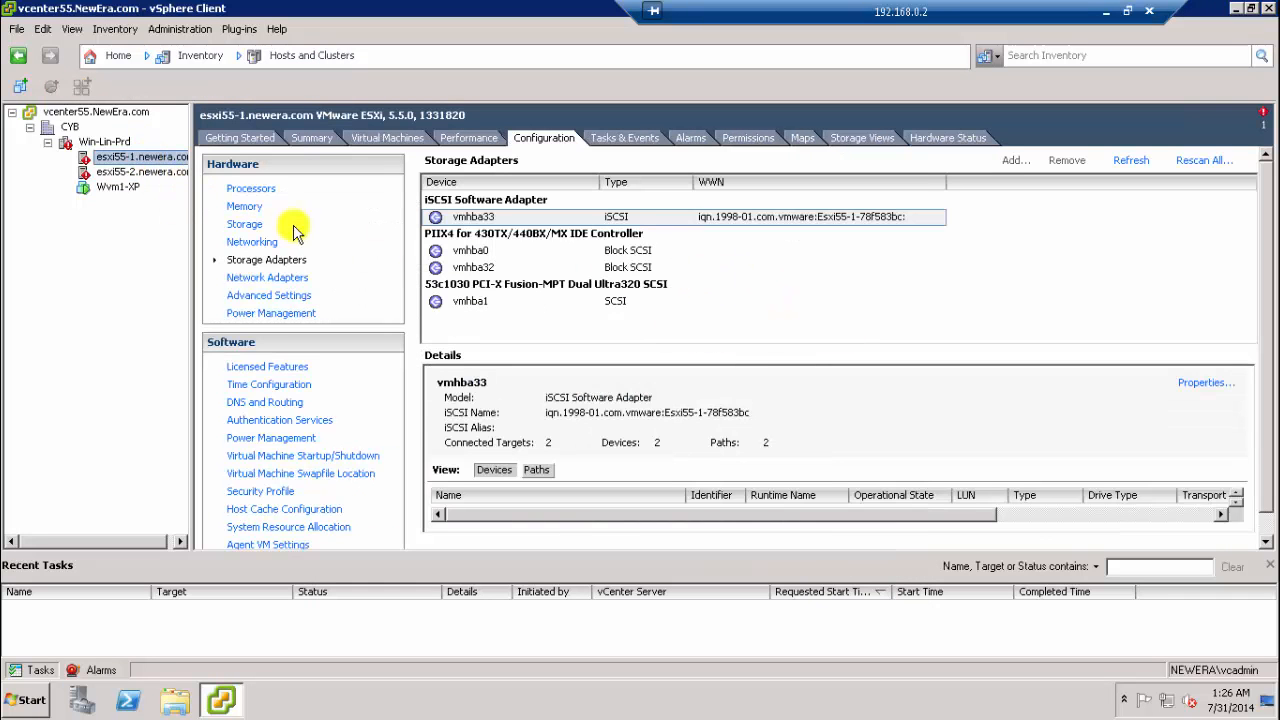
pyautogui.click(252, 241)
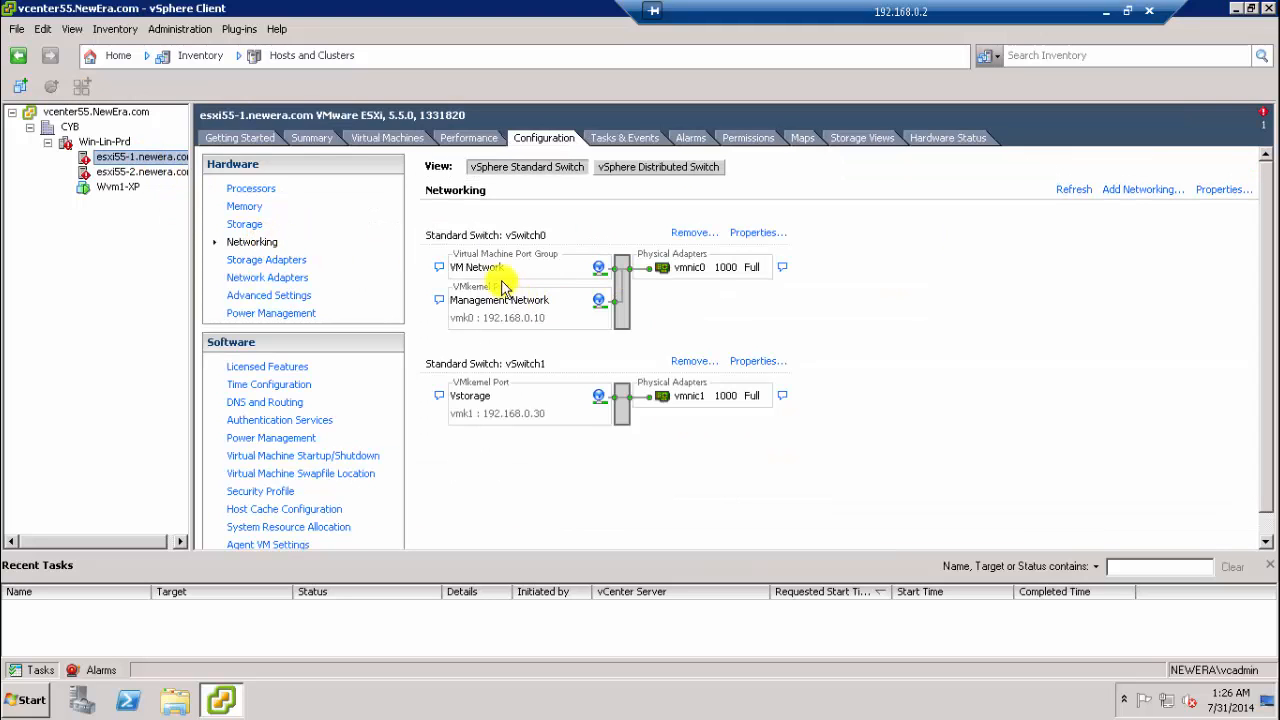
pyautogui.moveTo(545, 335)
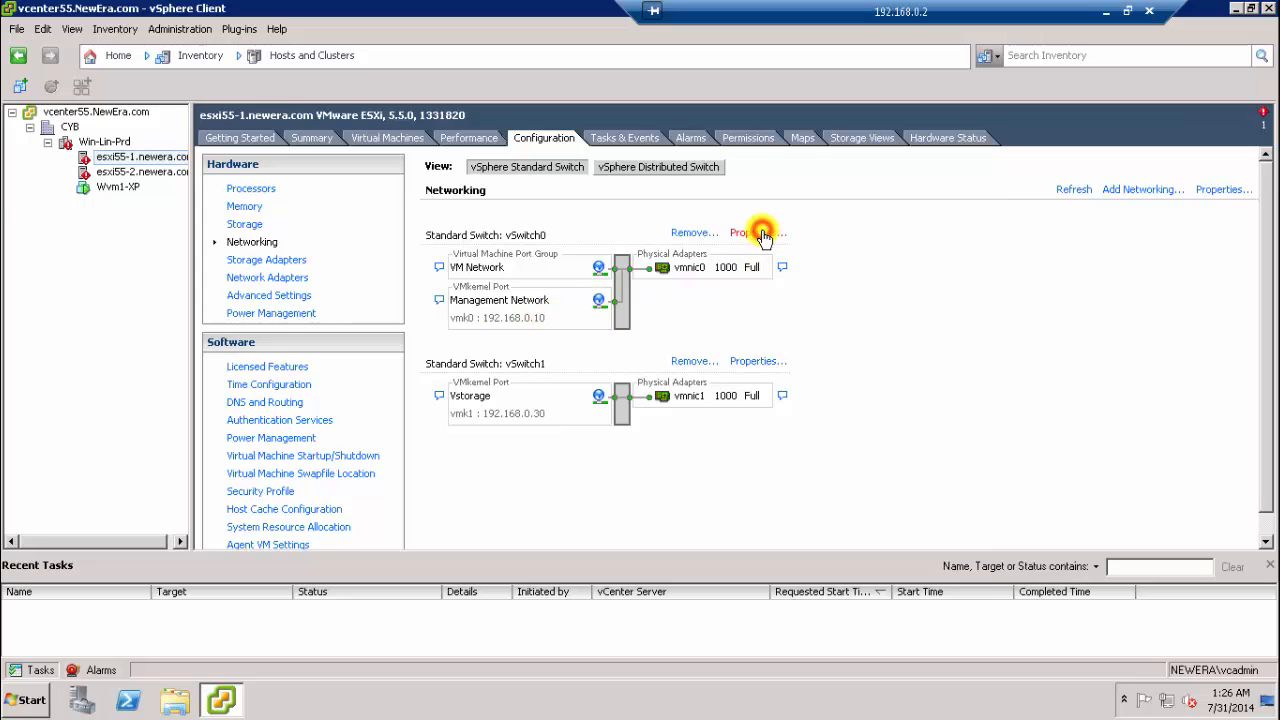
pyautogui.click(755, 232)
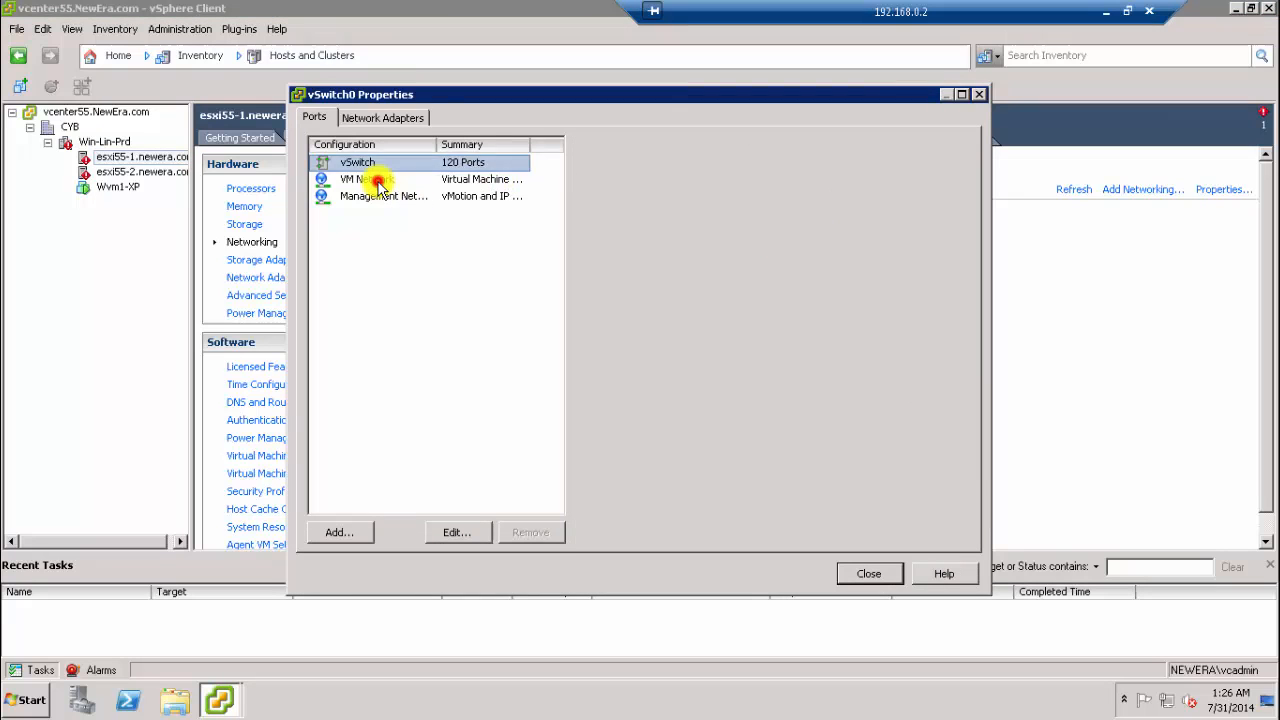
pyautogui.click(383, 195)
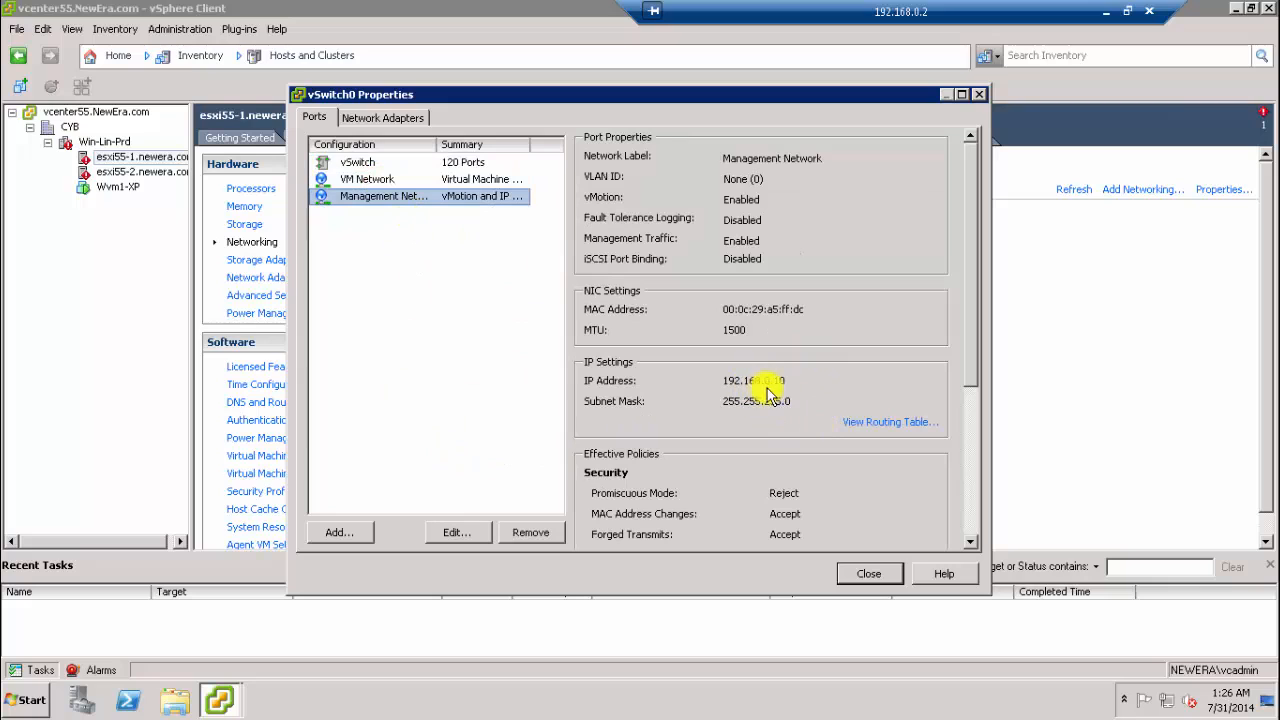
# Review the VM Network port group's traffic shaping and NIC teaming policies, closing unchanged
pyautogui.click(367, 179)
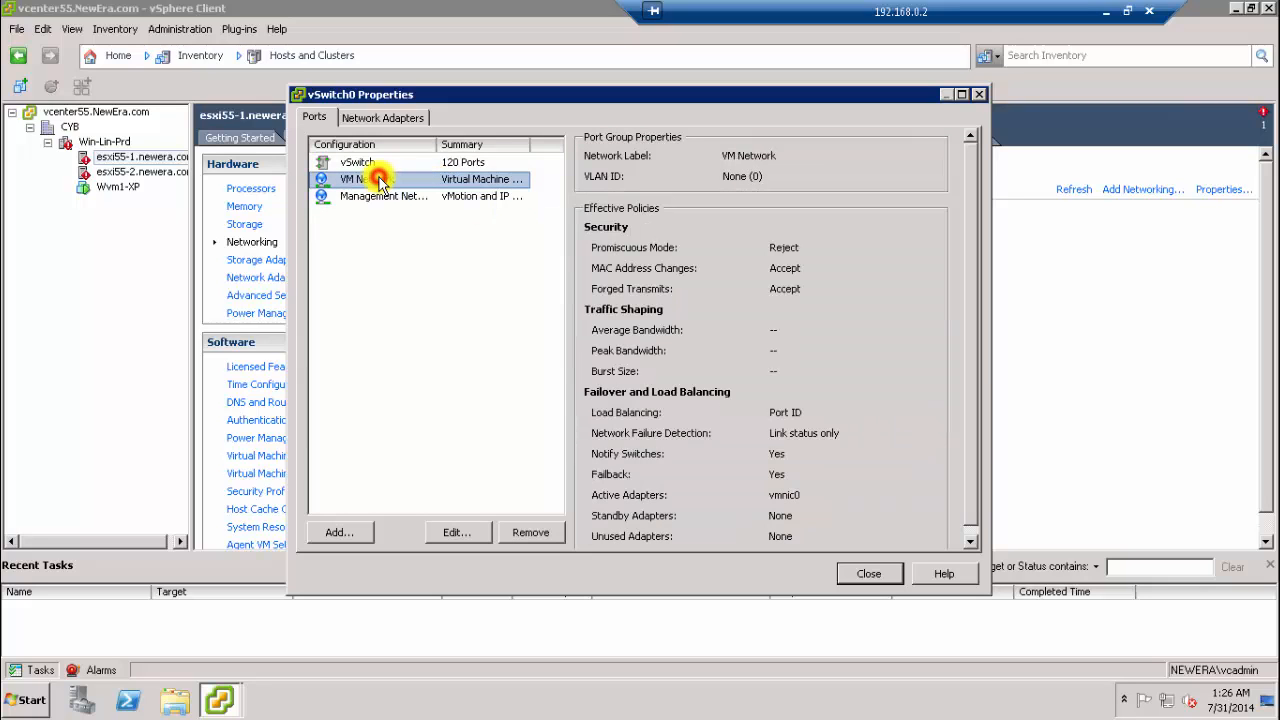
pyautogui.click(457, 532)
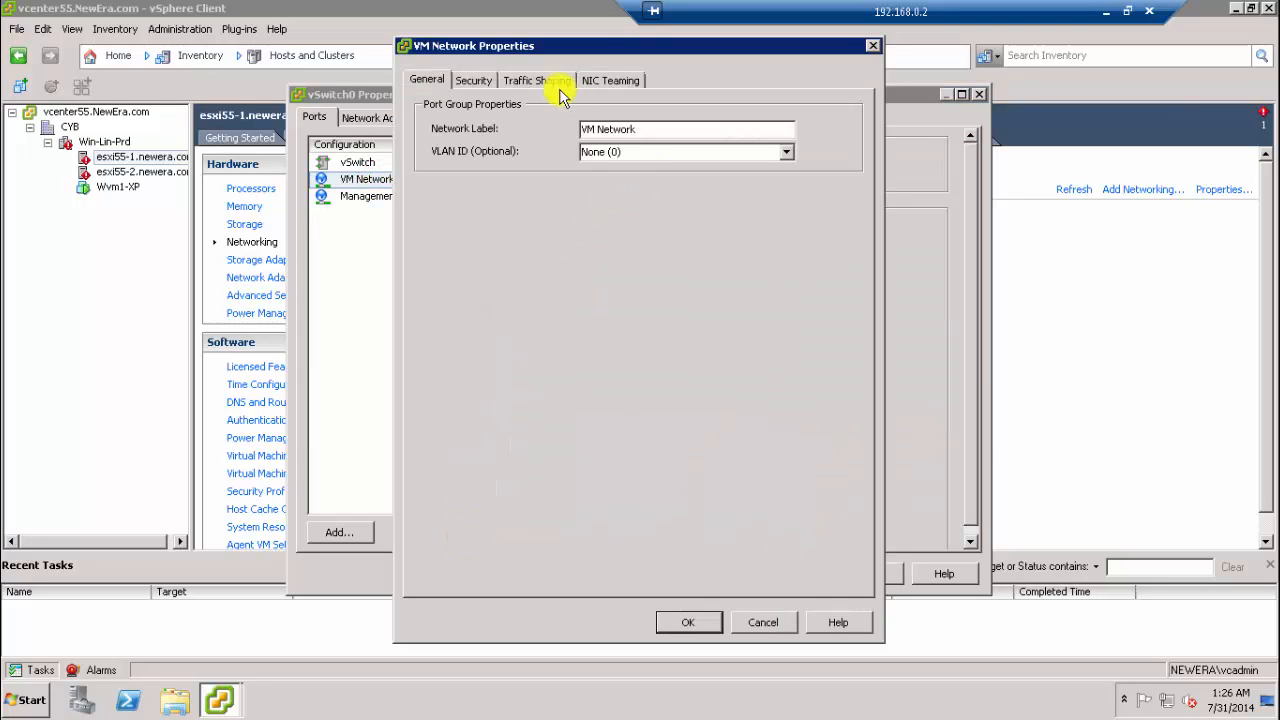
pyautogui.click(610, 80)
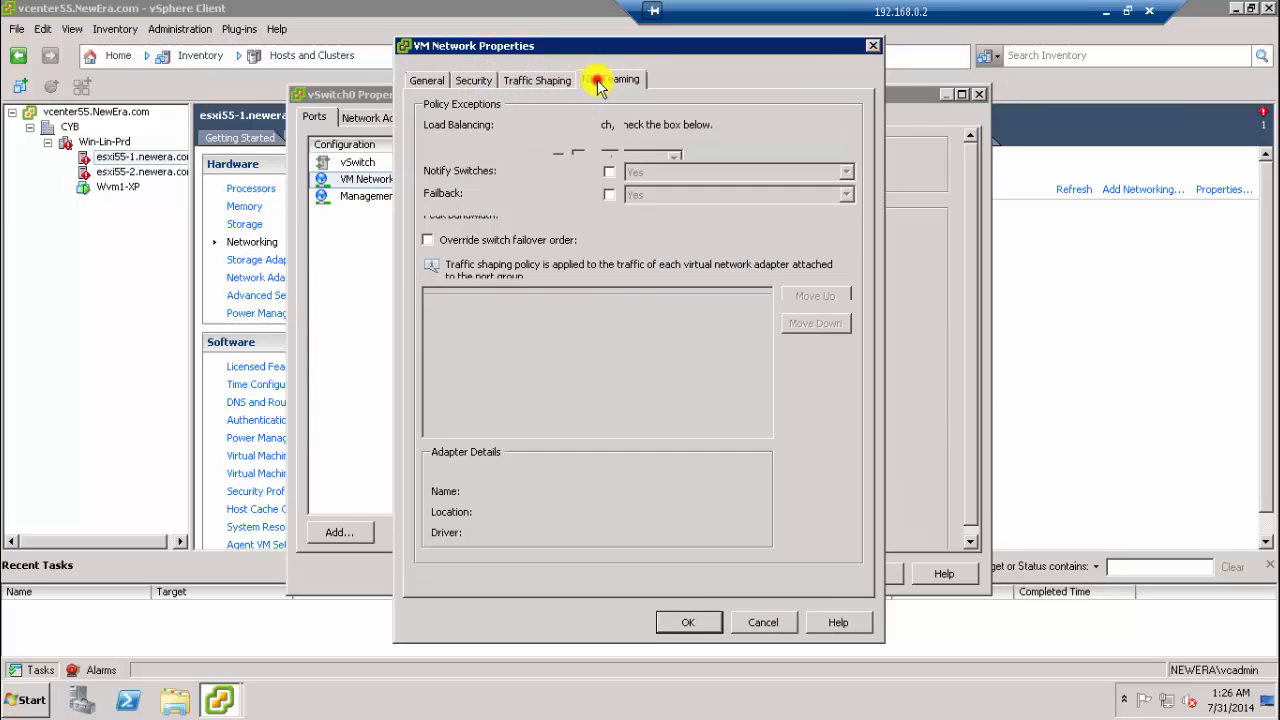
pyautogui.click(611, 80)
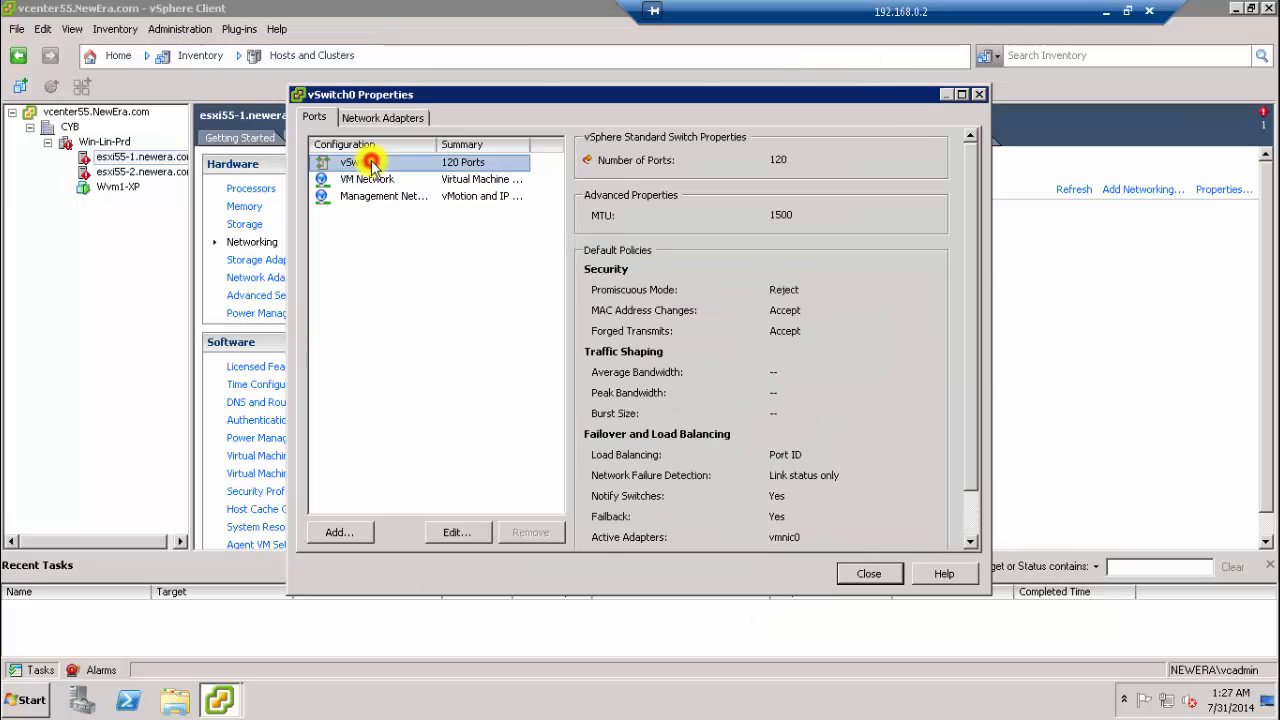
pyautogui.click(868, 573)
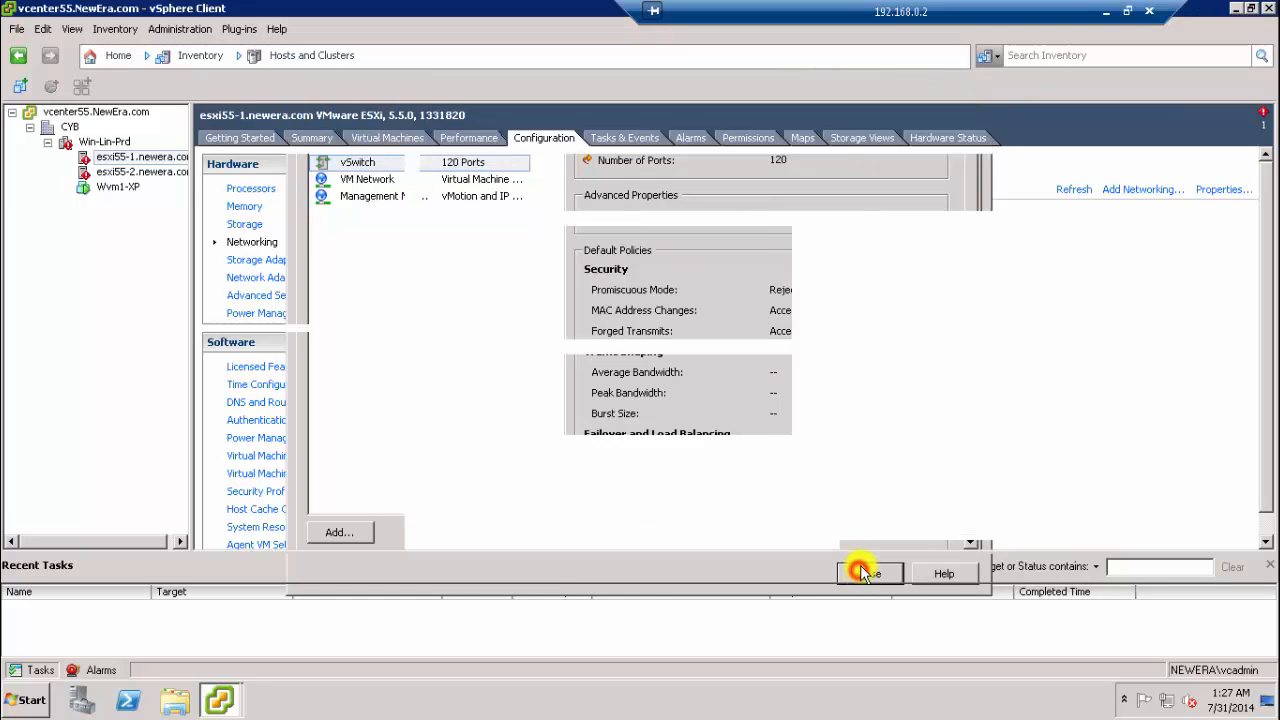
pyautogui.click(868, 573)
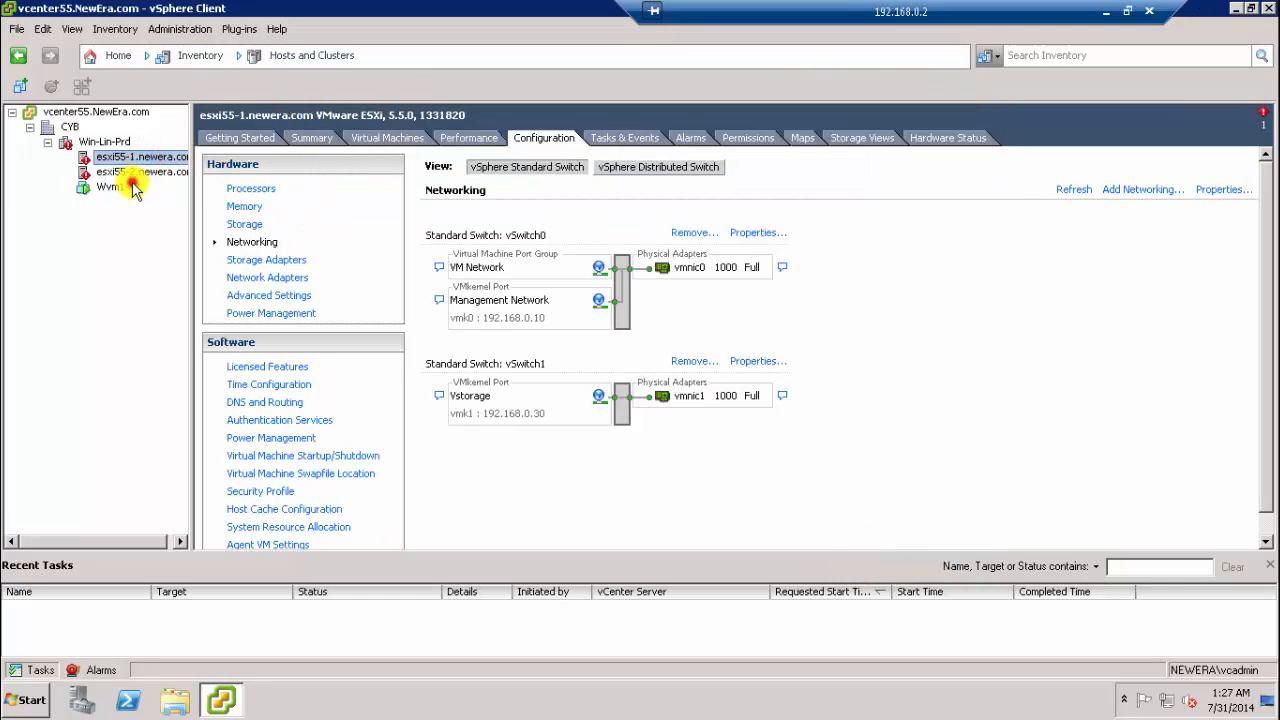
# Open the Wvm1-XP console and log on to Windows XP as Administrator
pyautogui.click(118, 187)
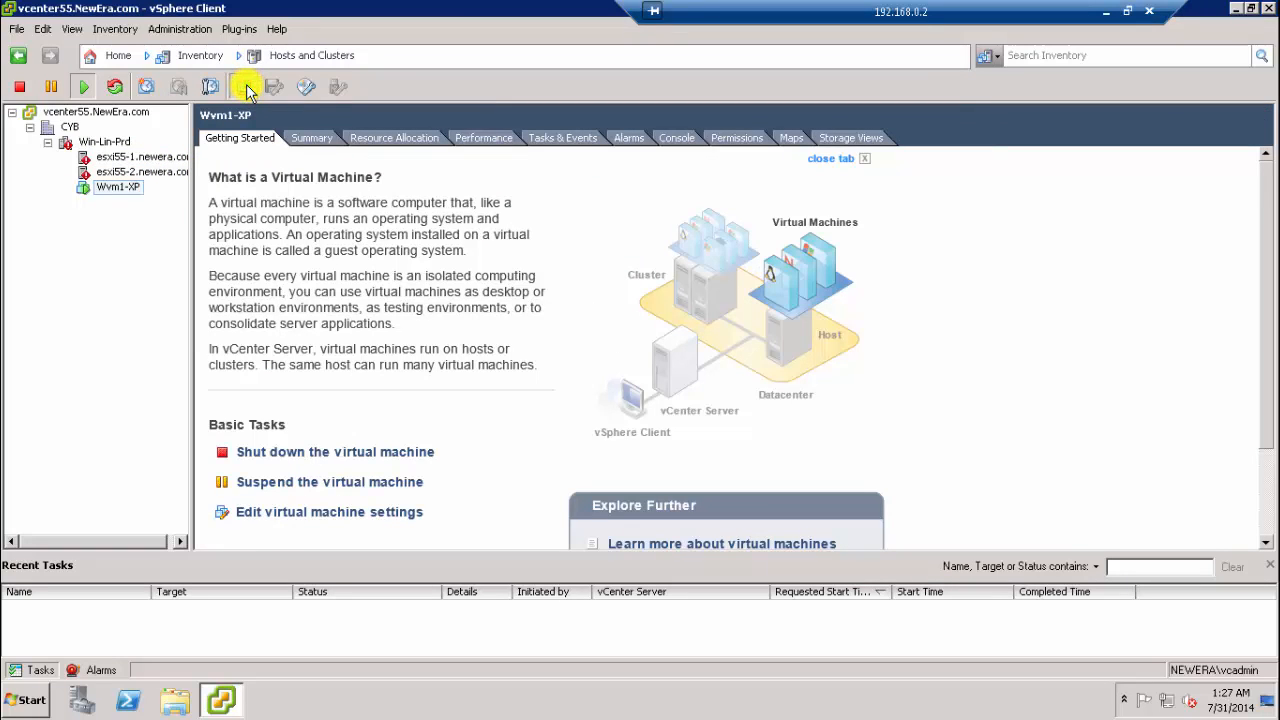
pyautogui.click(249, 87)
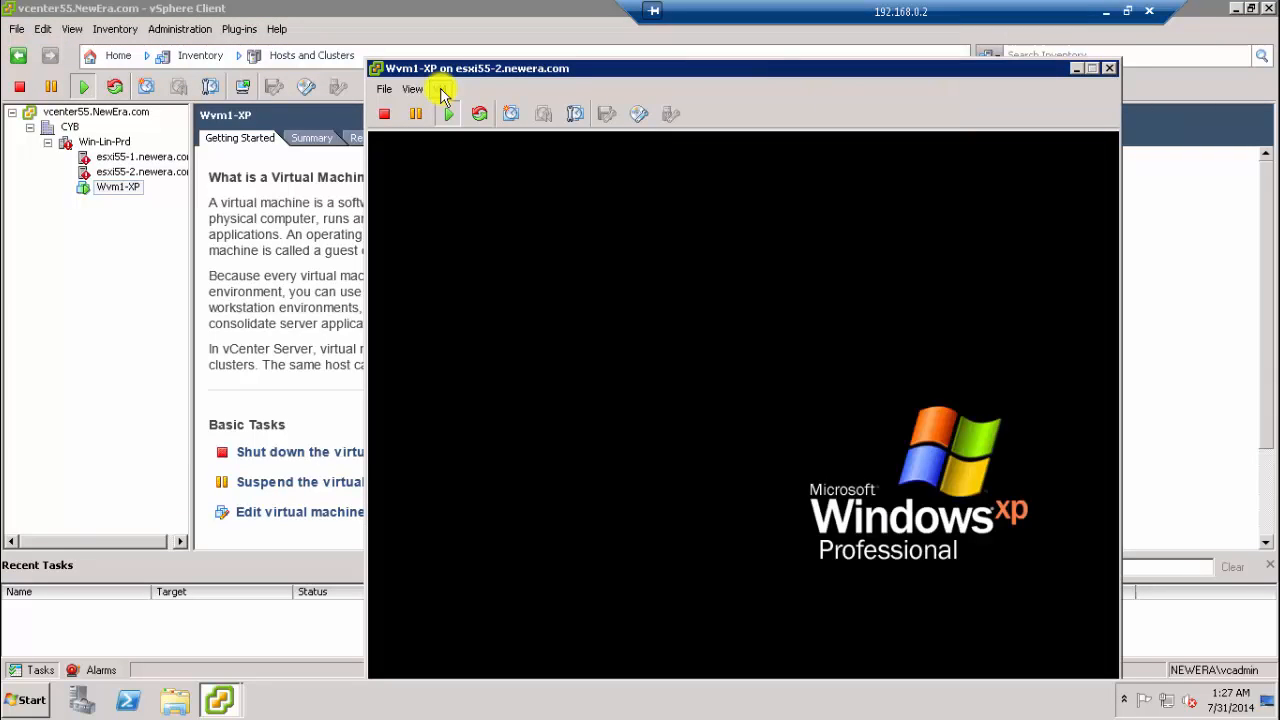
pyautogui.click(439, 89)
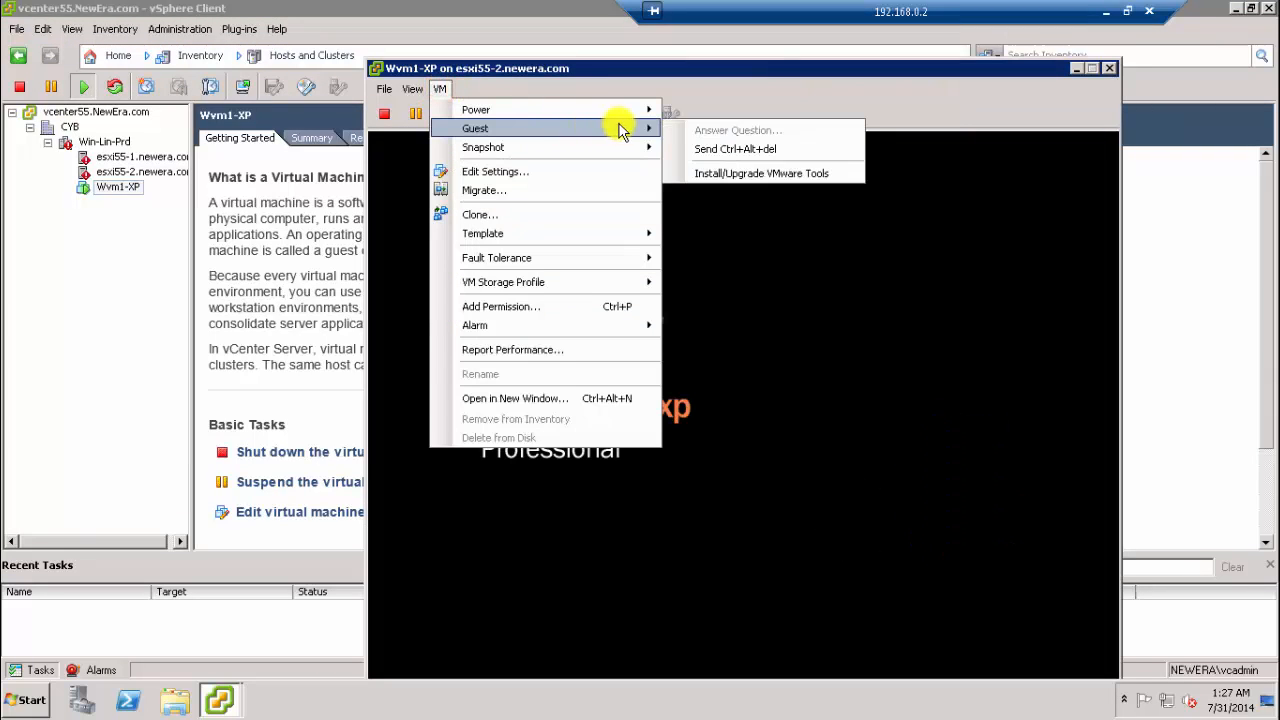
pyautogui.click(735, 148)
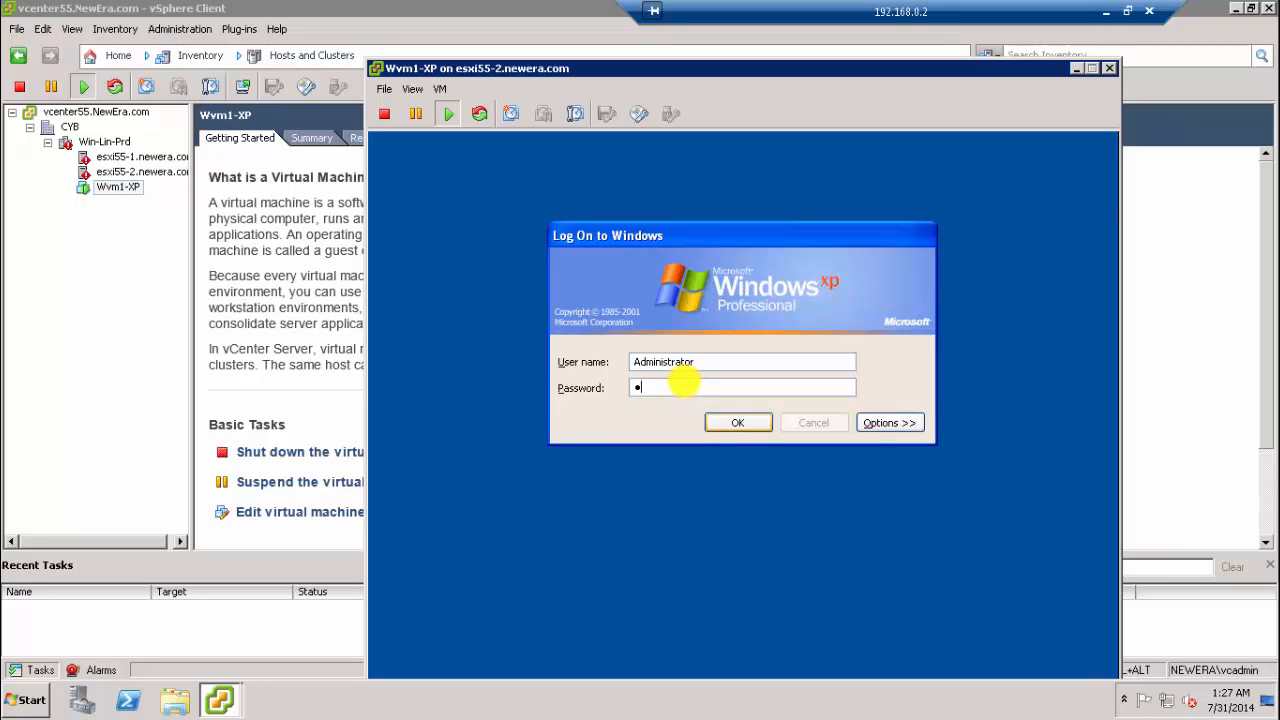
pyautogui.write('password')
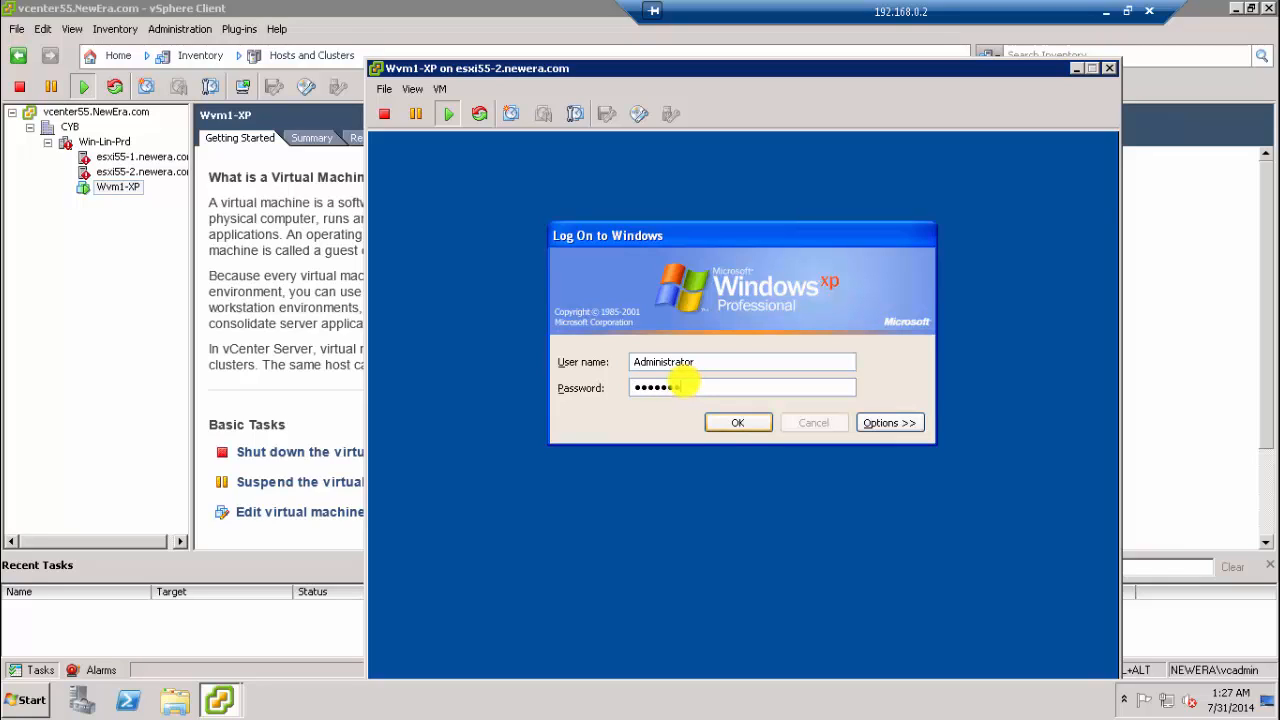
pyautogui.click(737, 422)
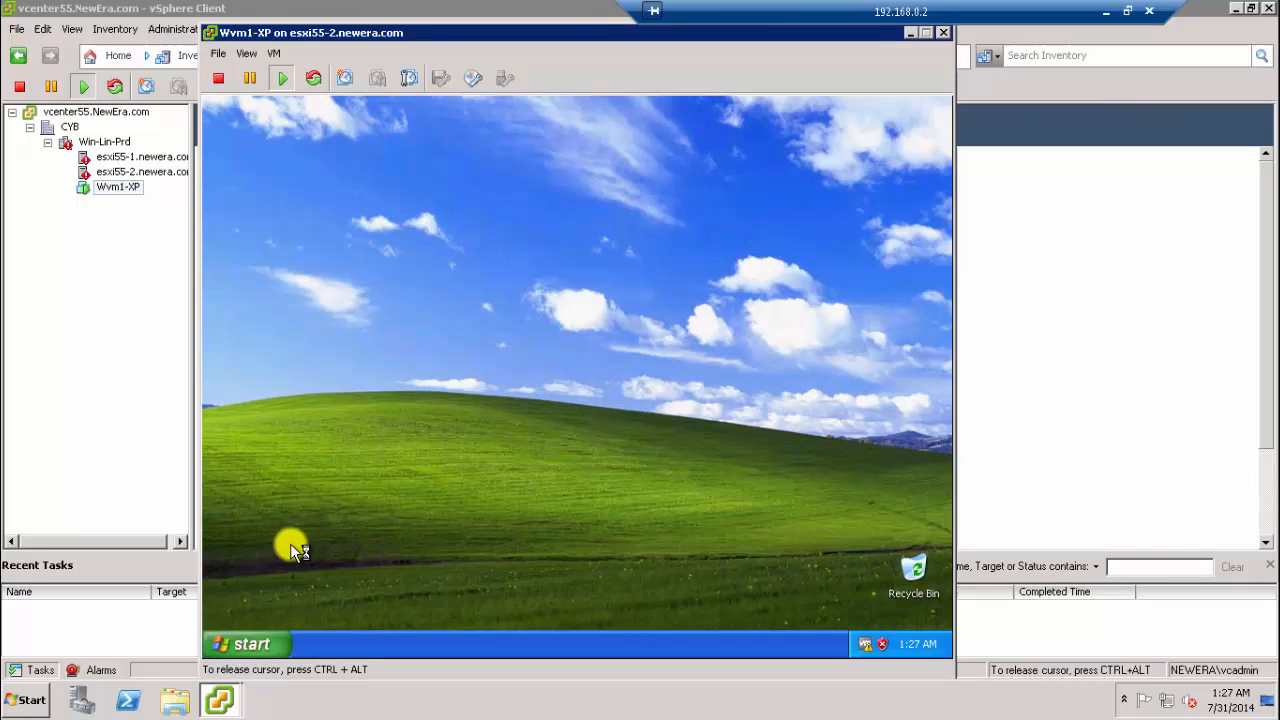
# Open a Command Prompt in the XP guest and ping 192.168.0.1
pyautogui.click(245, 643)
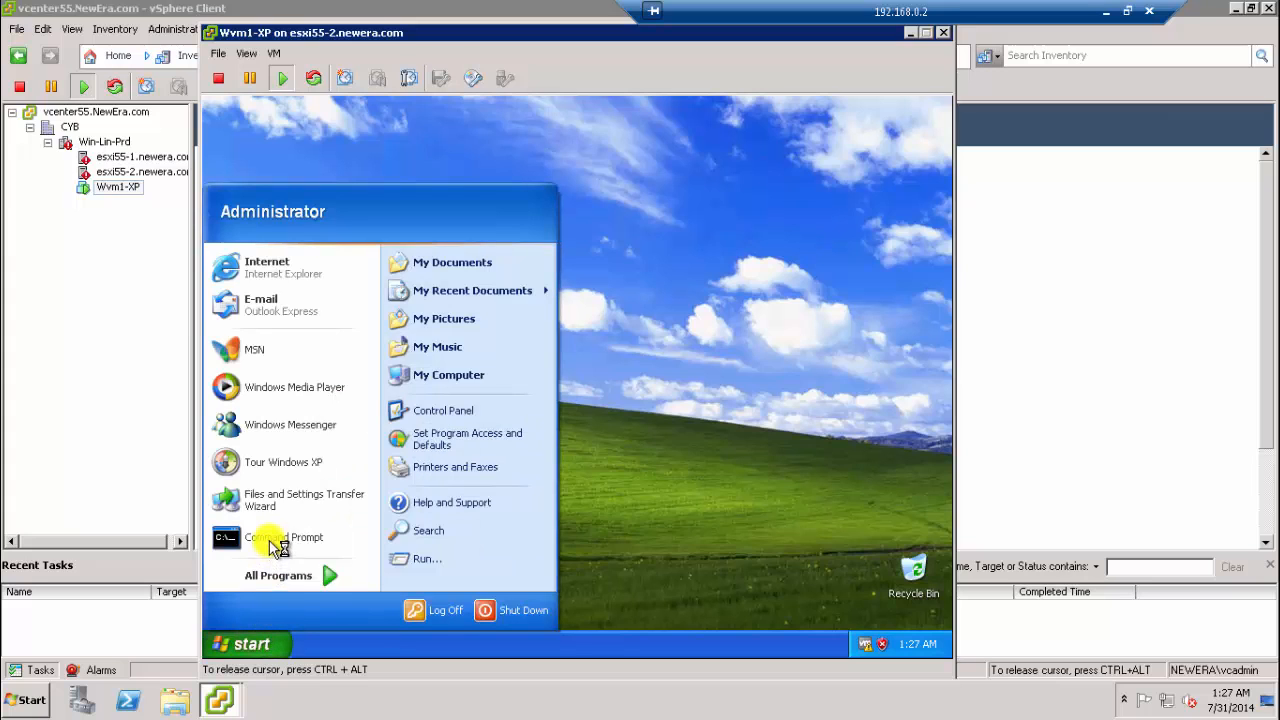
pyautogui.rightClick(285, 537)
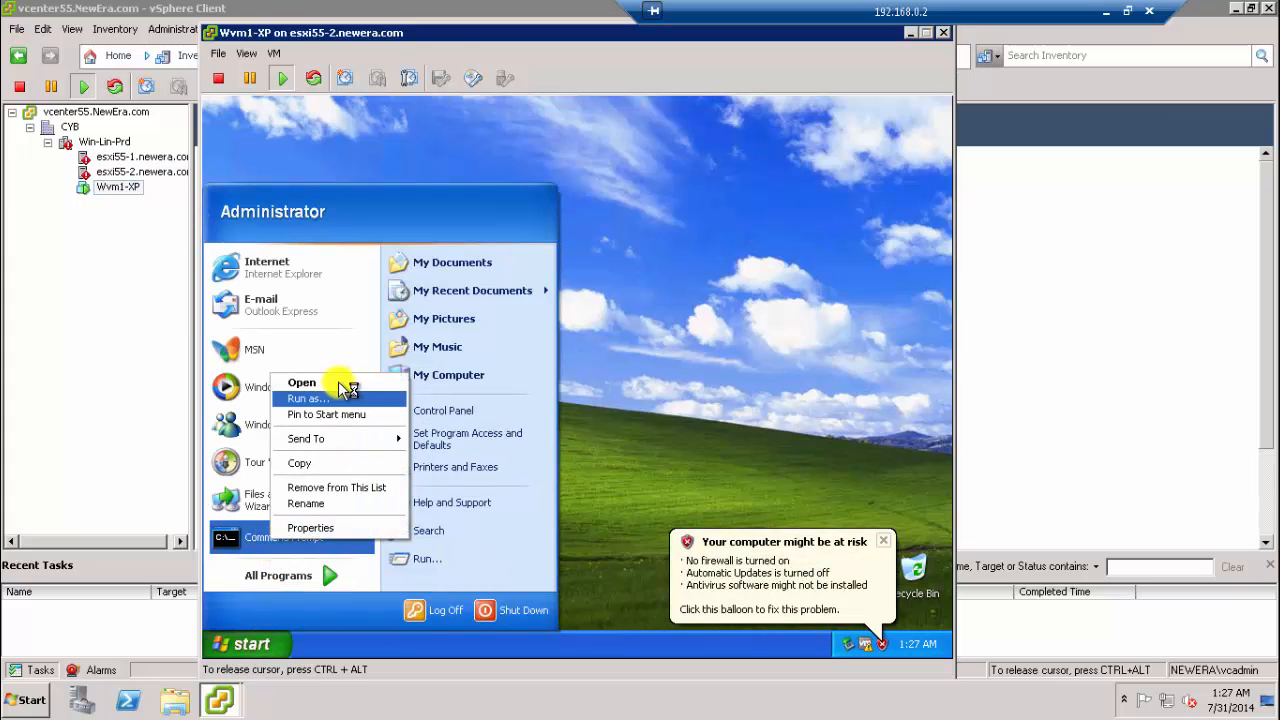
pyautogui.click(301, 382)
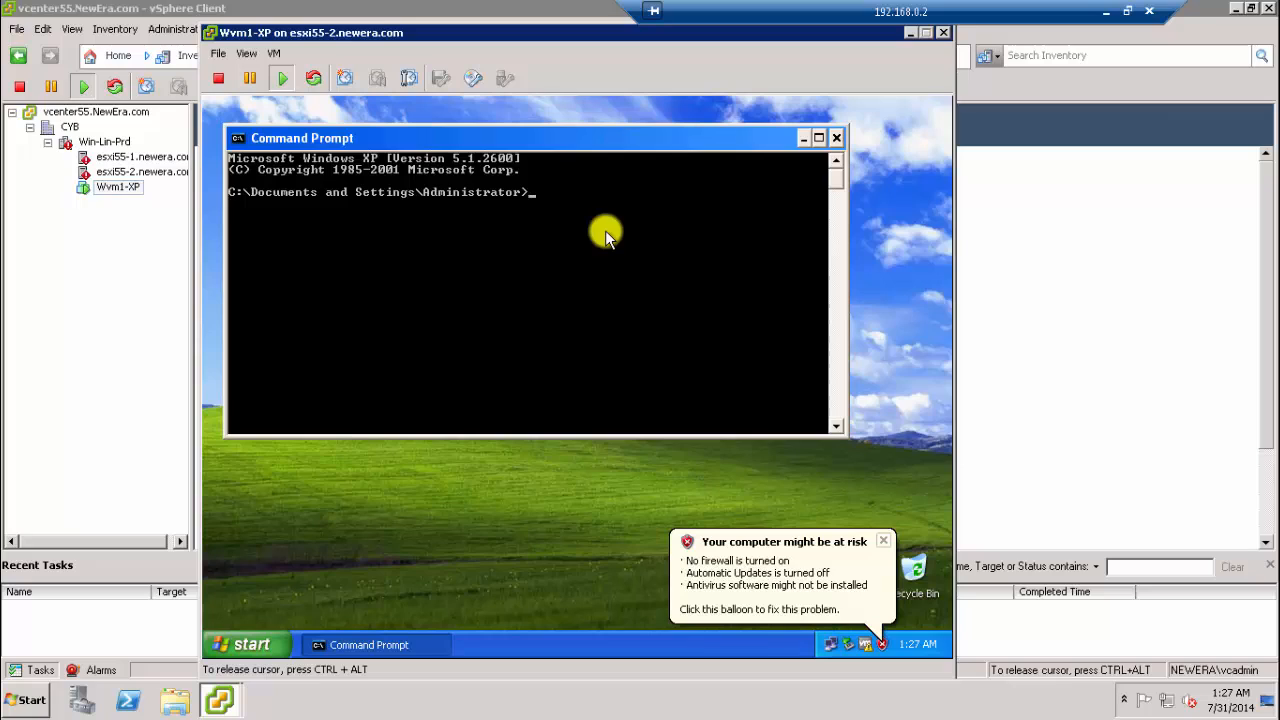
pyautogui.write('ping 192.1')
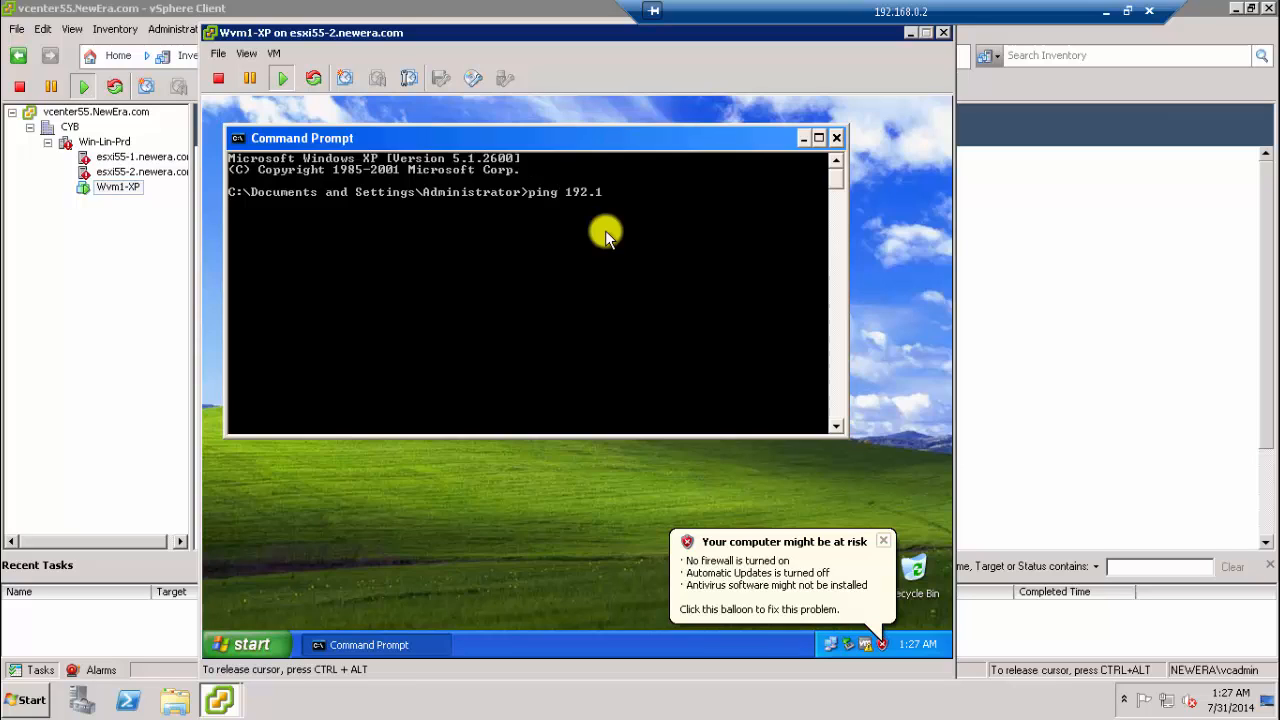
pyautogui.write('68.0.1')
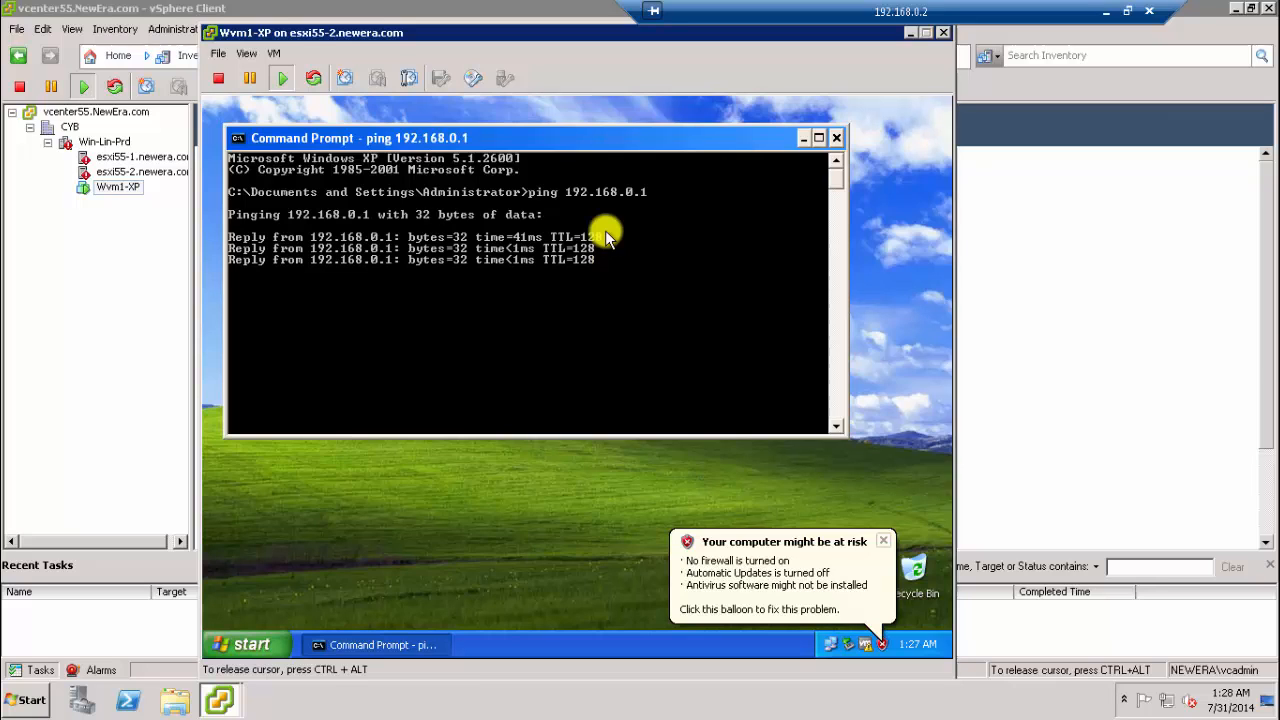
pyautogui.click(247, 643)
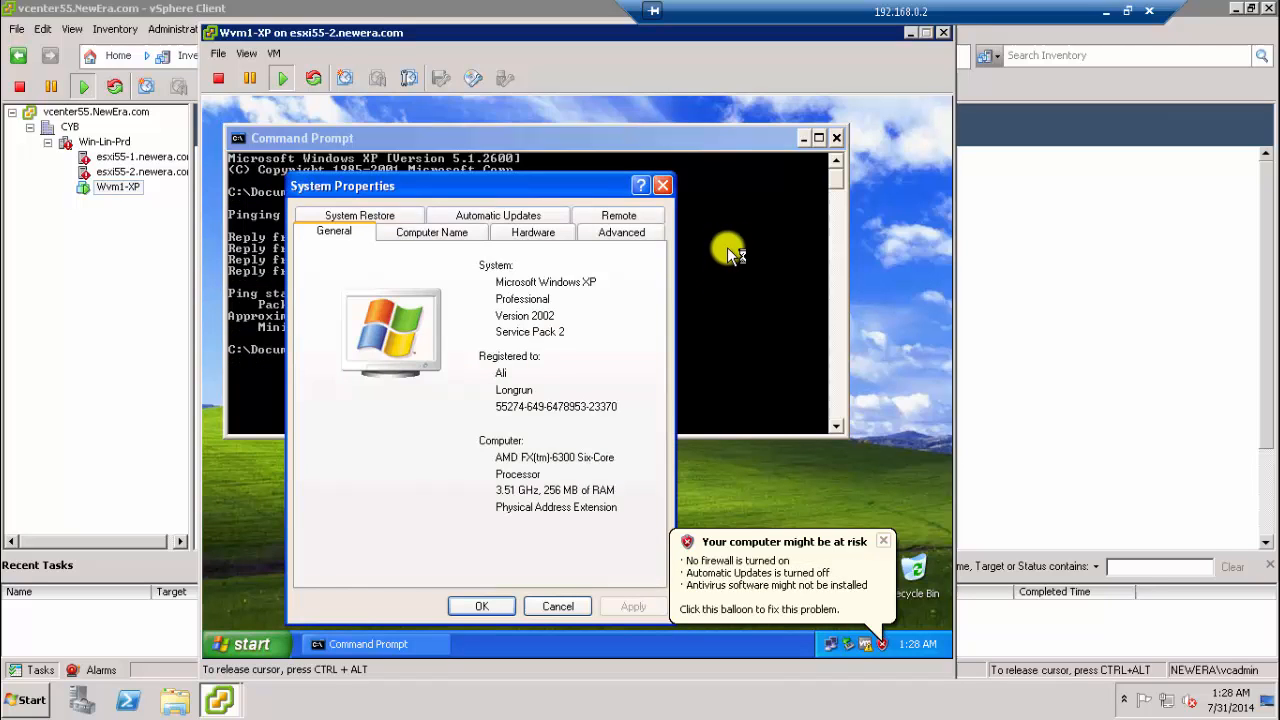
pyautogui.moveTo(621, 232)
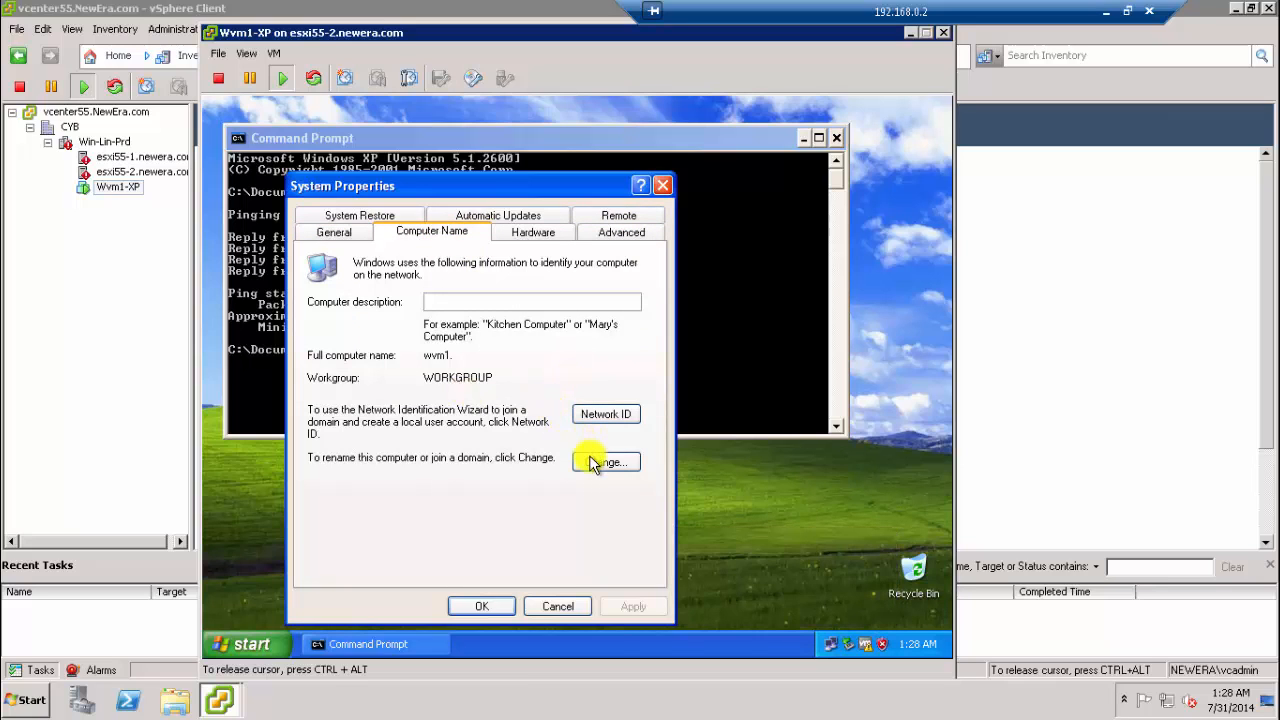
# Set wvm1 to join domain NewEra.com with a NewEra.com primary DNS suffix
pyautogui.click(606, 462)
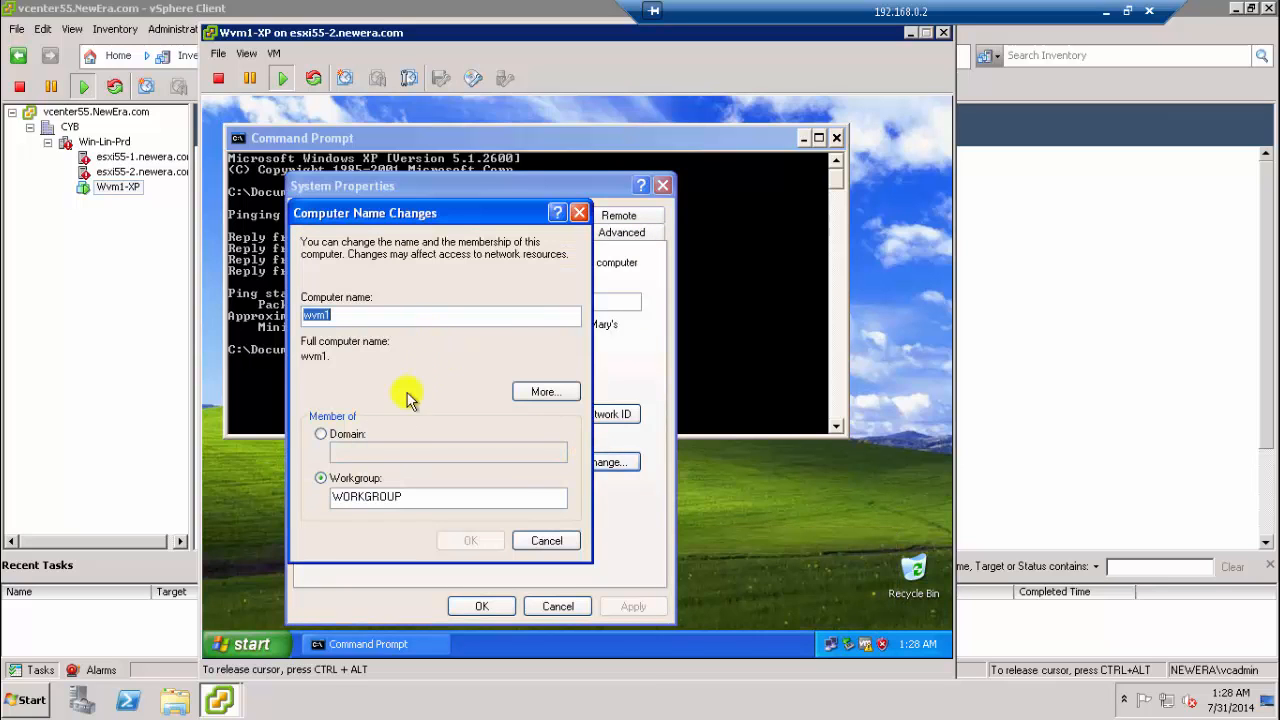
pyautogui.click(321, 433)
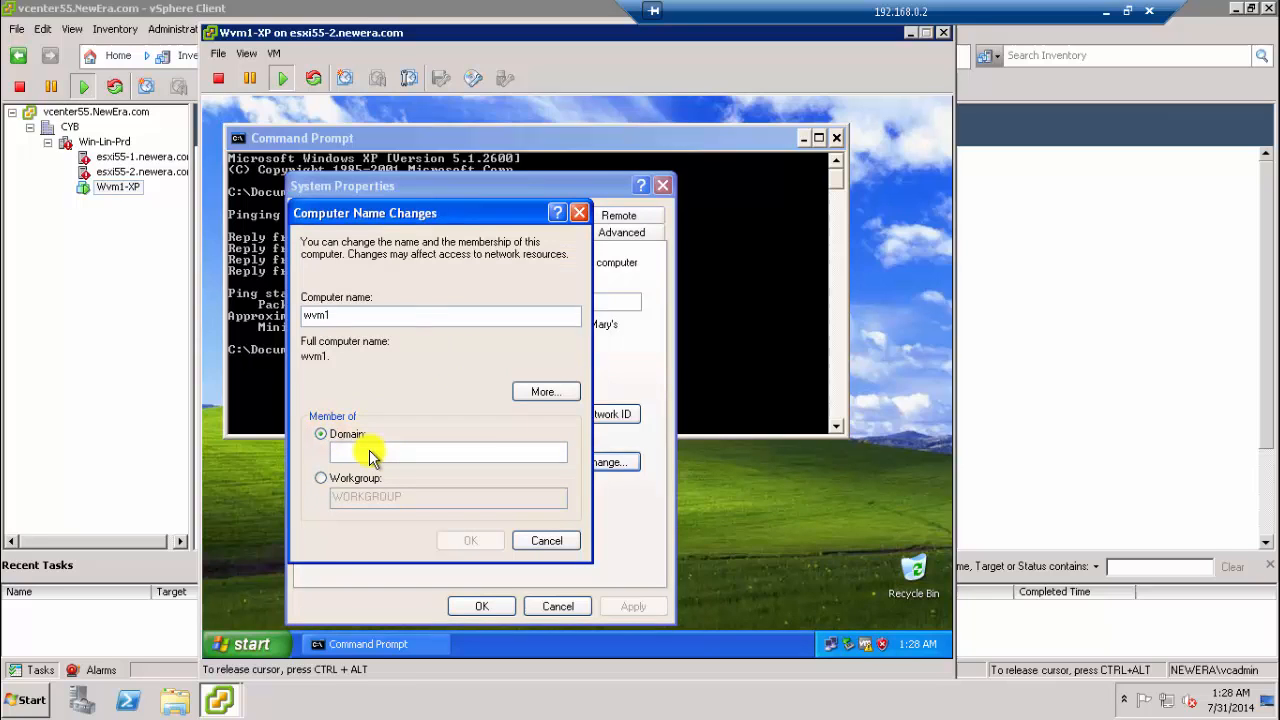
pyautogui.click(448, 452)
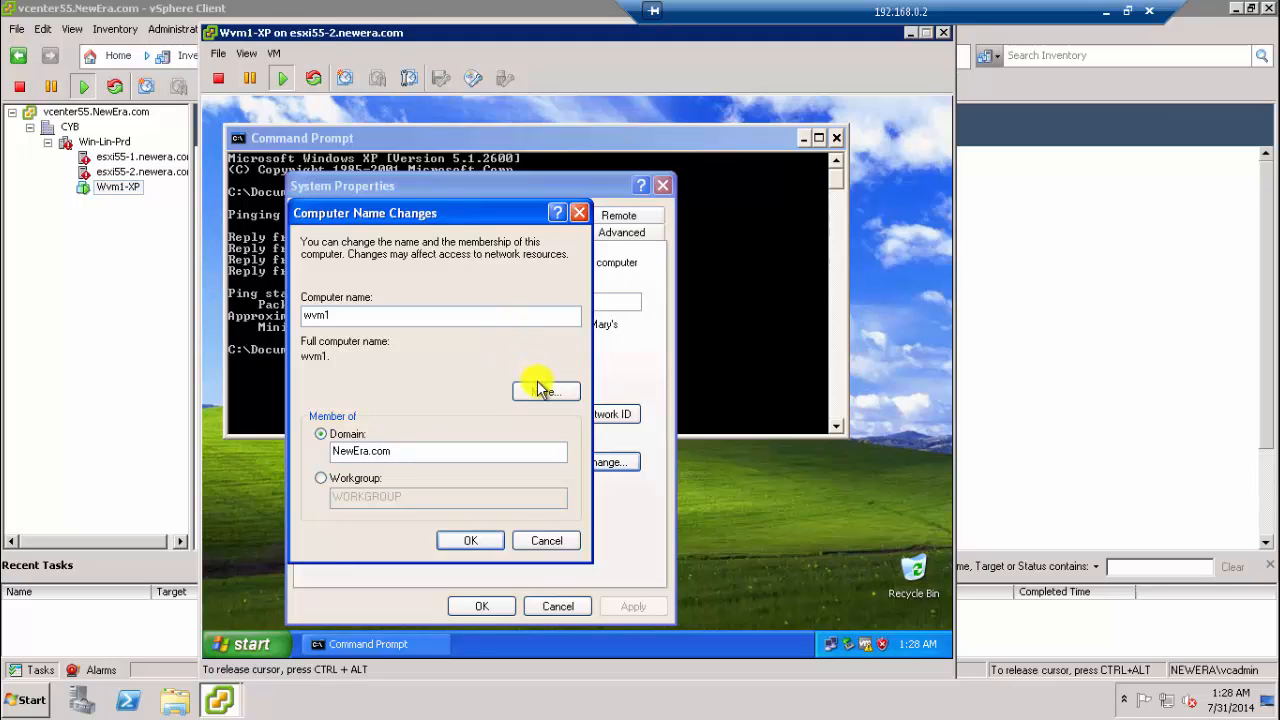
pyautogui.click(448, 451)
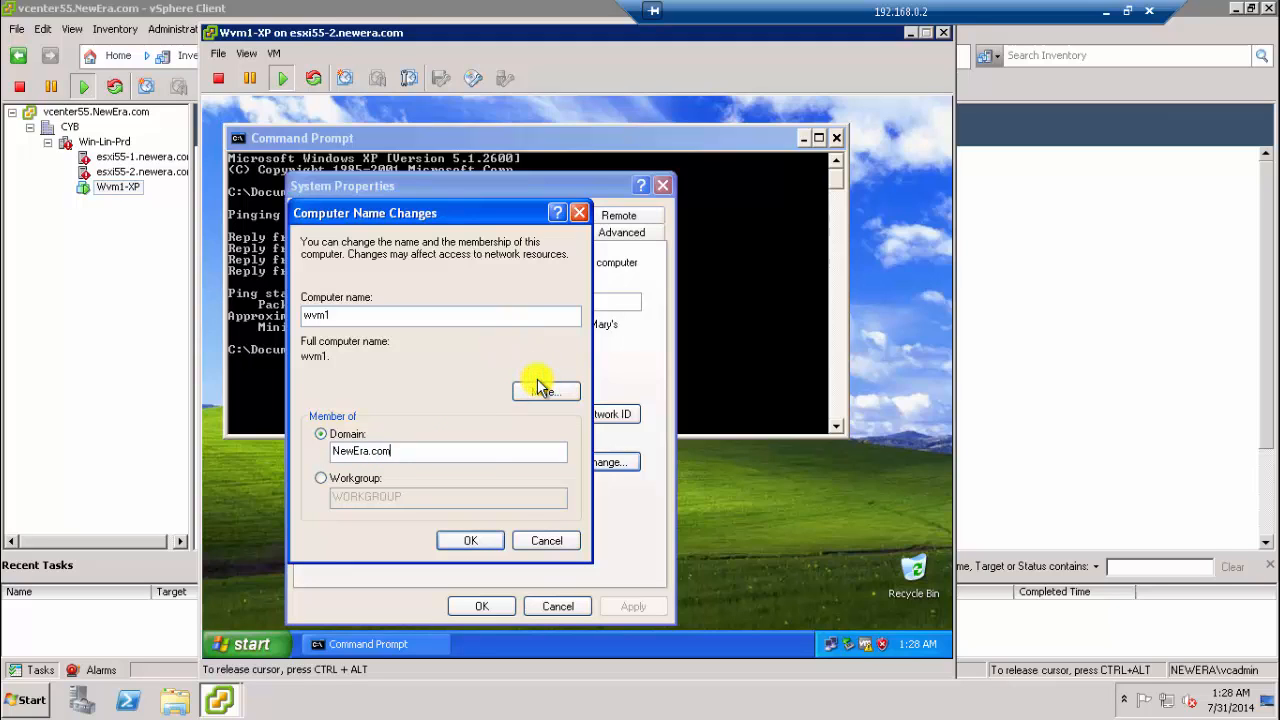
pyautogui.click(546, 390)
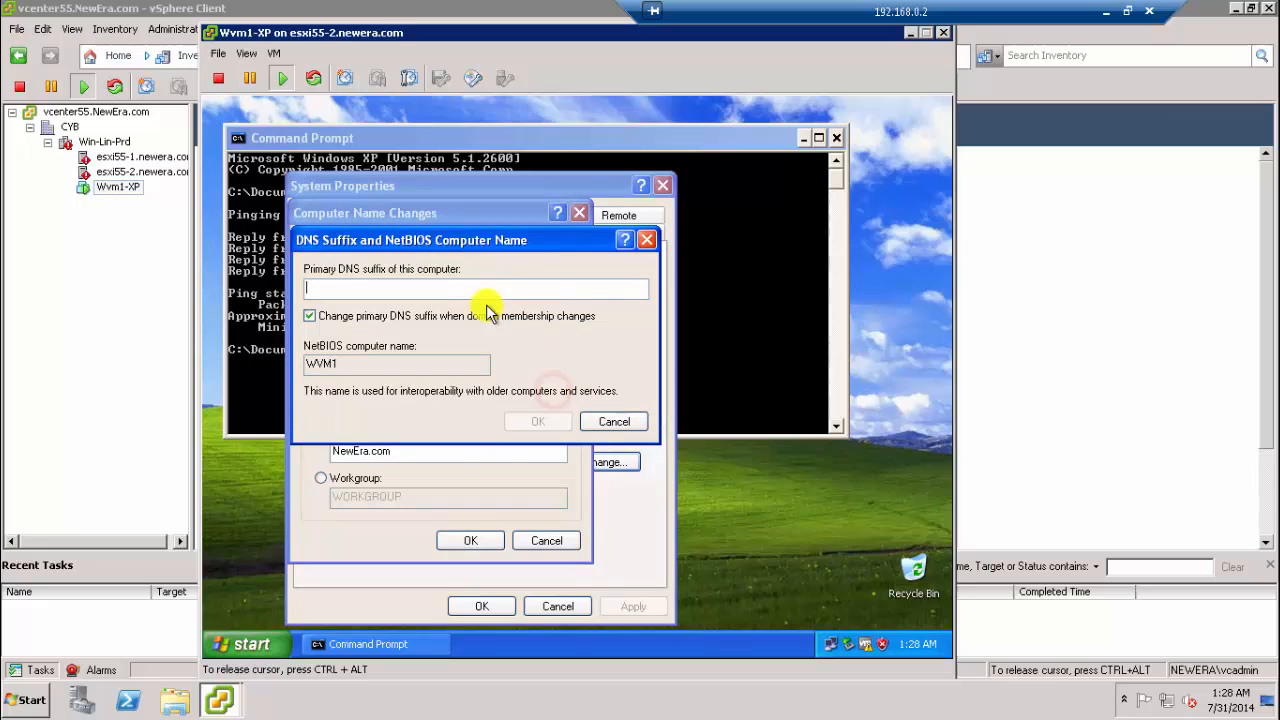
pyautogui.write('N')
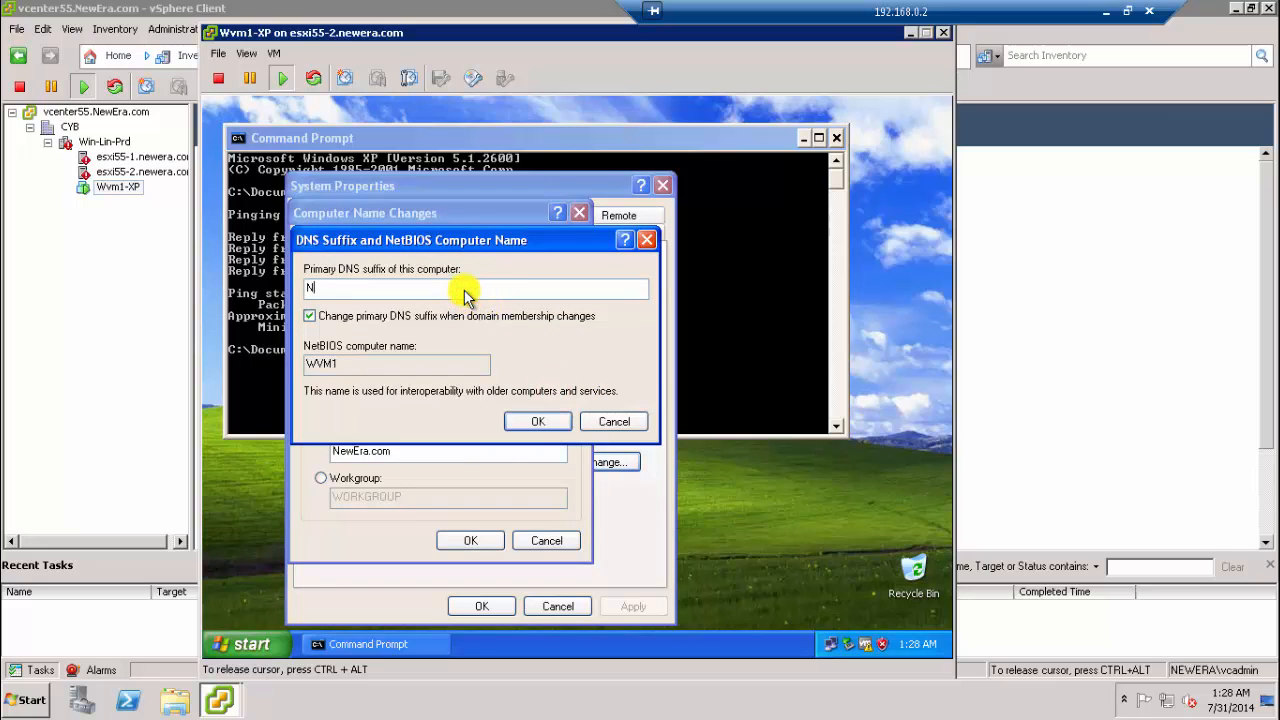
pyautogui.write('ew')
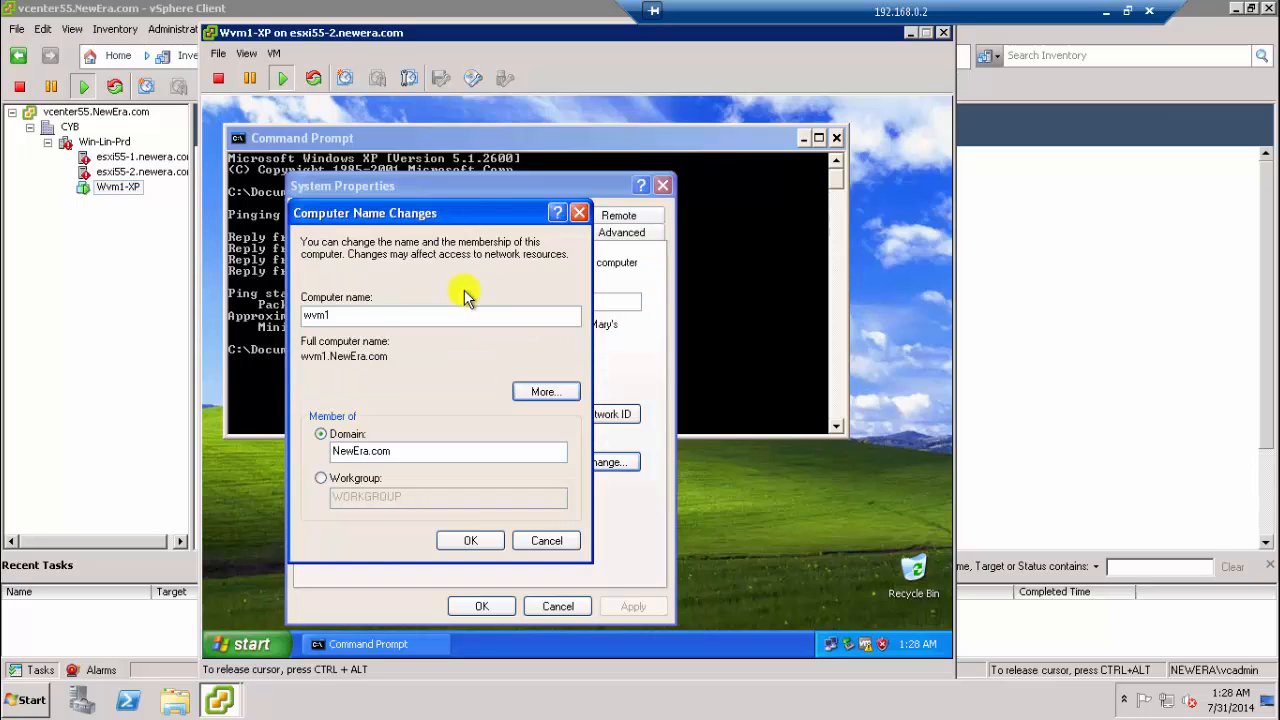
pyautogui.click(470, 540)
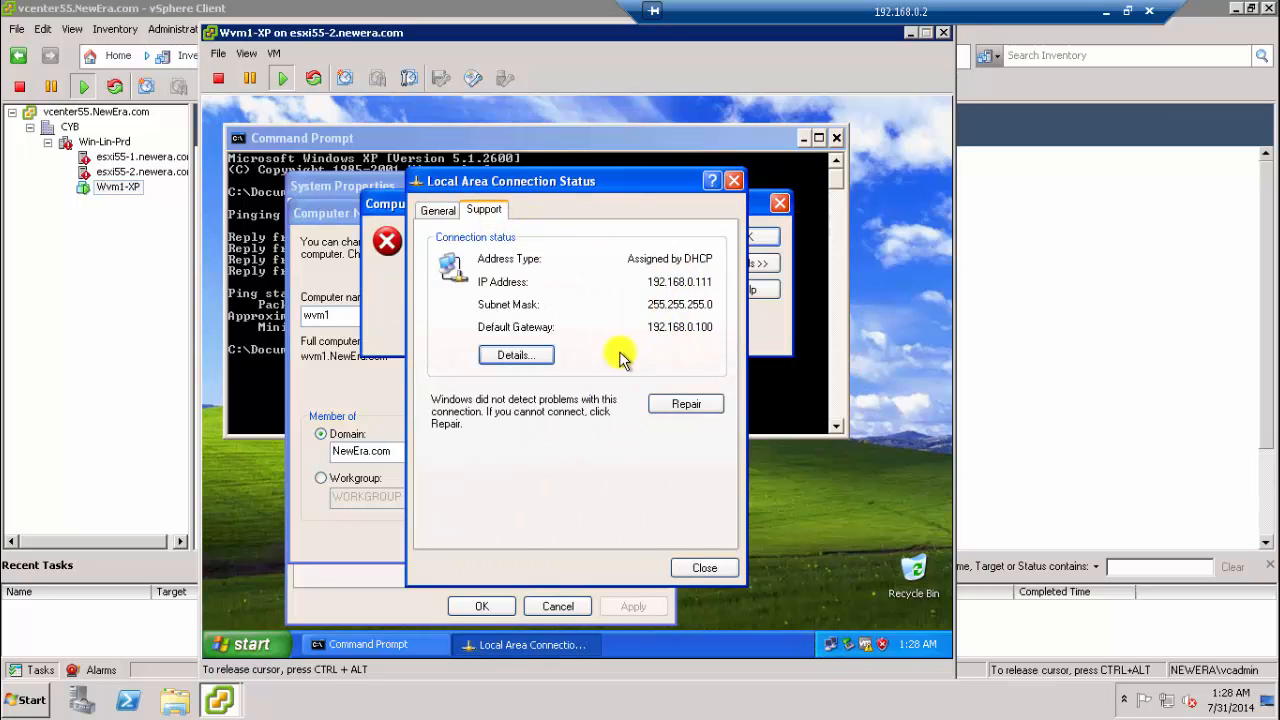
# Check the Local Area Connection details for the current DNS server address
pyautogui.click(516, 354)
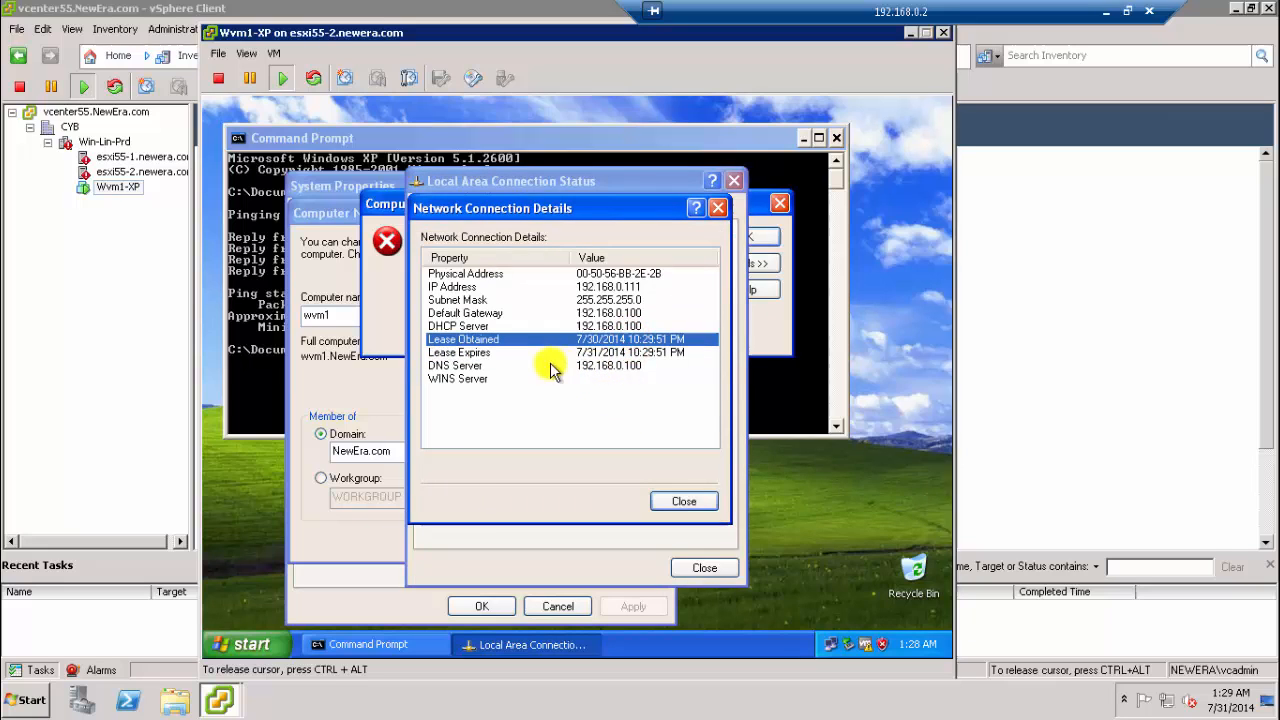
pyautogui.click(570, 365)
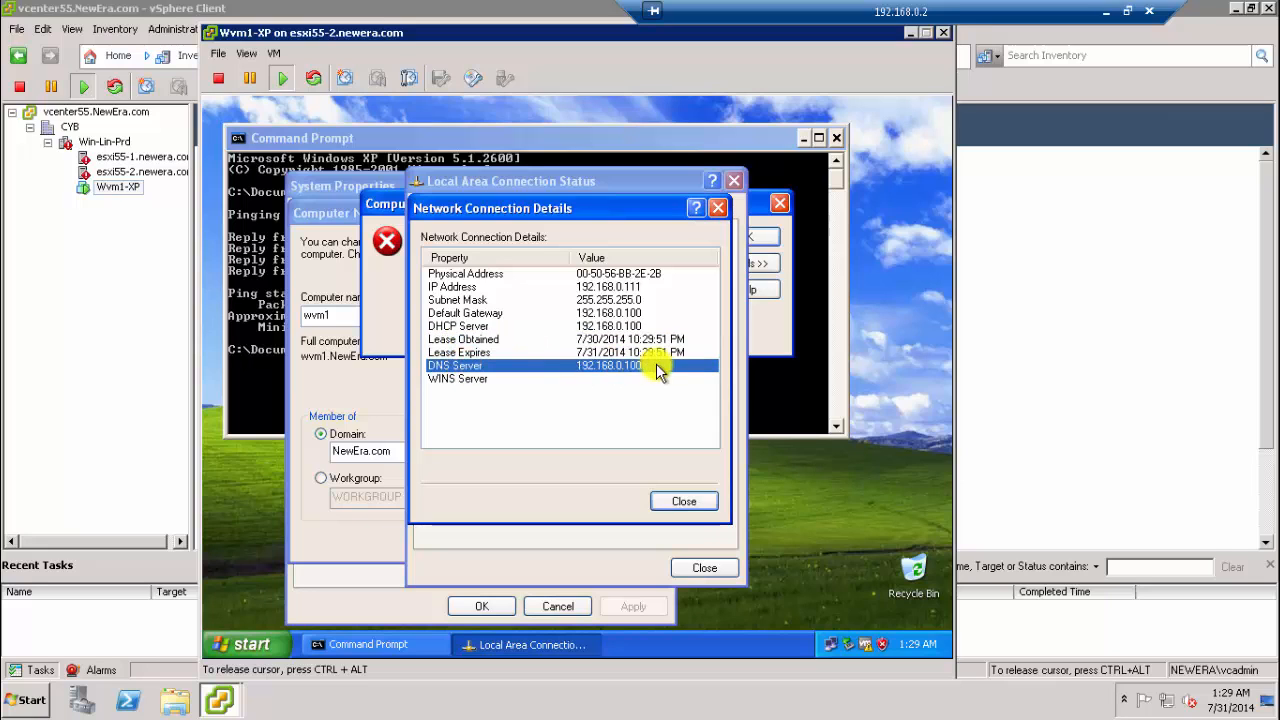
pyautogui.click(683, 501)
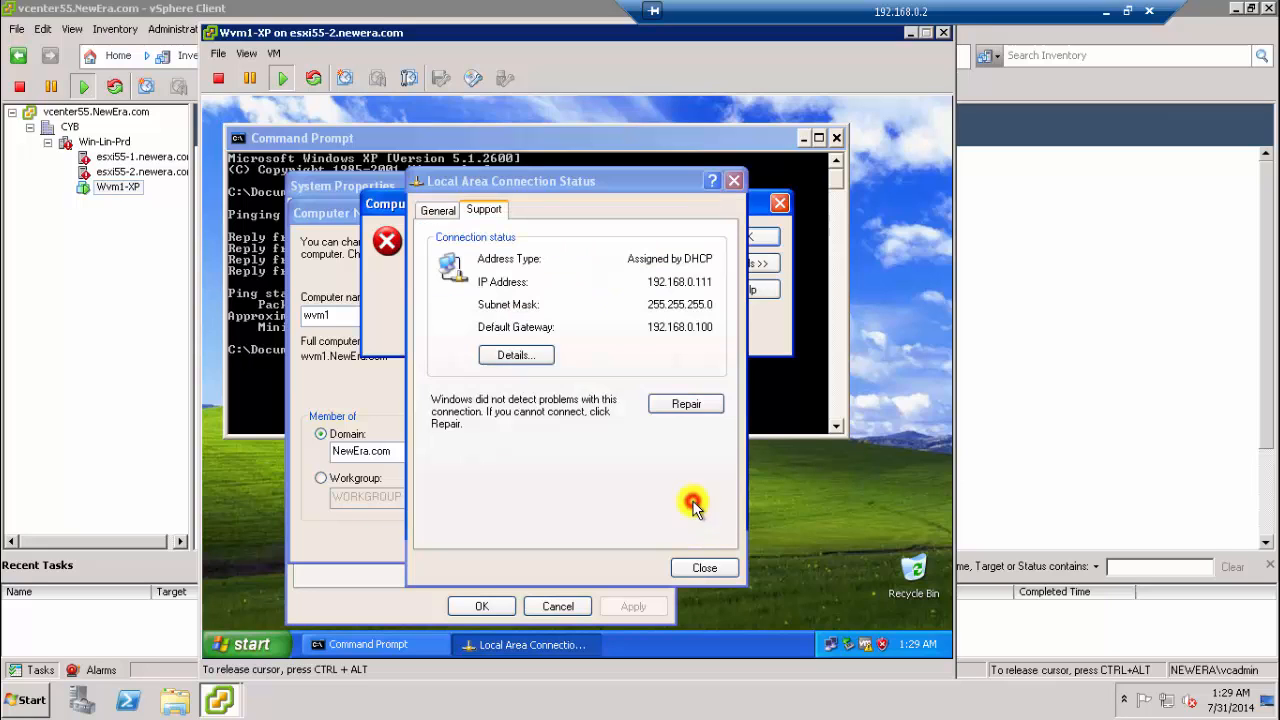
# Assign static IP 192.168.0.111, gateway 192.168.0.100 and DNS 192.168.0.1 in TCP/IP
pyautogui.click(437, 211)
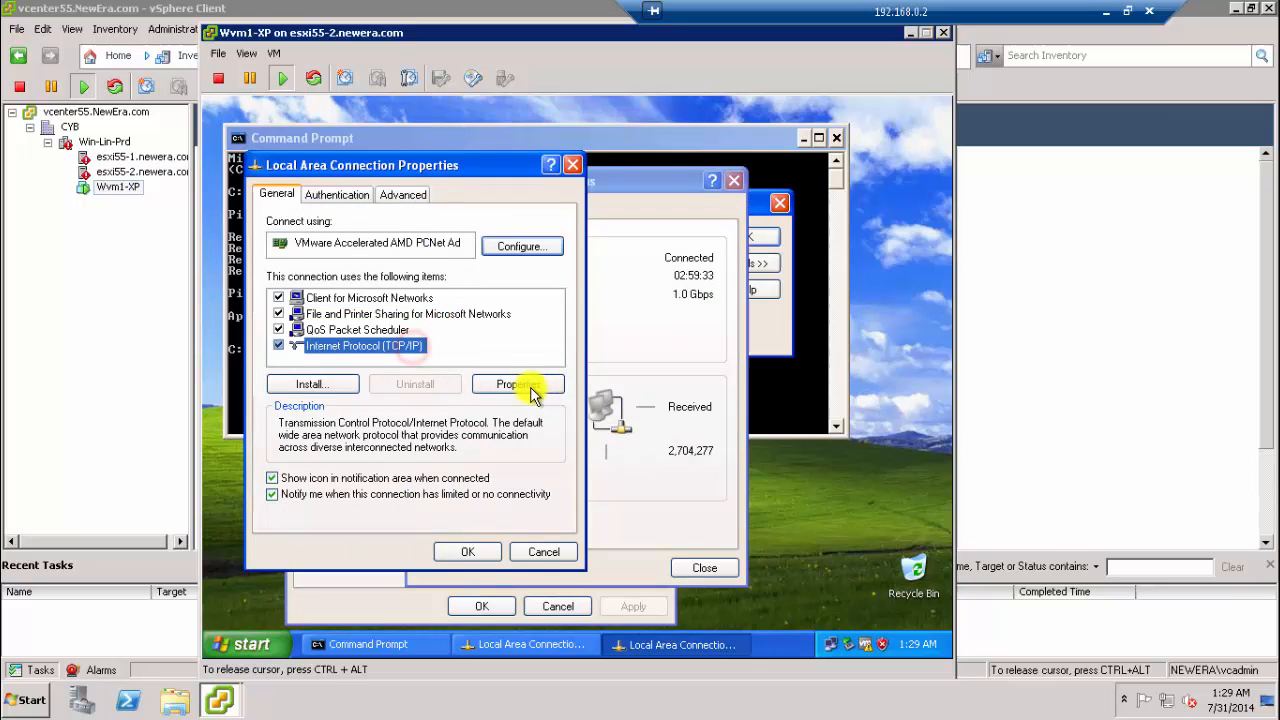
pyautogui.click(515, 384)
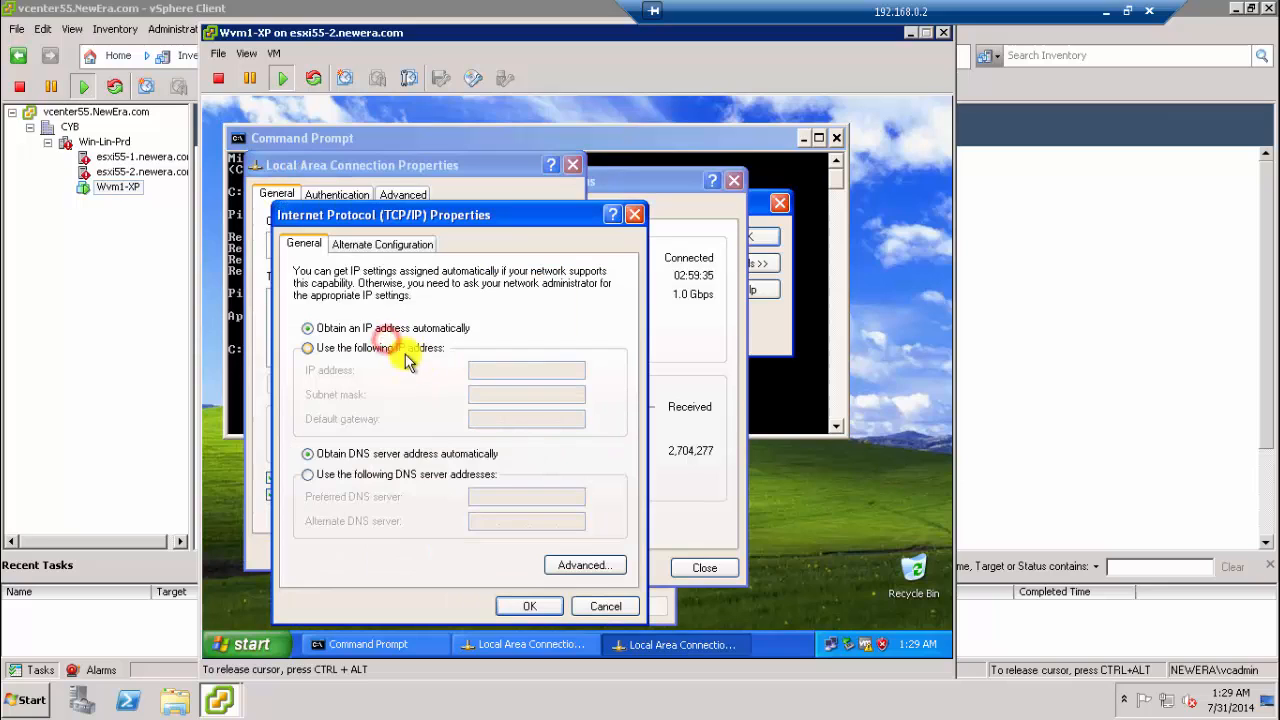
pyautogui.click(308, 347)
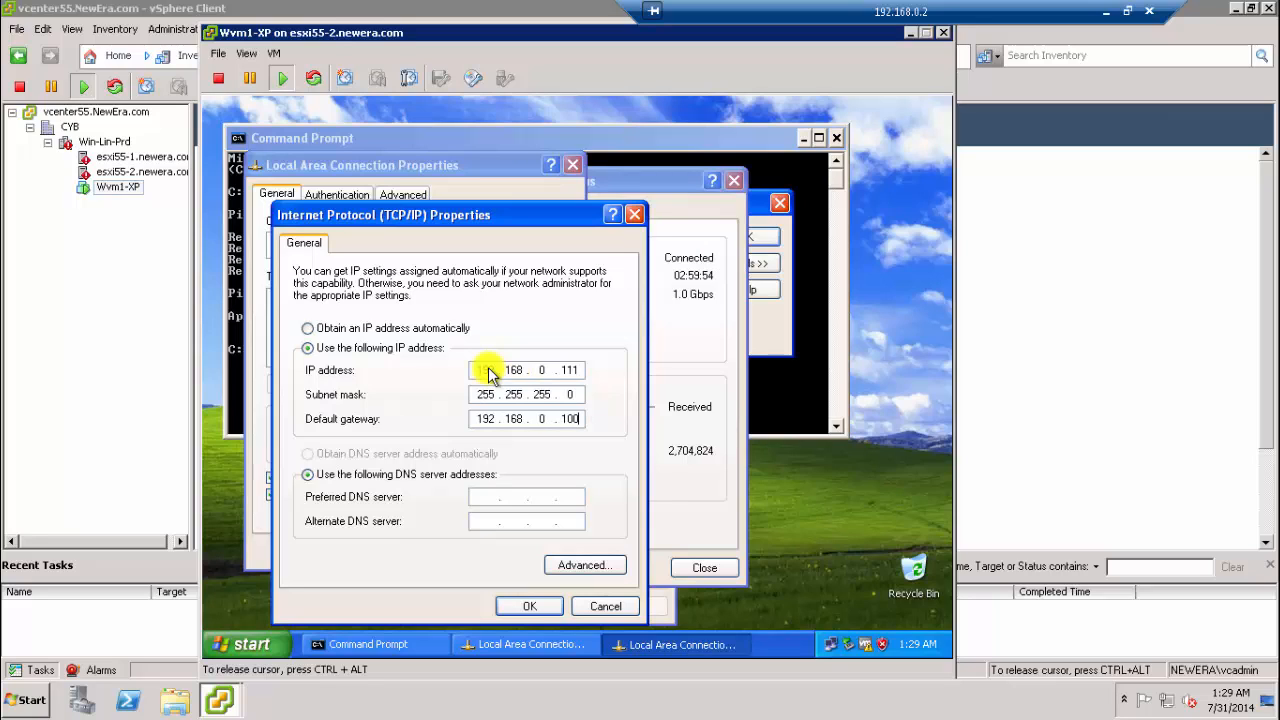
pyautogui.click(525, 496)
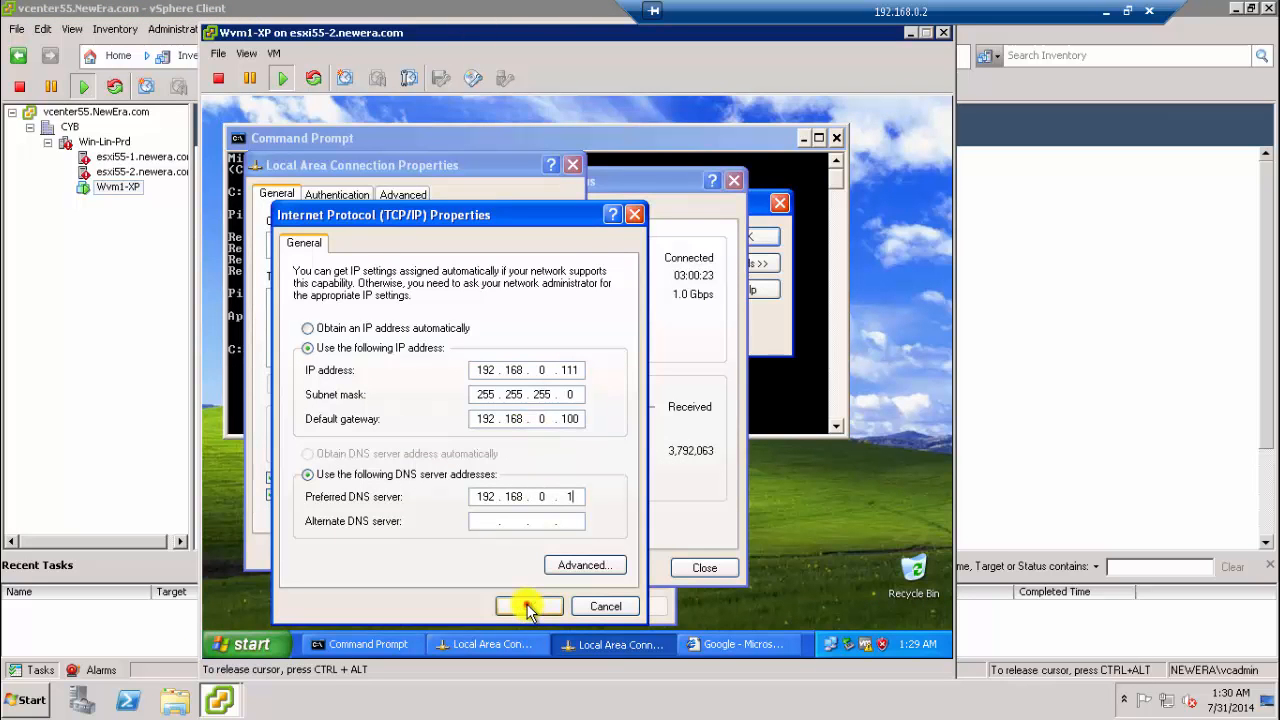
pyautogui.click(529, 606)
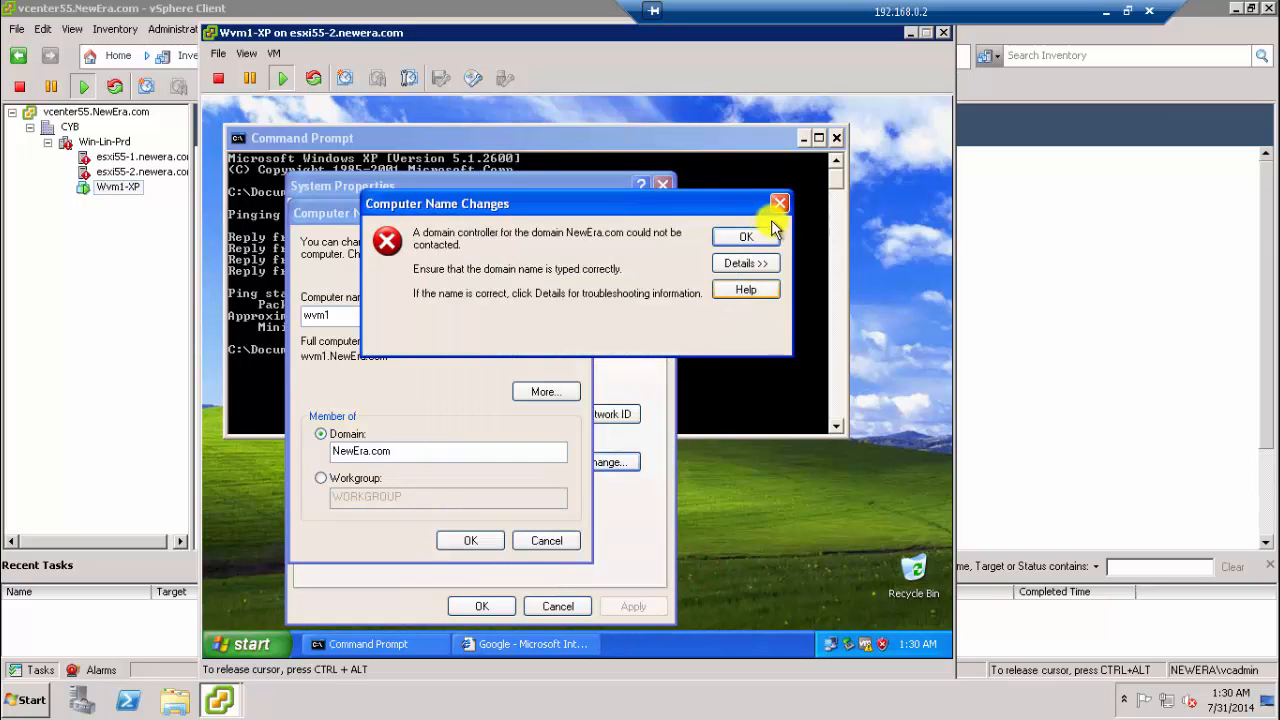
# Dismiss the domain controller error, retry with account credentials, and acknowledge the NewEra.com welcome
pyautogui.click(745, 236)
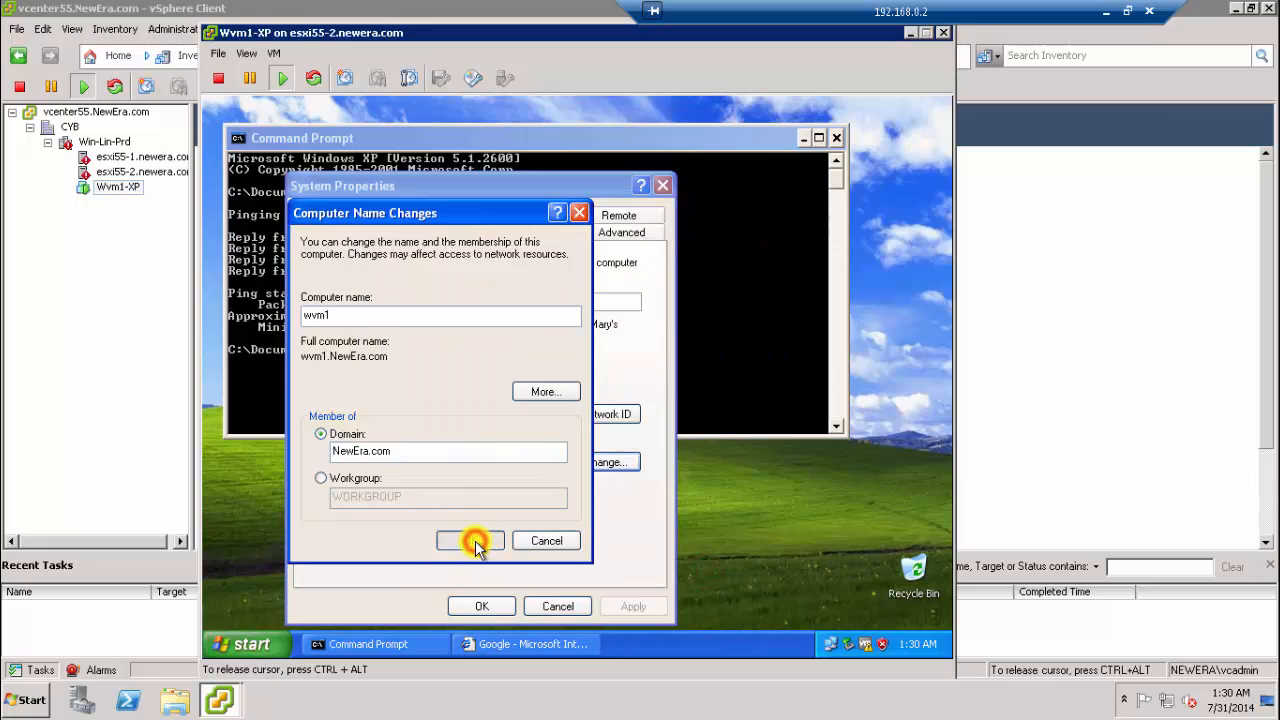
pyautogui.click(470, 540)
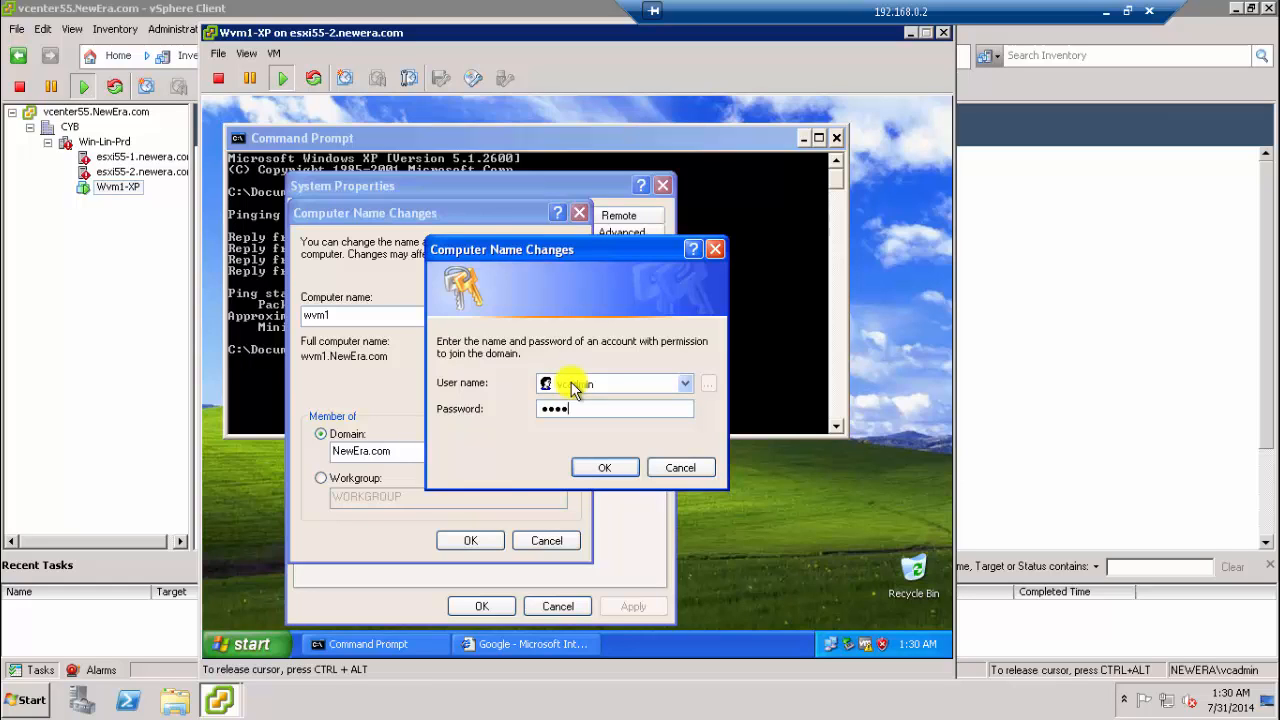
pyautogui.click(604, 467)
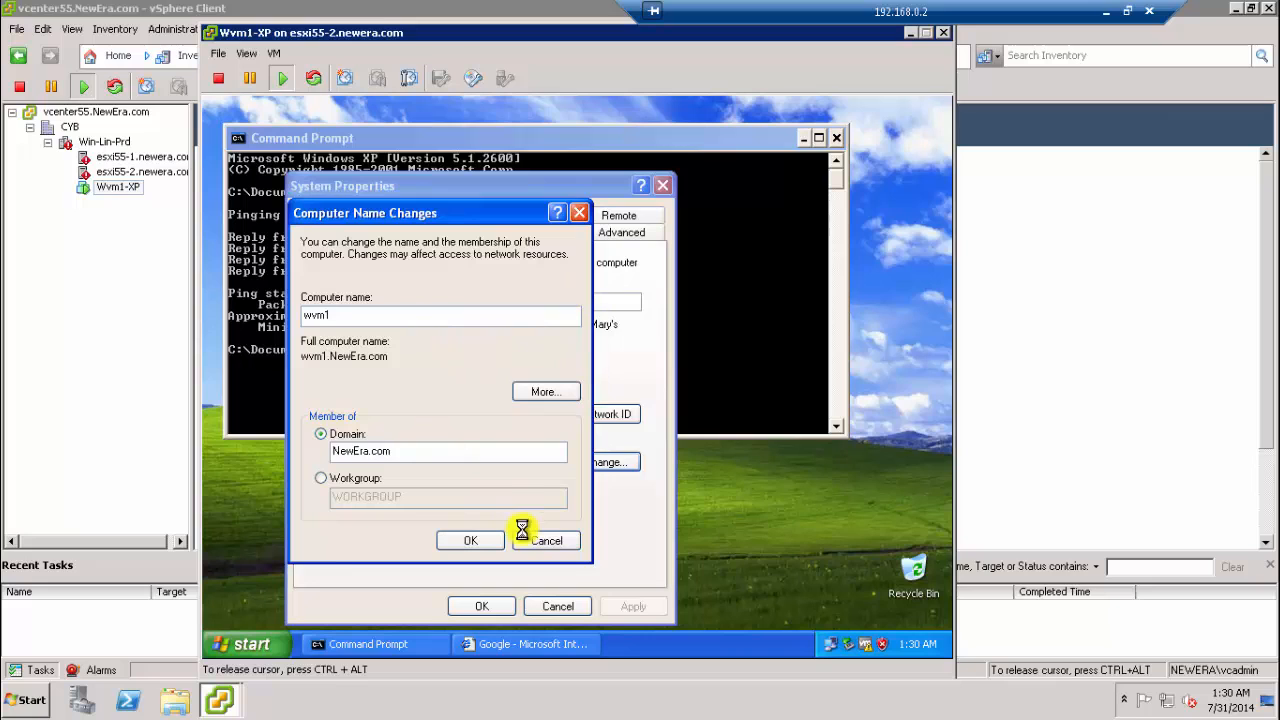
pyautogui.click(470, 540)
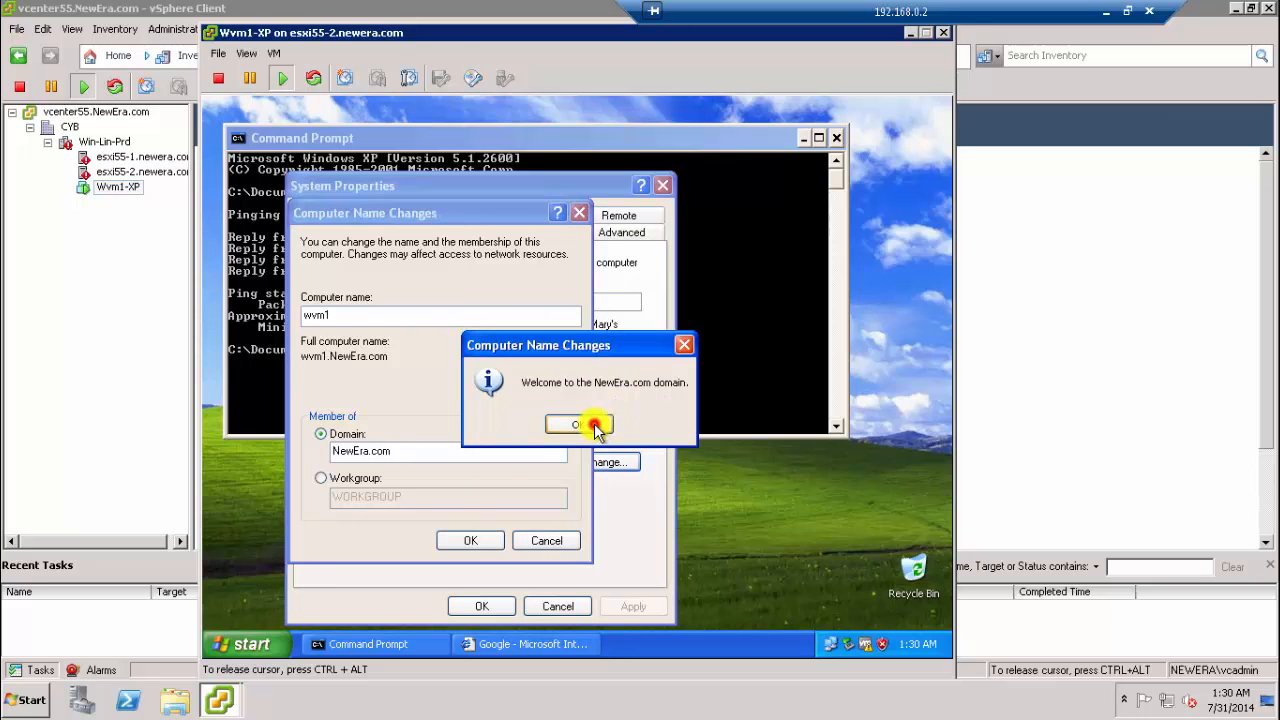
pyautogui.click(578, 424)
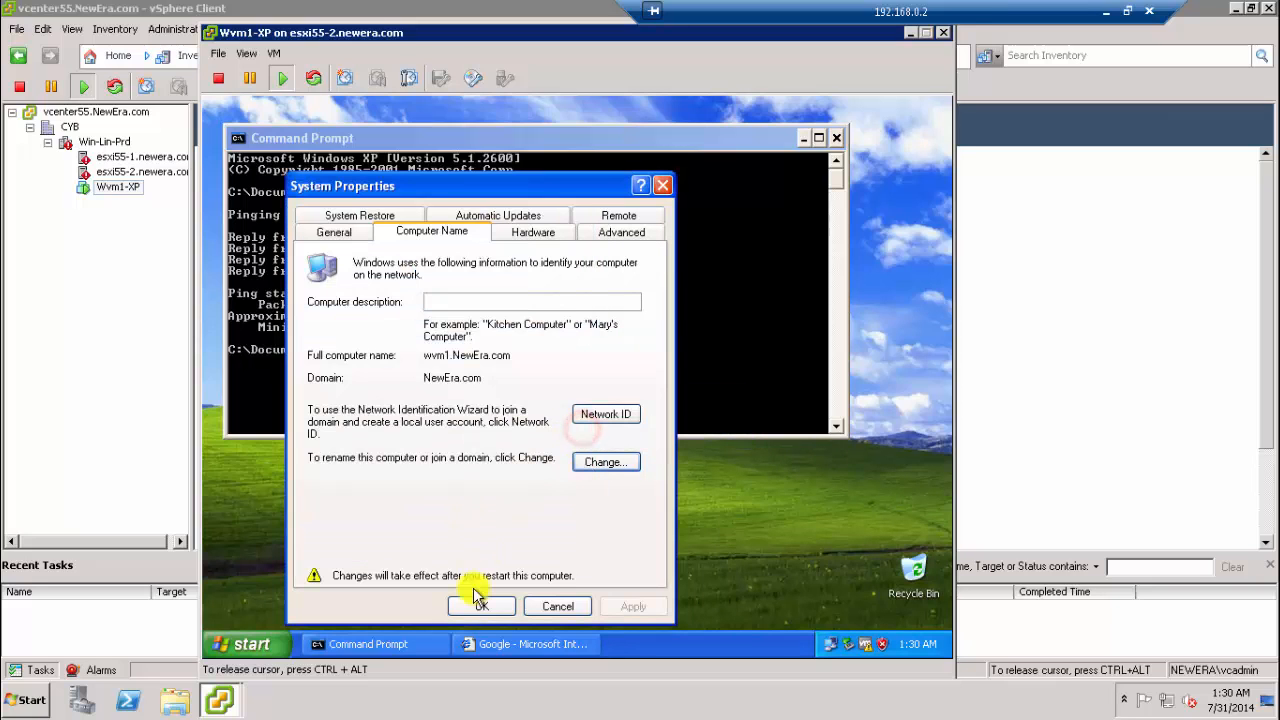
pyautogui.click(481, 606)
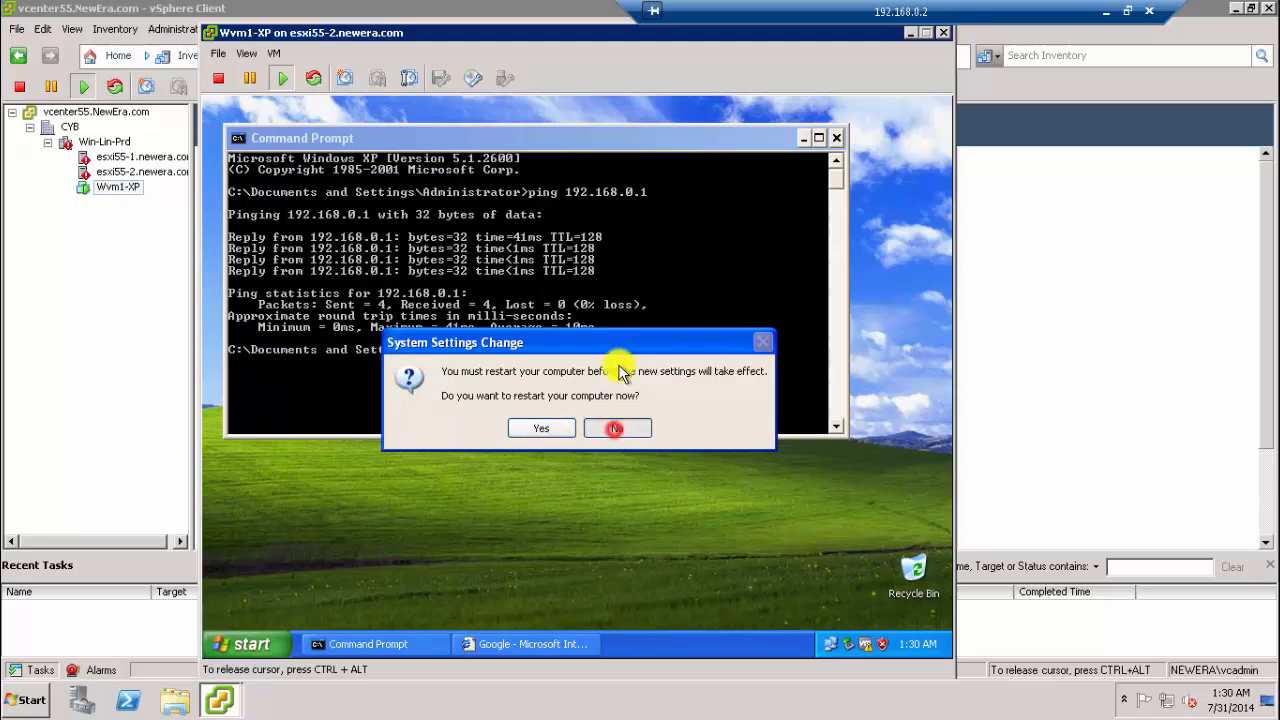
# Decline the restart and ping 192.168.0.102 from the command prompt
pyautogui.click(614, 428)
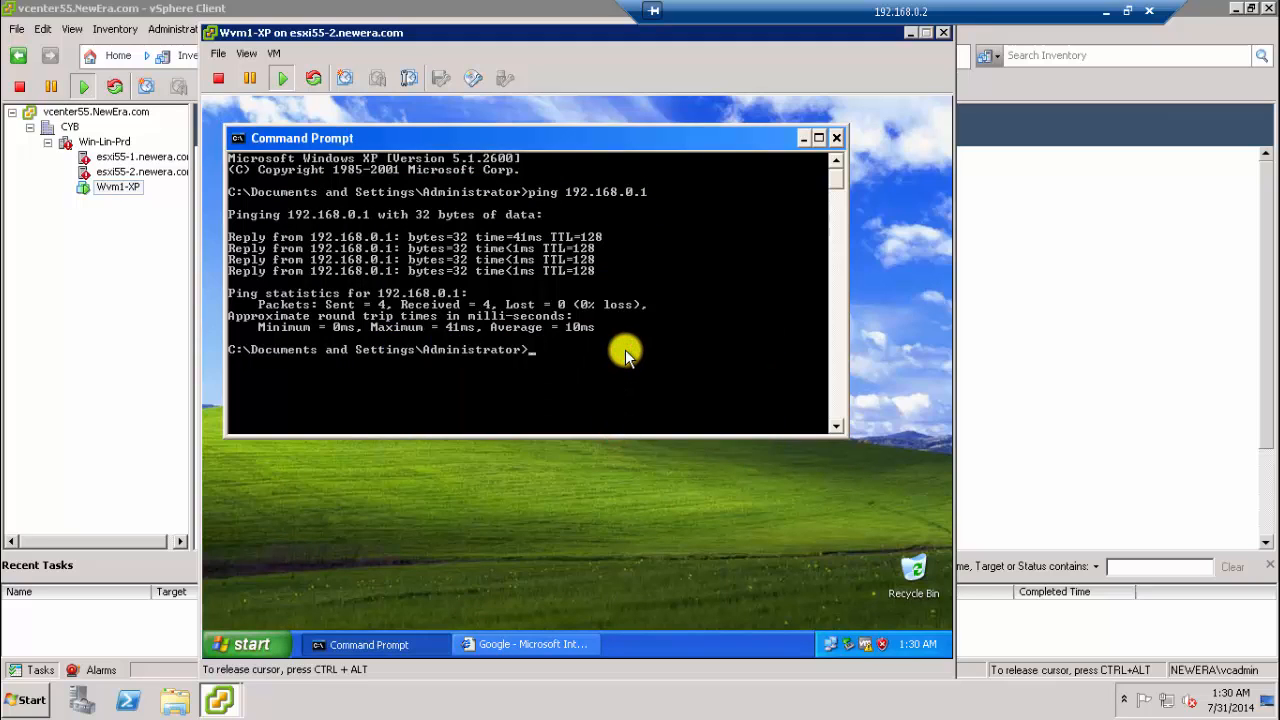
pyautogui.write('ping')
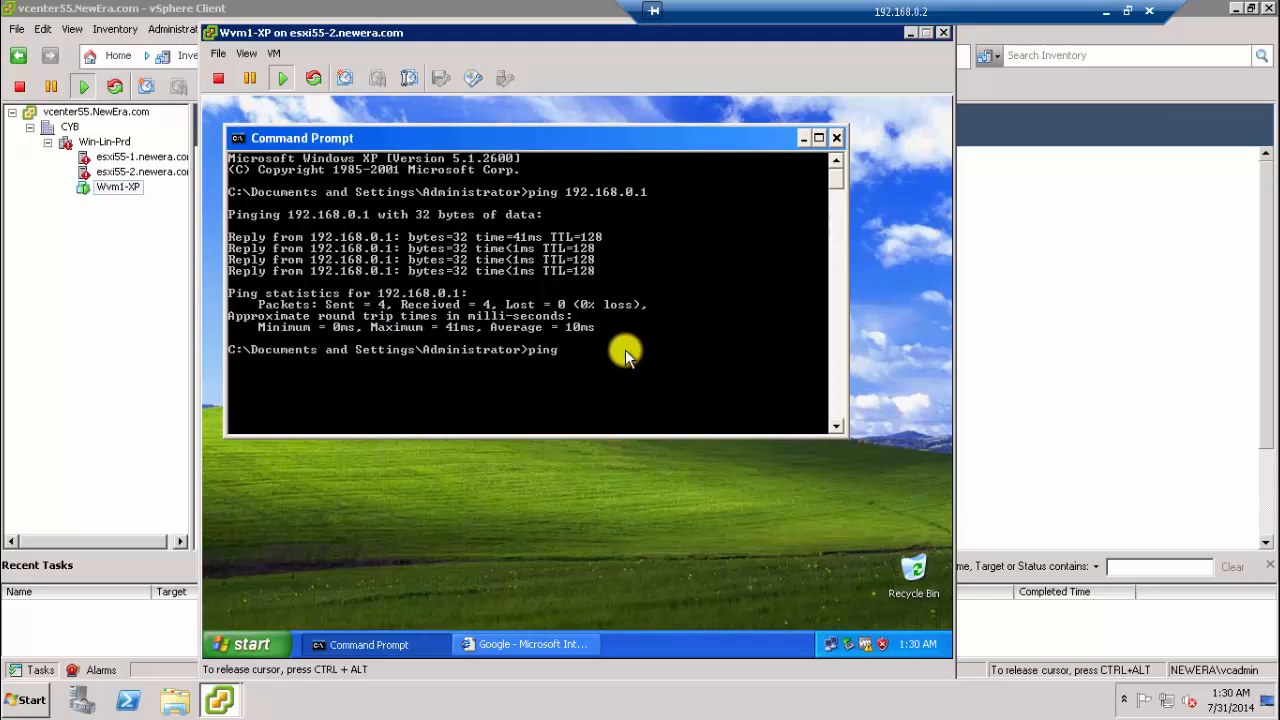
pyautogui.write('192.168.0.102')
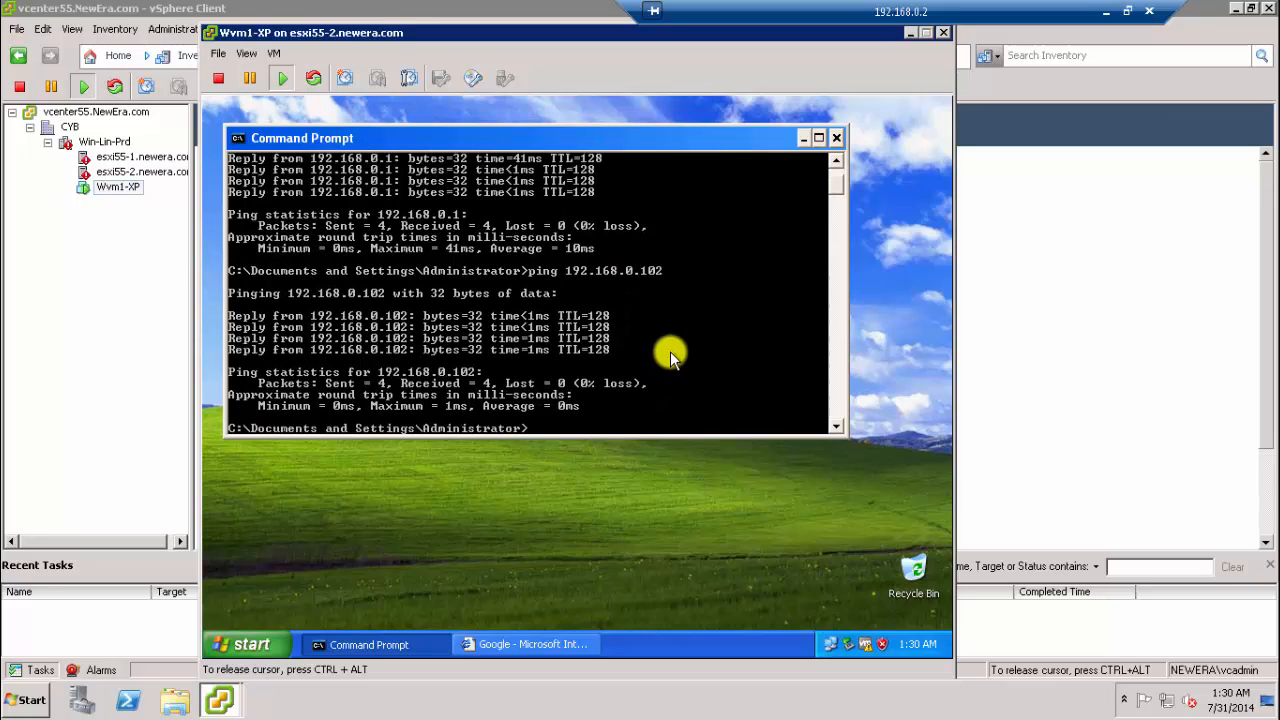
pyautogui.moveTo(836, 138)
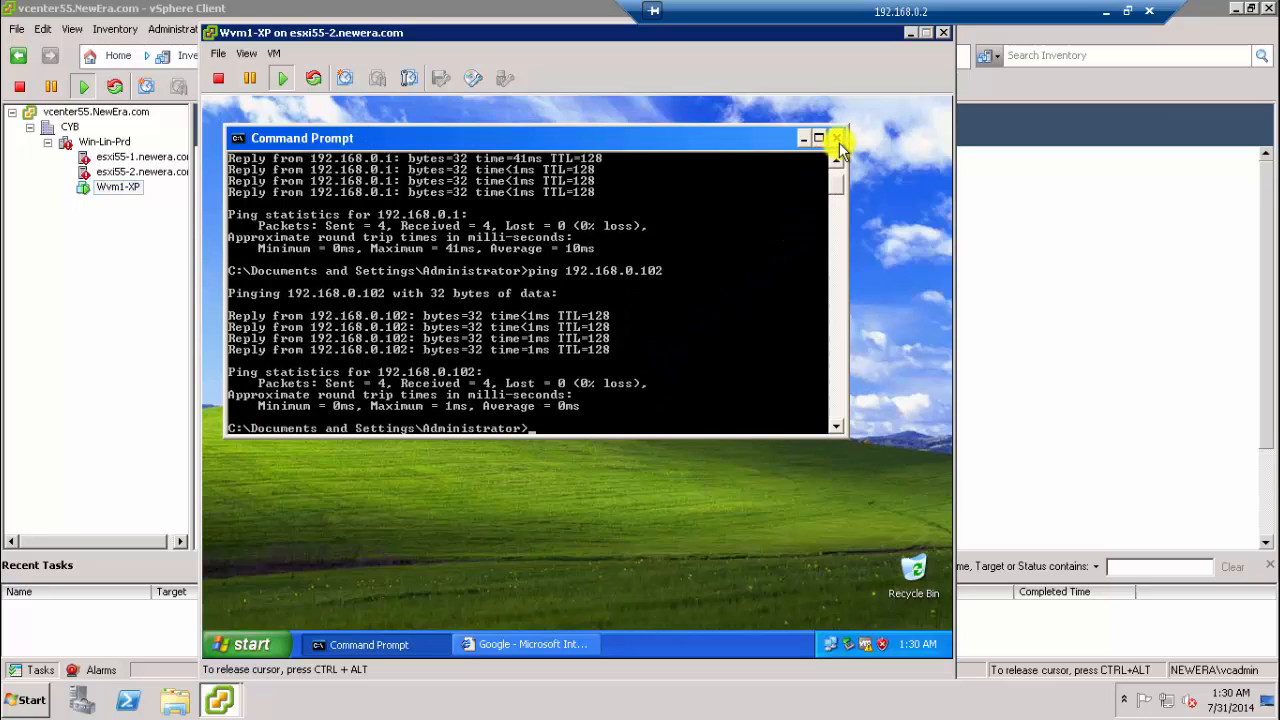
pyautogui.moveTo(837, 138)
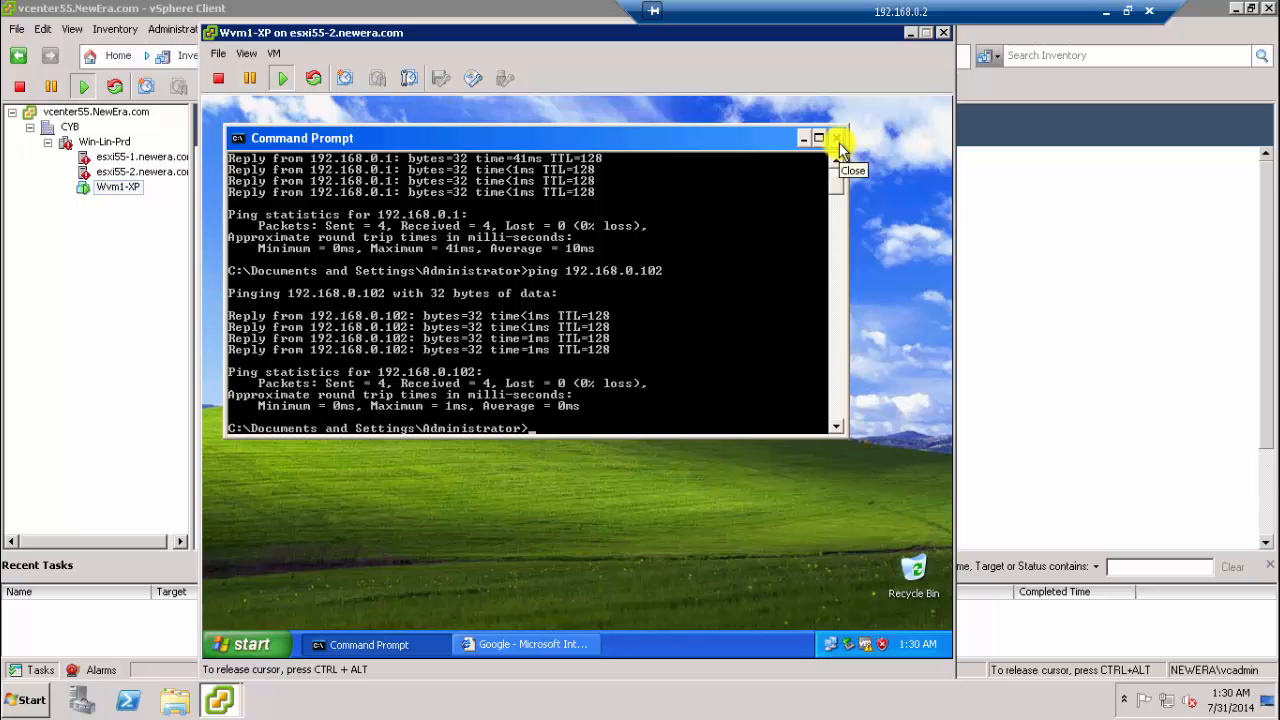
# Close the Command Prompt and shut down the XP guest
pyautogui.click(837, 138)
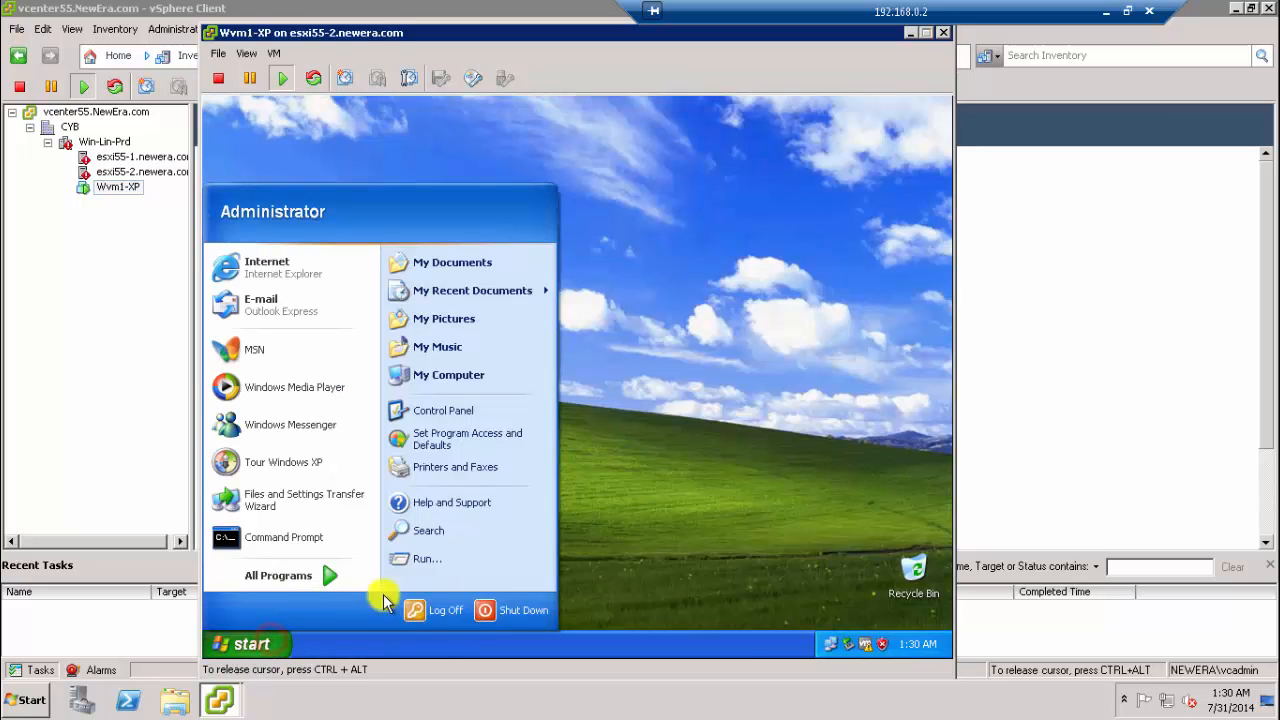
pyautogui.click(523, 610)
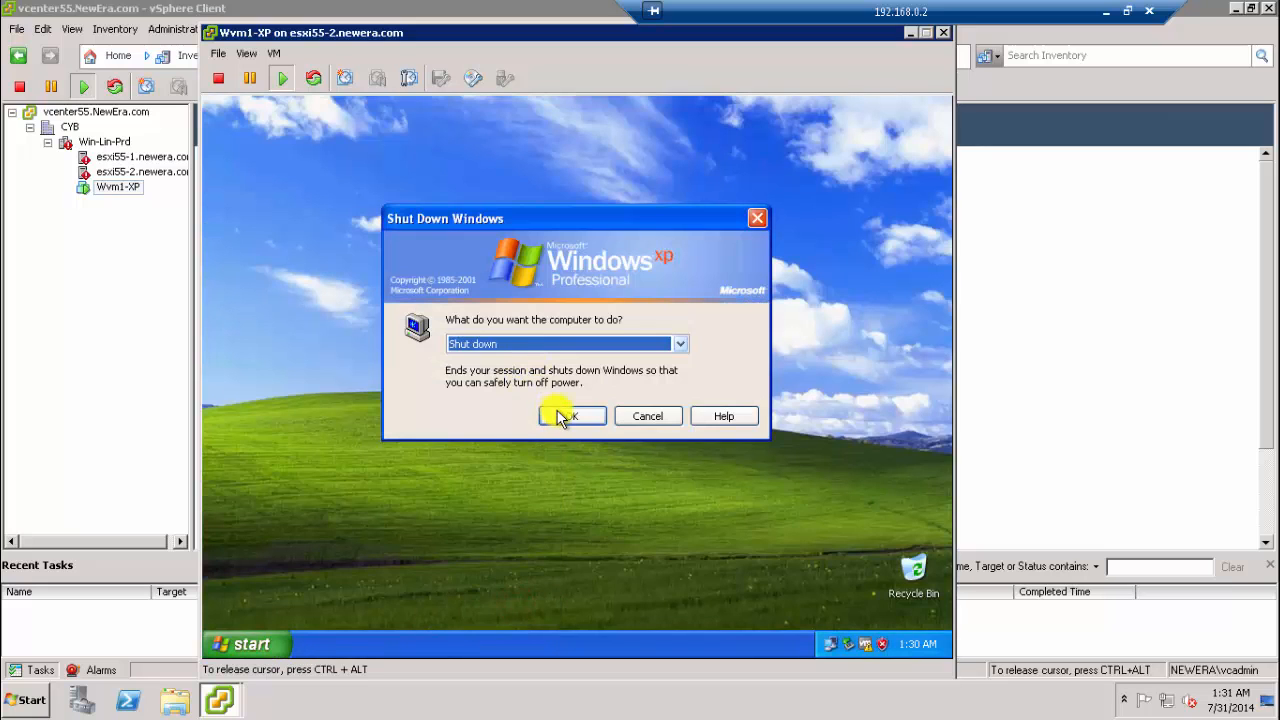
pyautogui.click(571, 416)
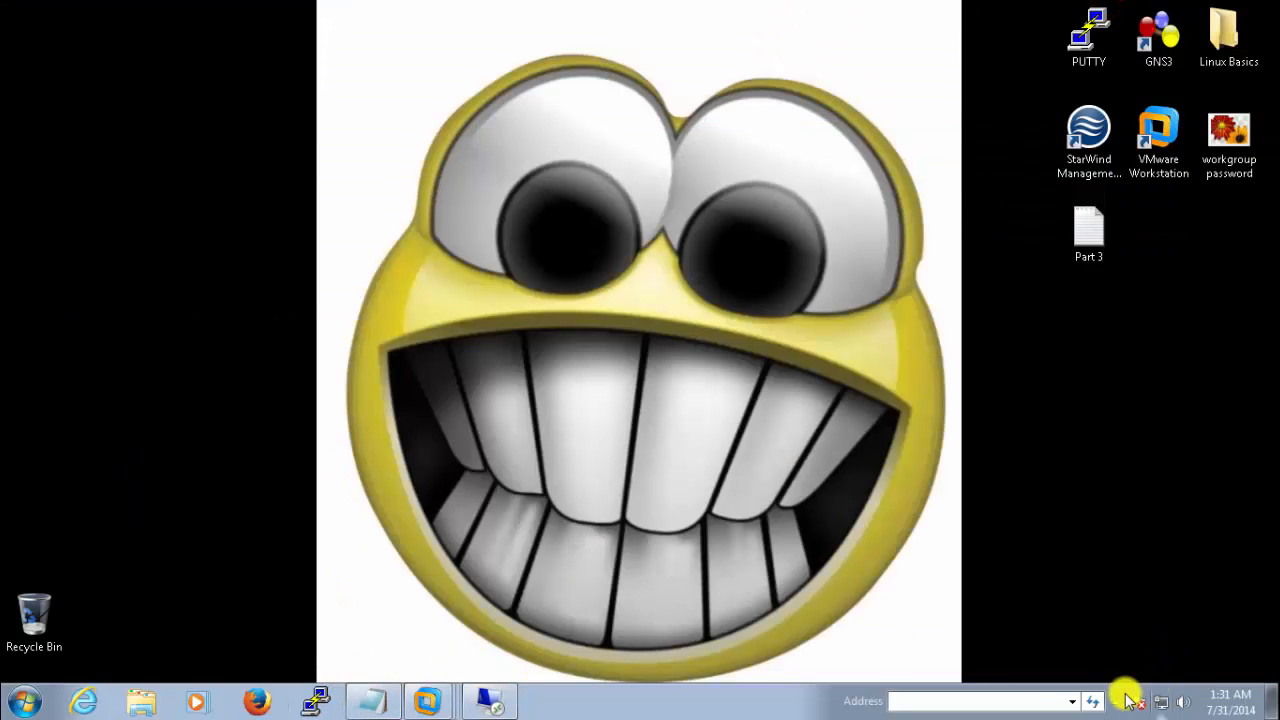
# Attach ImageFile3 as LUN 1 to the existing 192.168.0.10 target in StarWind
pyautogui.click(1128, 700)
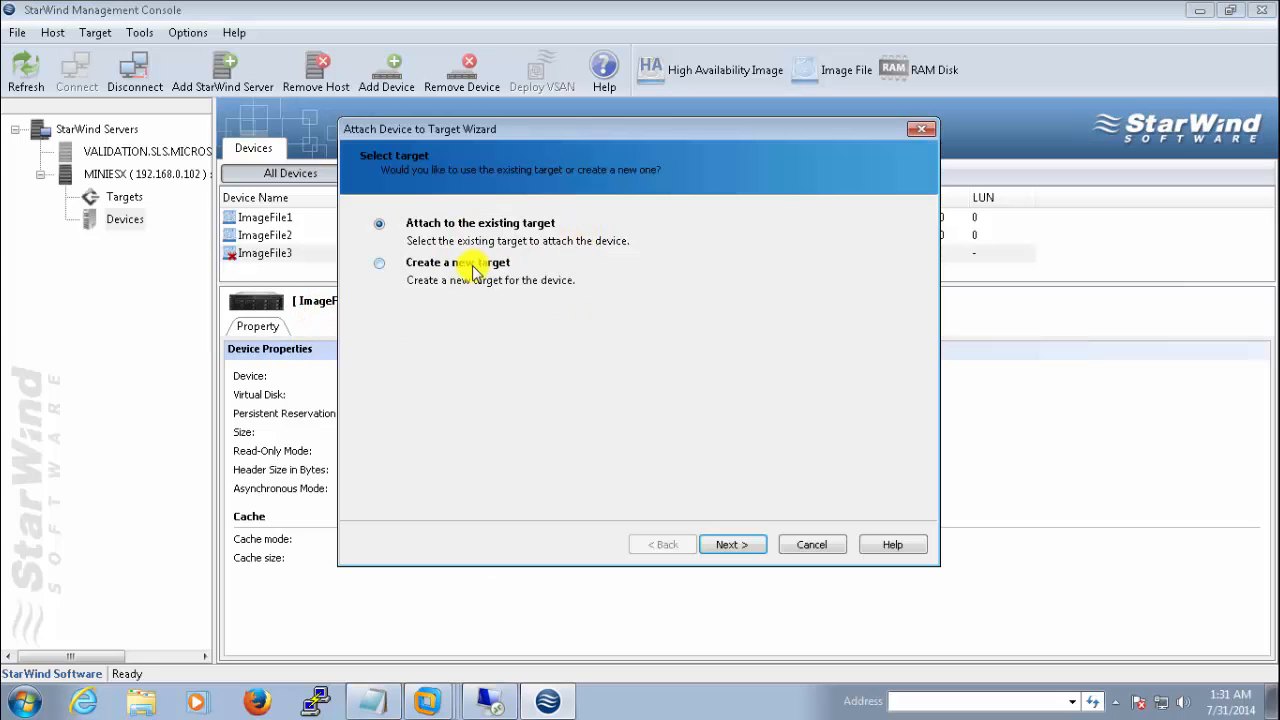
pyautogui.click(732, 544)
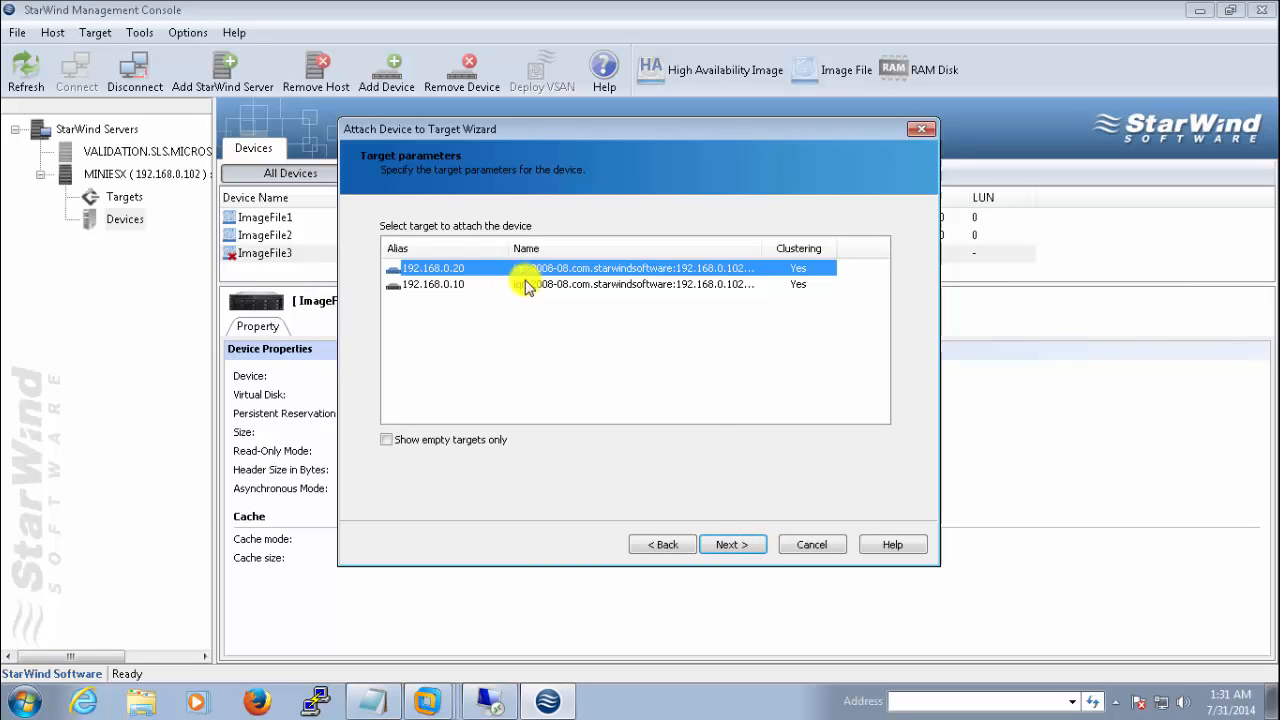
pyautogui.click(432, 284)
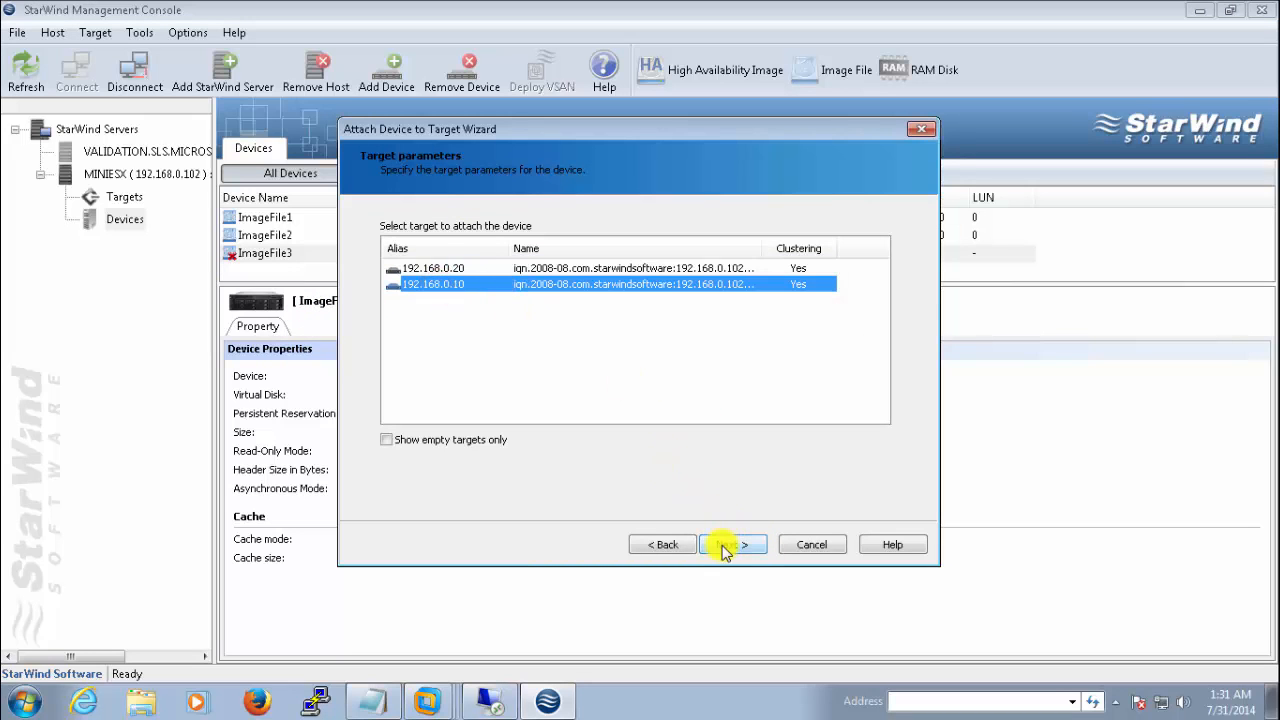
pyautogui.click(736, 544)
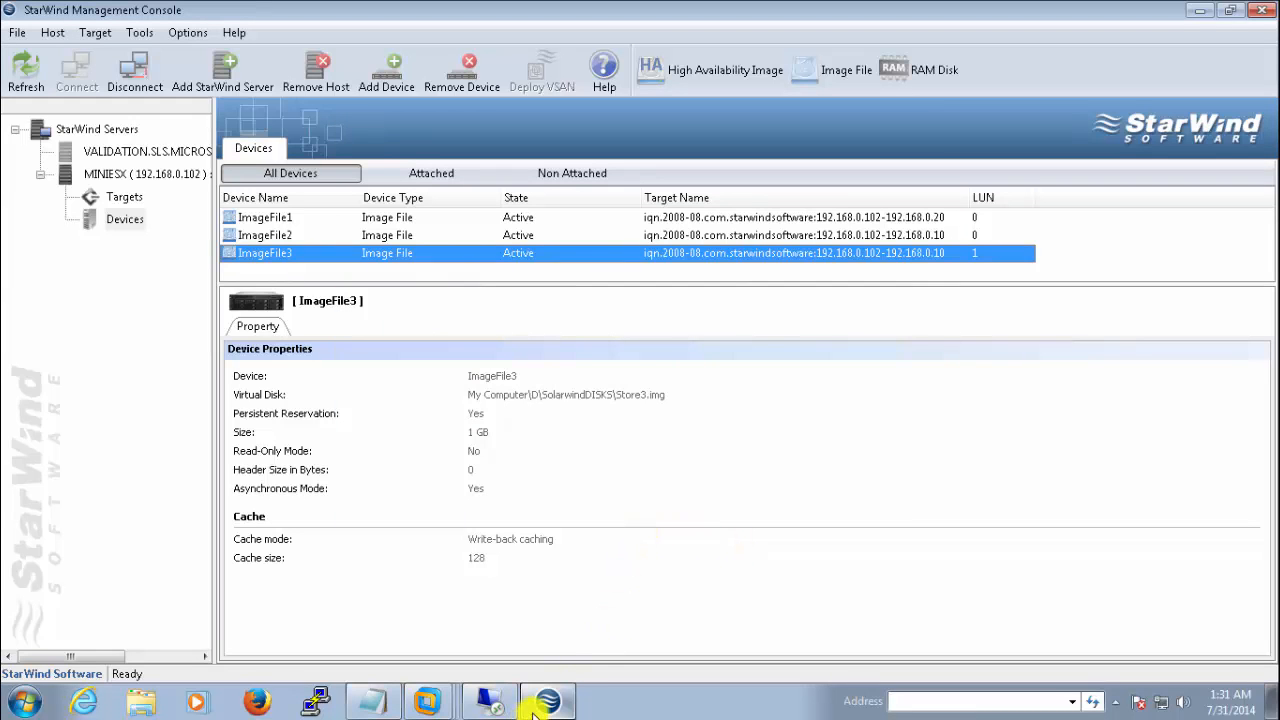
pyautogui.click(545, 700)
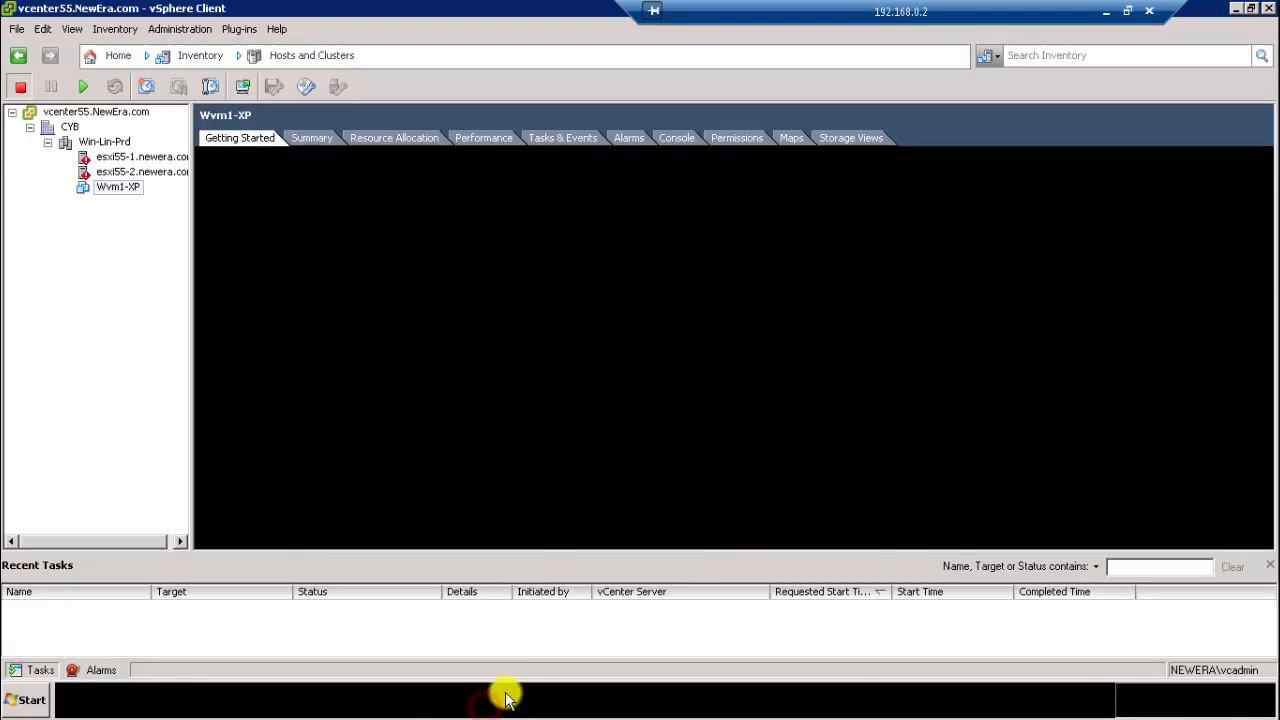
# Rescan all storage adapters on esxi55-1 so the iSCSI adapter shows three devices and paths
pyautogui.click(120, 157)
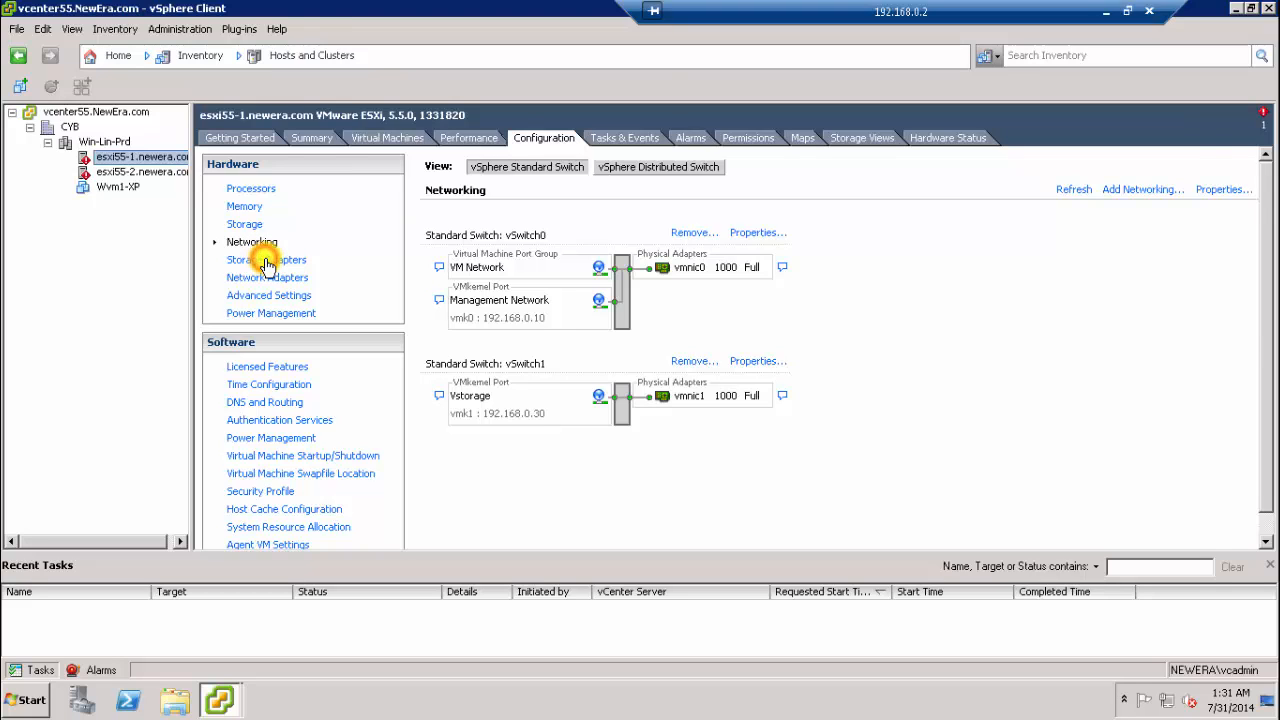
pyautogui.click(266, 260)
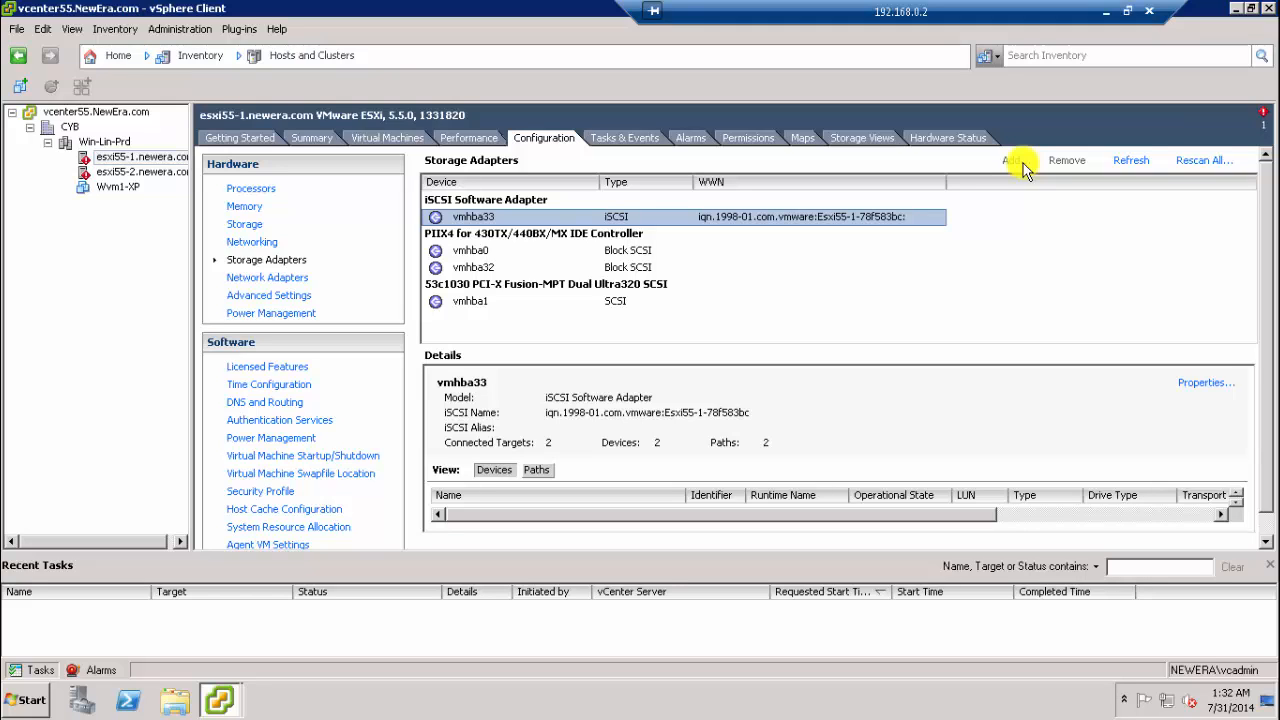
pyautogui.moveTo(570, 222)
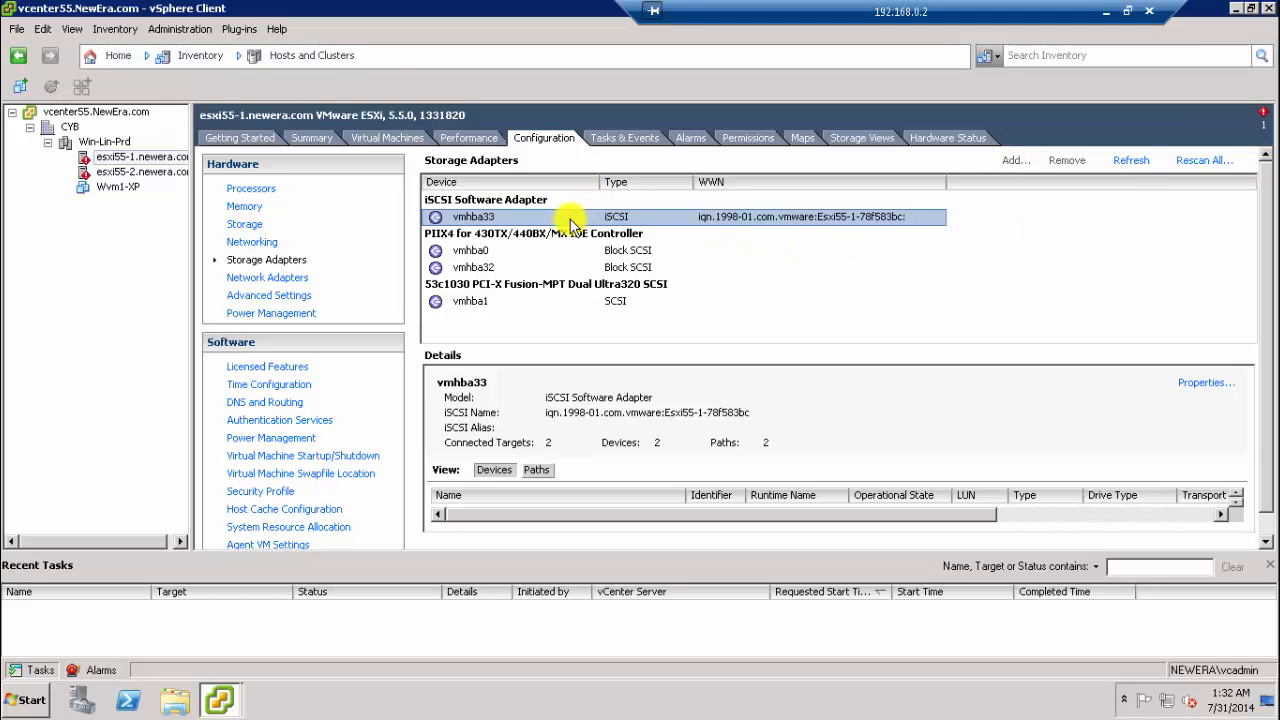
pyautogui.moveTo(145, 240)
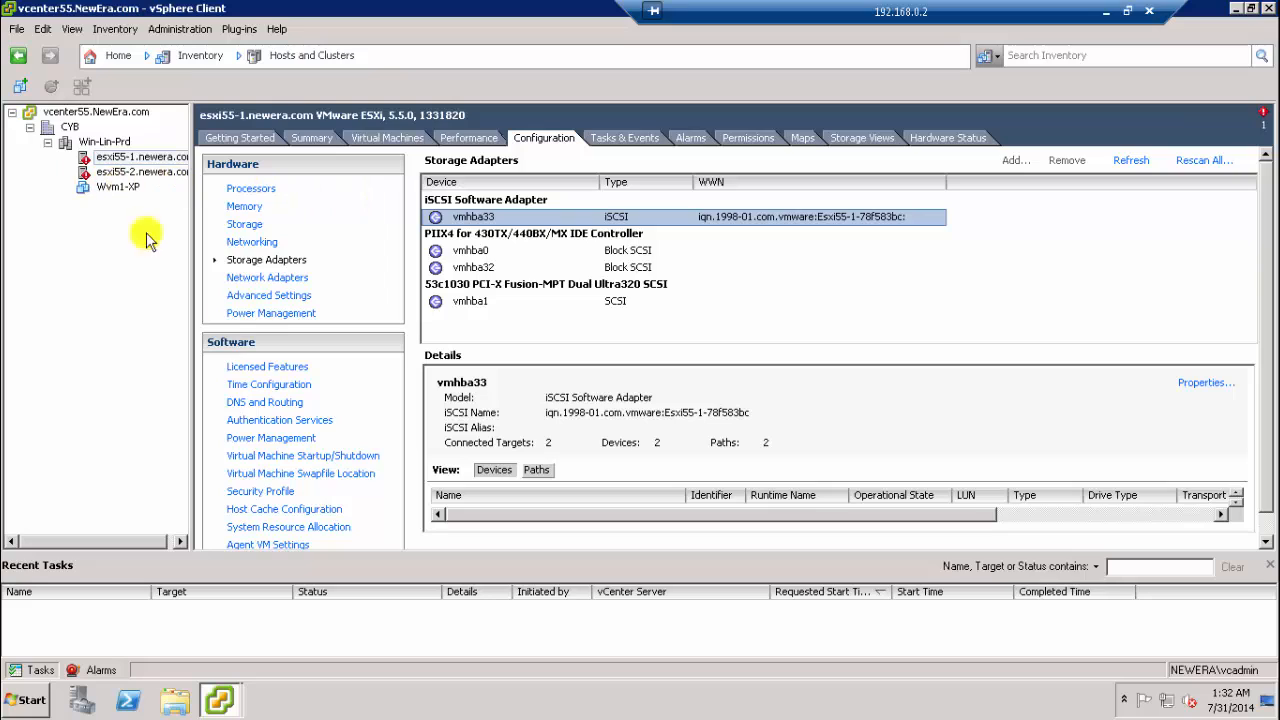
pyautogui.moveTo(1213, 160)
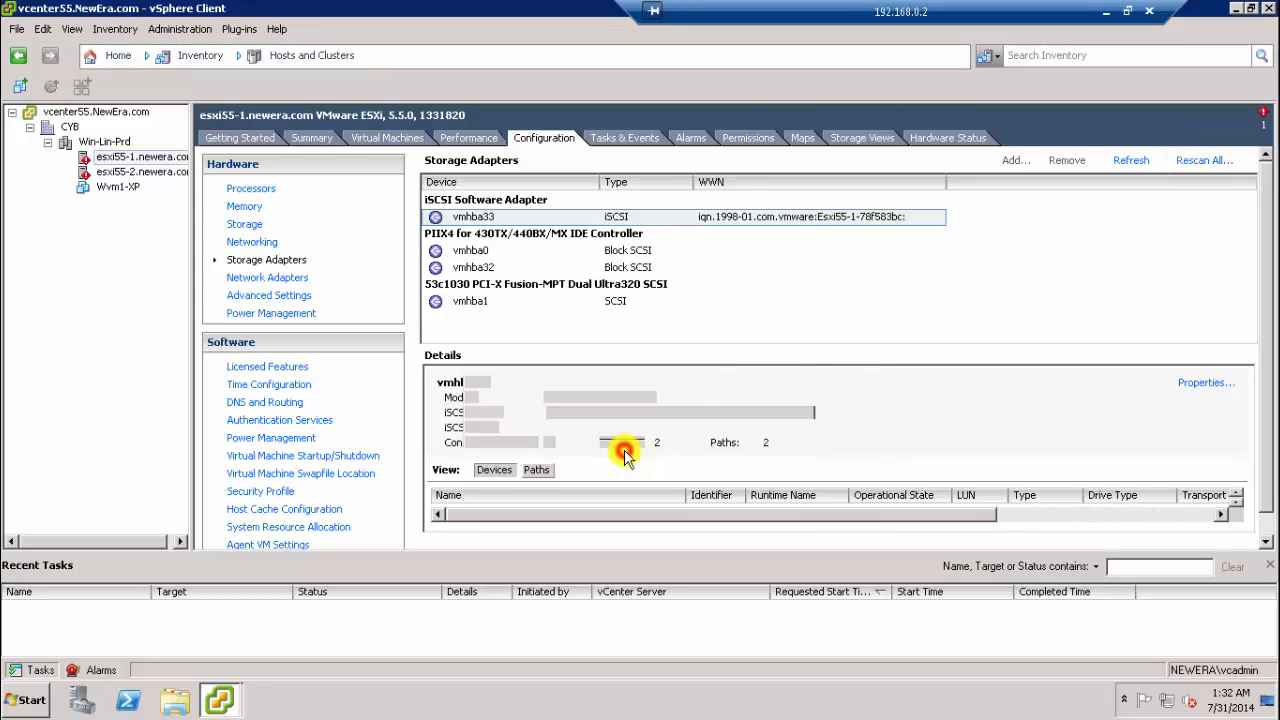
pyautogui.click(1204, 160)
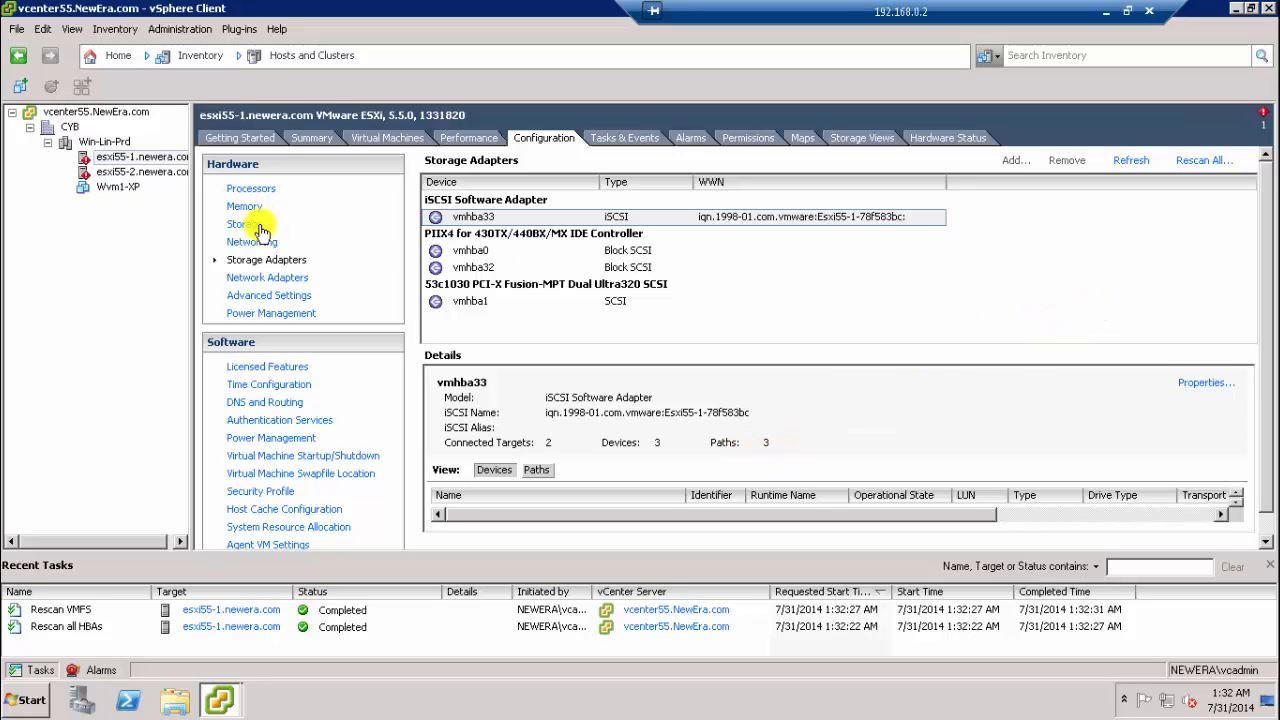
# From Datastores, add Disk/LUN storage on the 1 GB iSCSI disk with VMFS-5, named ABC
pyautogui.click(237, 223)
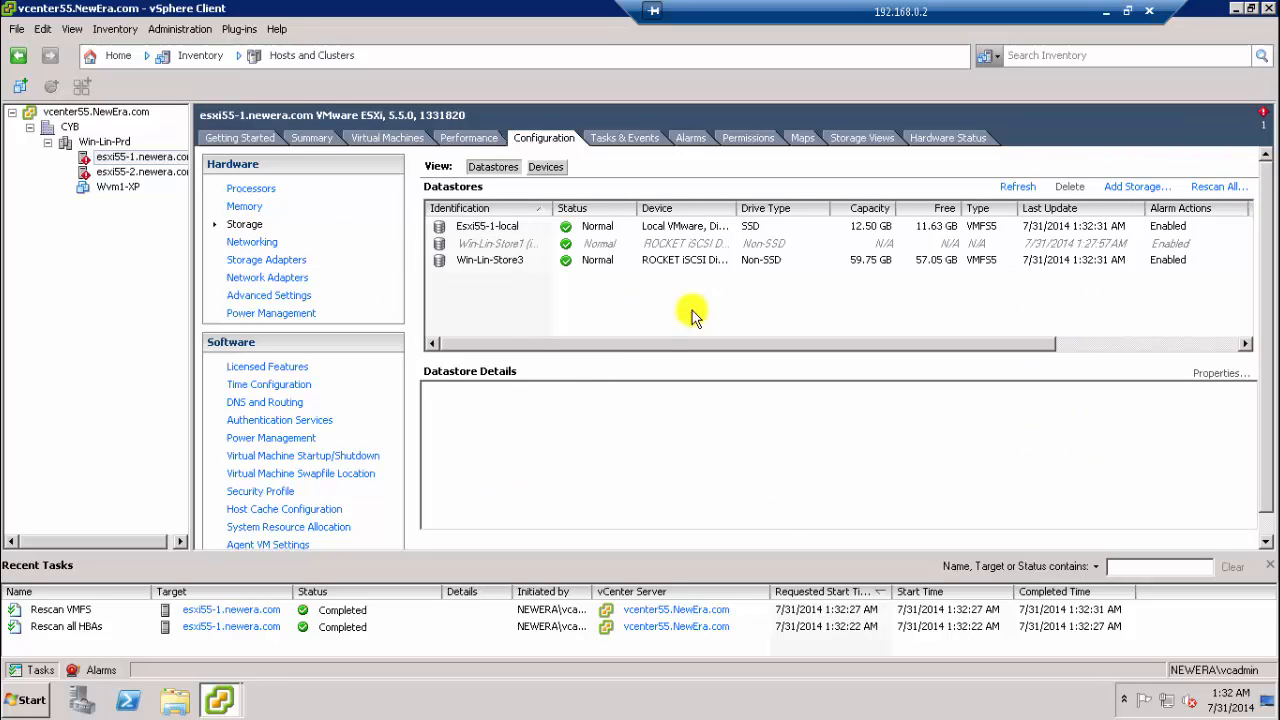
pyautogui.click(1137, 186)
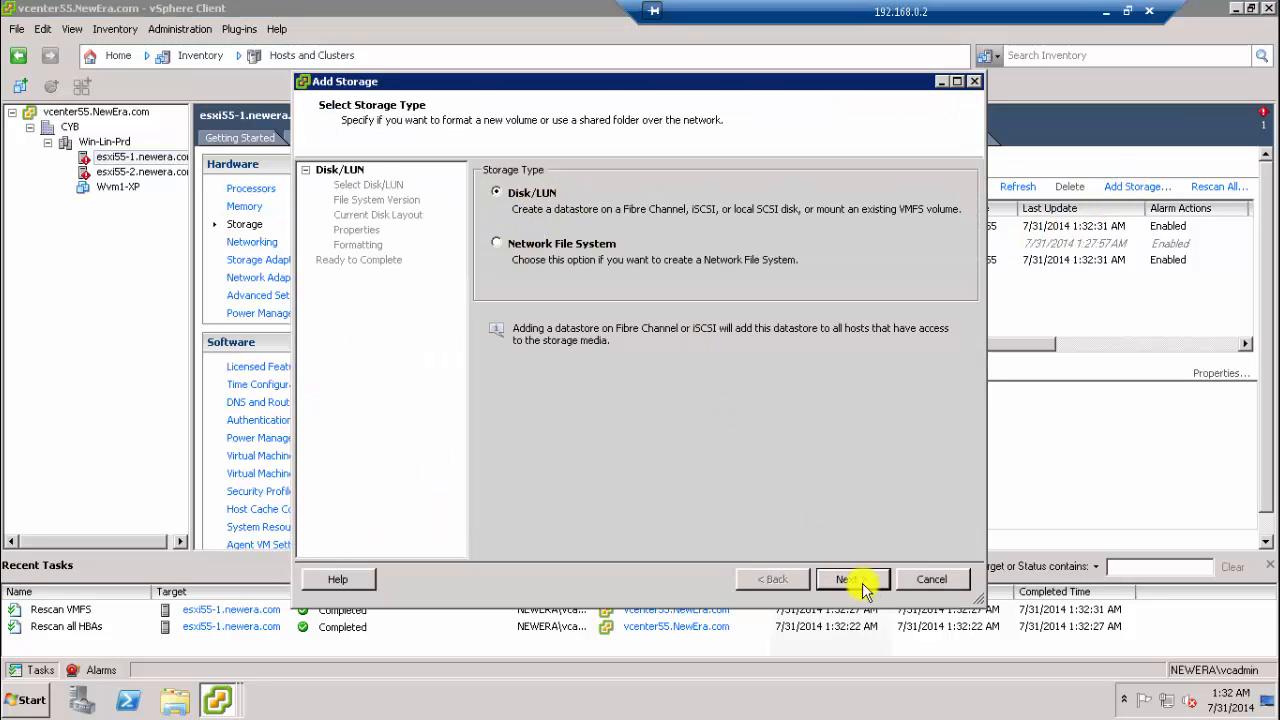
pyautogui.click(845, 579)
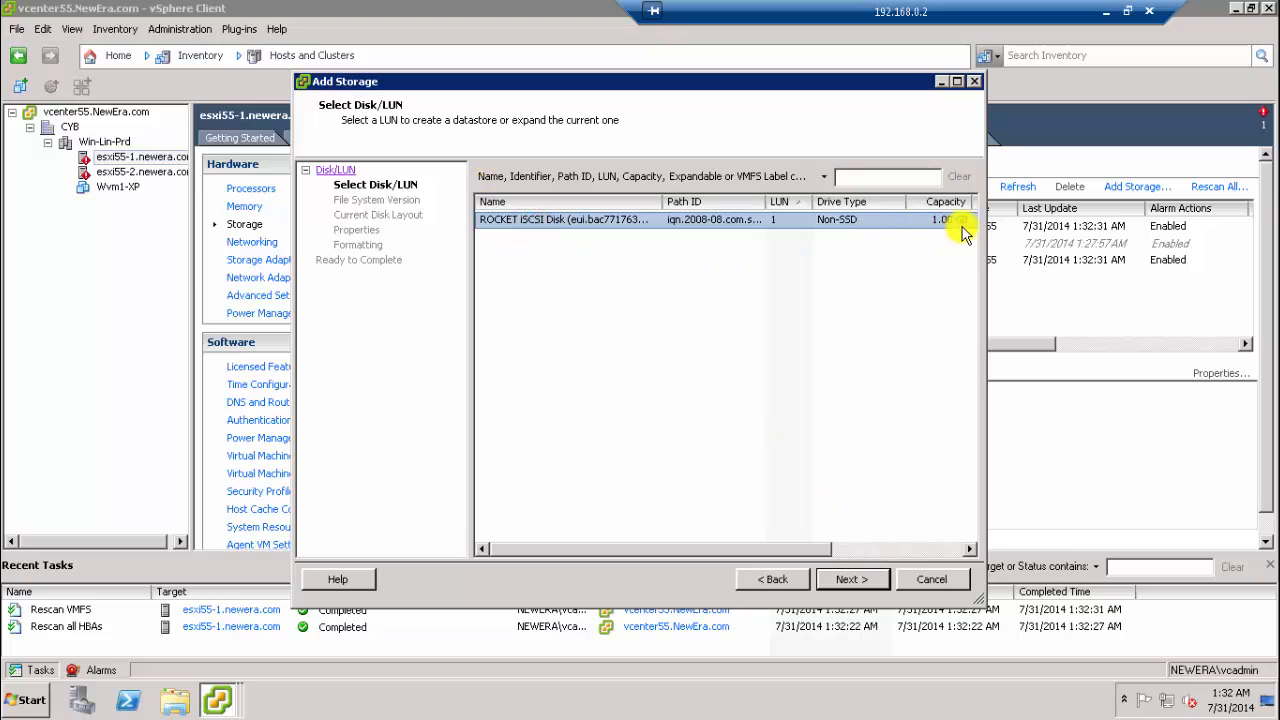
pyautogui.click(851, 579)
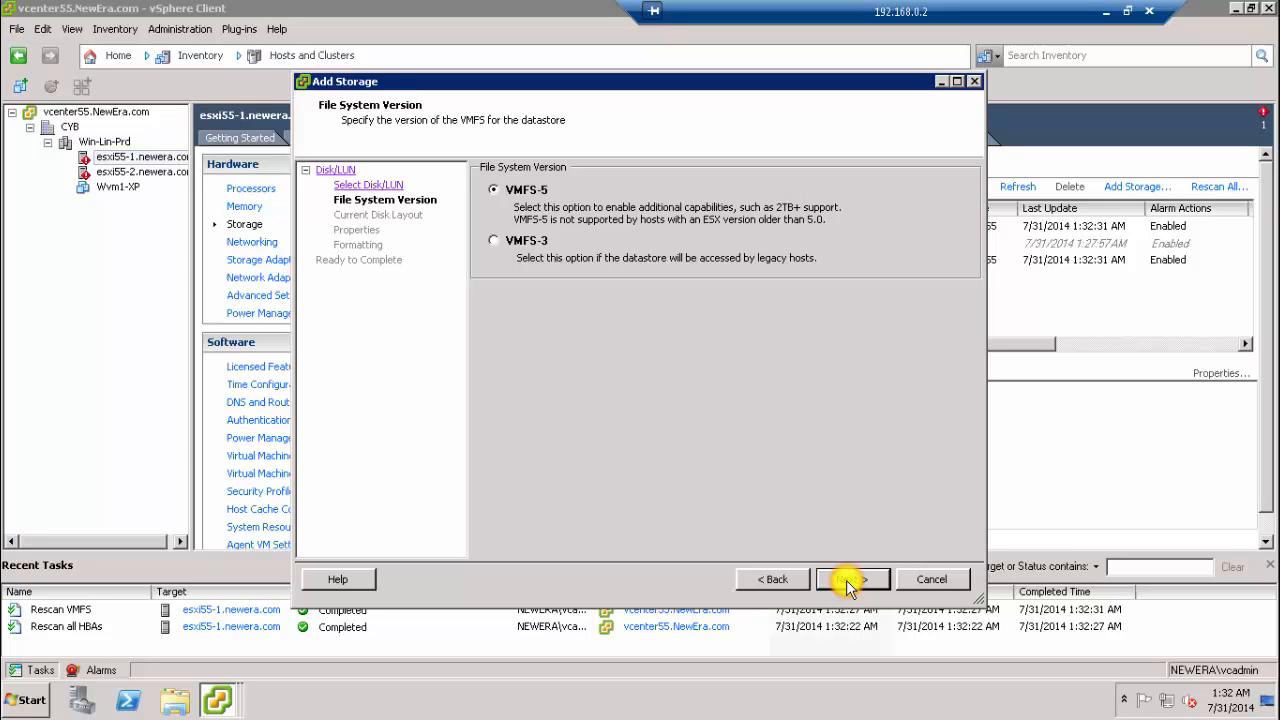
pyautogui.click(847, 579)
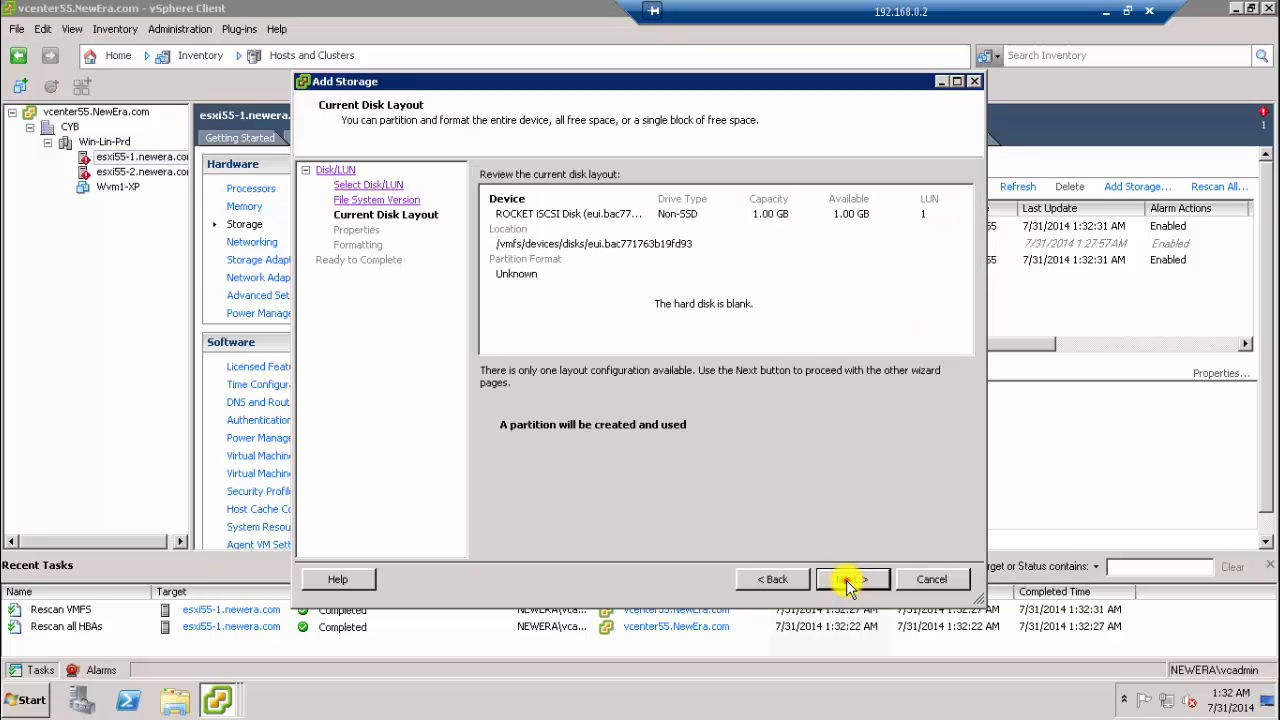
pyautogui.click(851, 579)
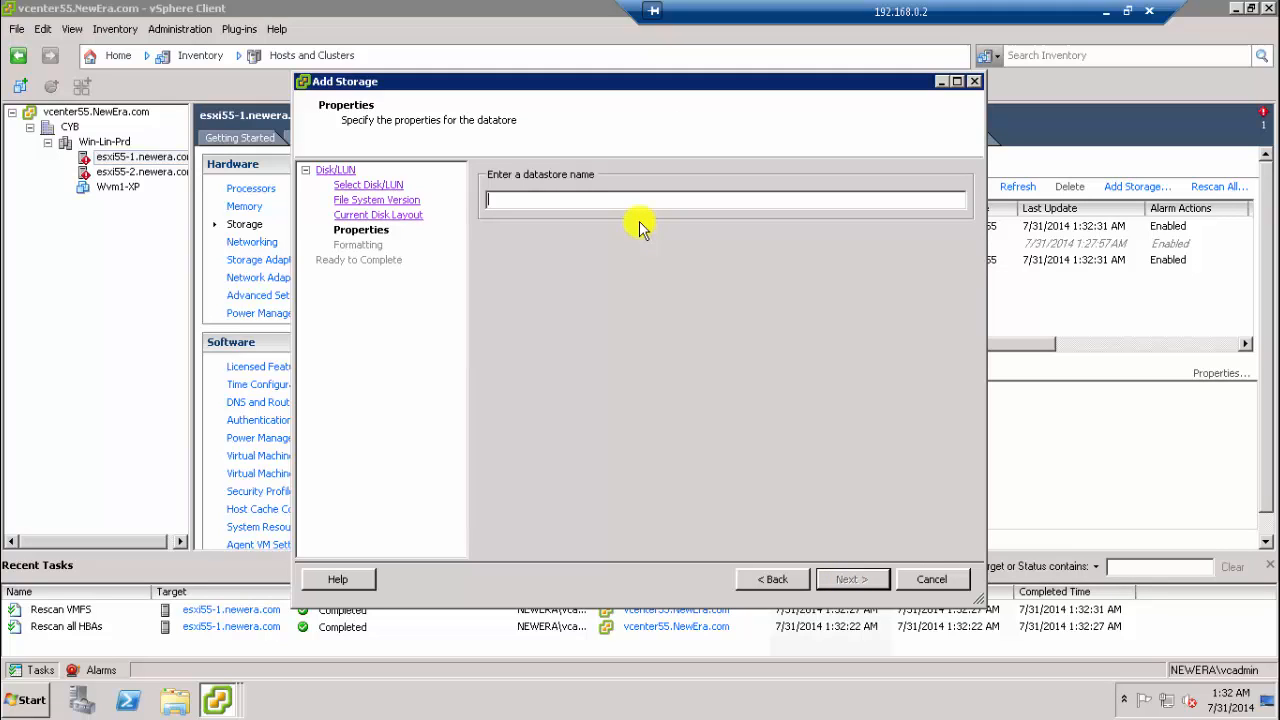
pyautogui.write('ABC')
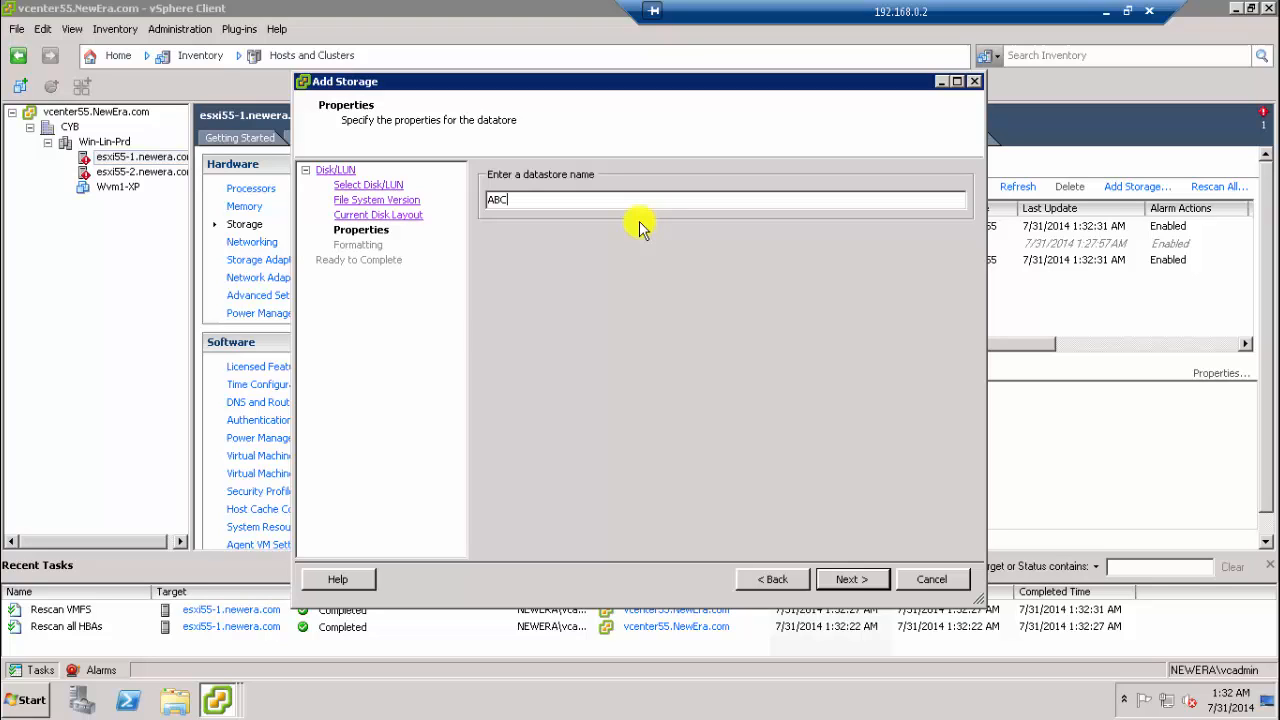
pyautogui.click(851, 579)
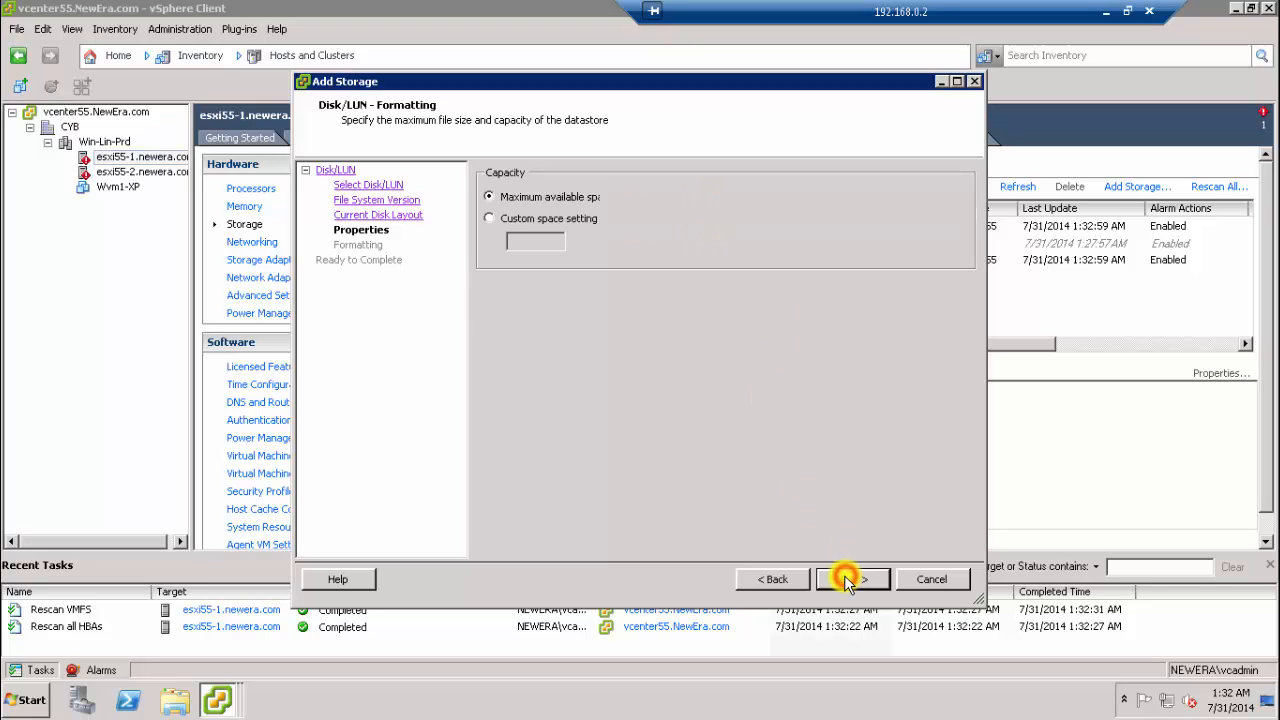
# Try Maximum available space and dismiss the error requiring at least 1.3 GB capacity
pyautogui.click(851, 579)
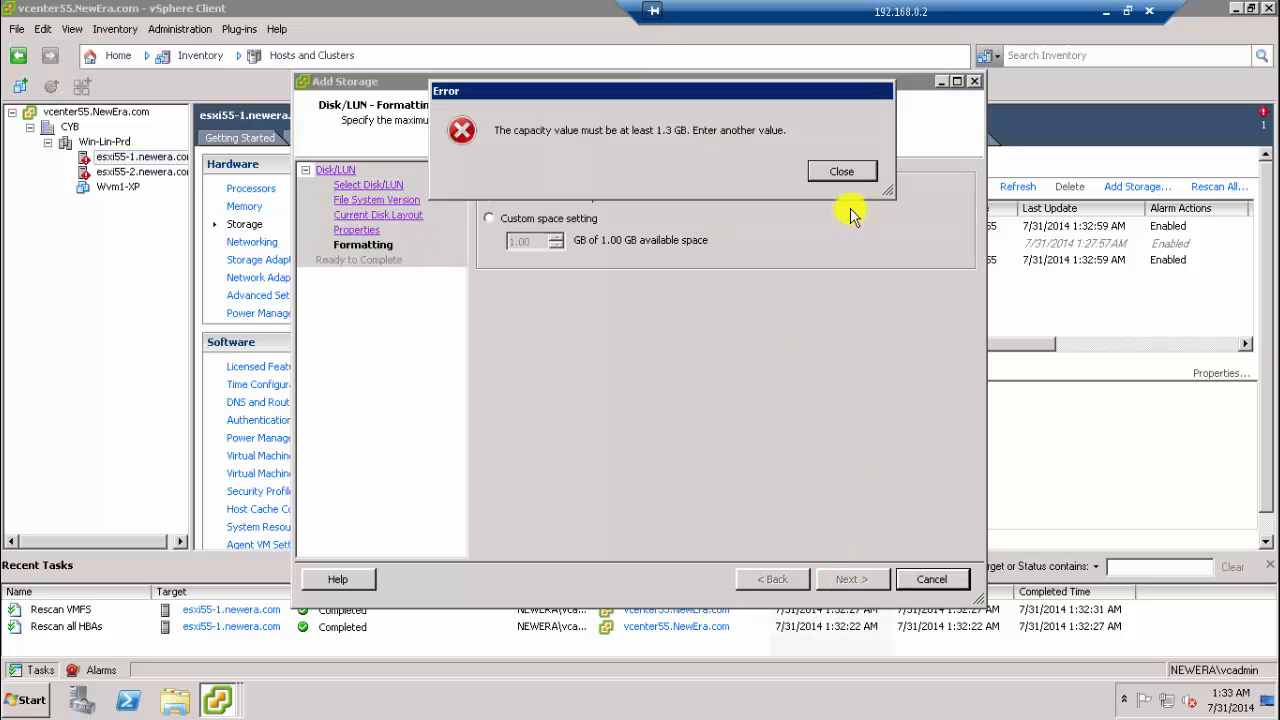
pyautogui.moveTo(615, 135)
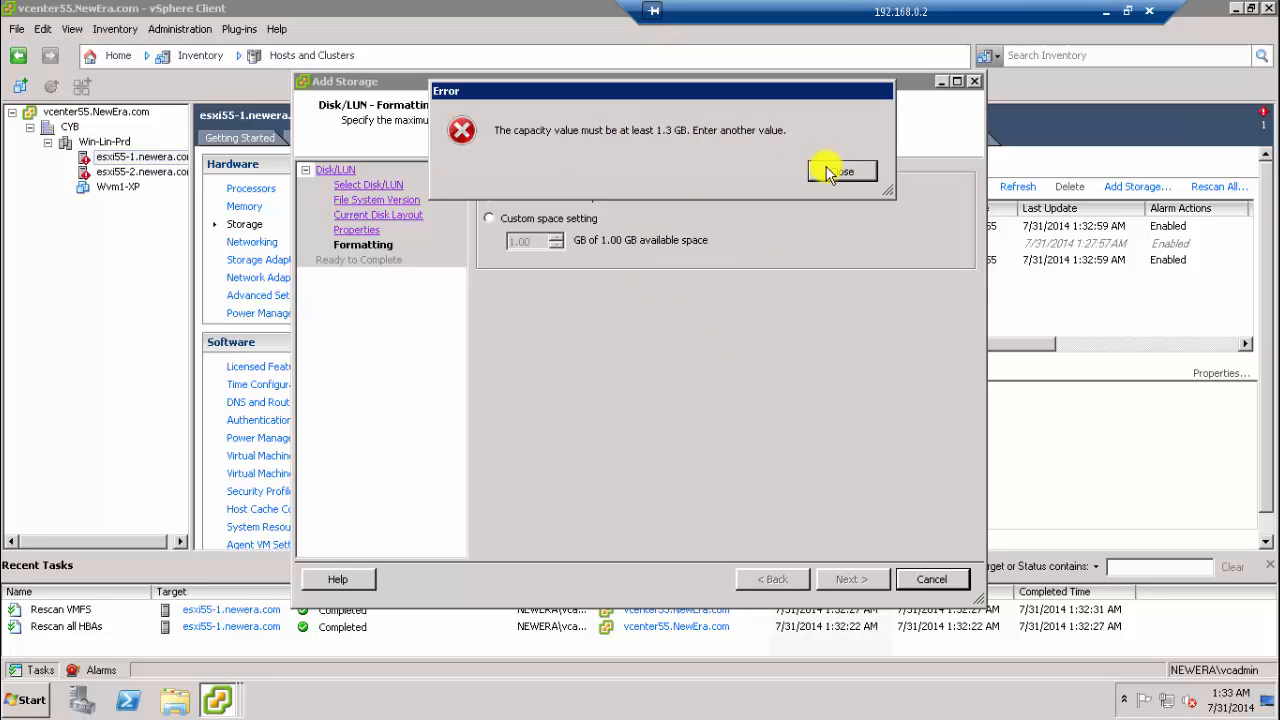
pyautogui.click(840, 171)
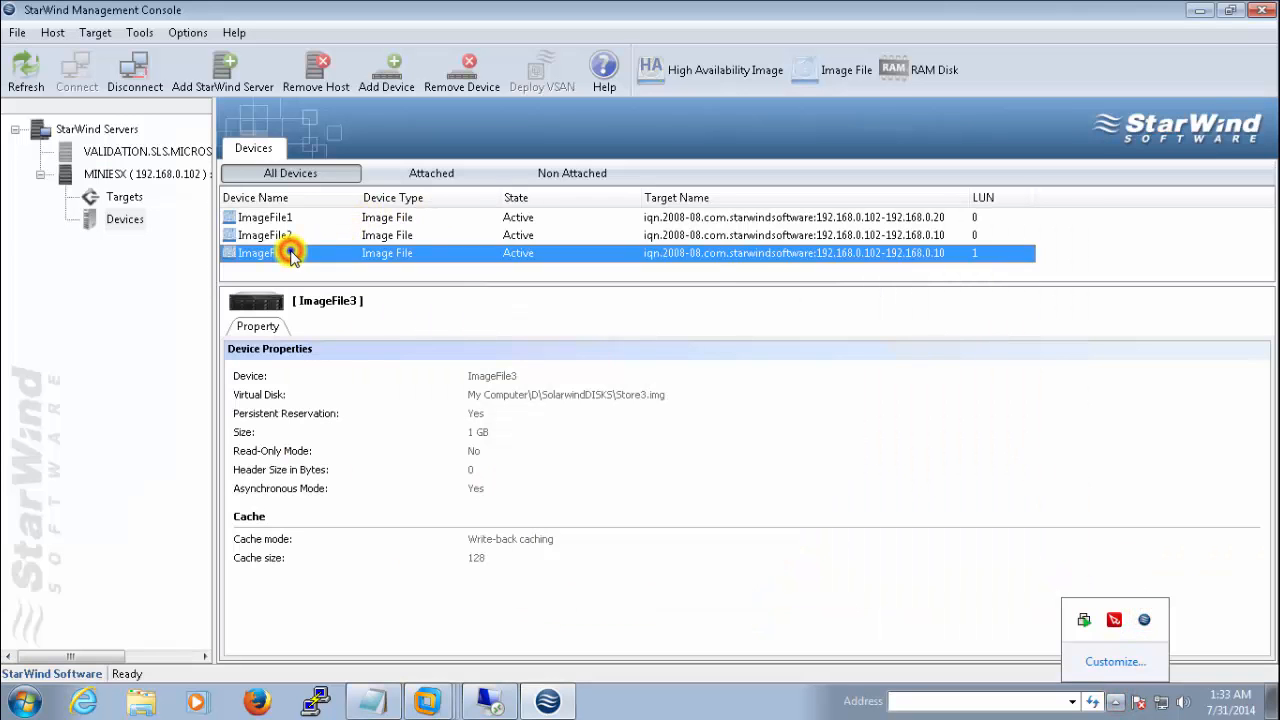
# Extend ImageFile3's image by 2 GB in StarWind, bringing it to 3 GB
pyautogui.rightClick(290, 252)
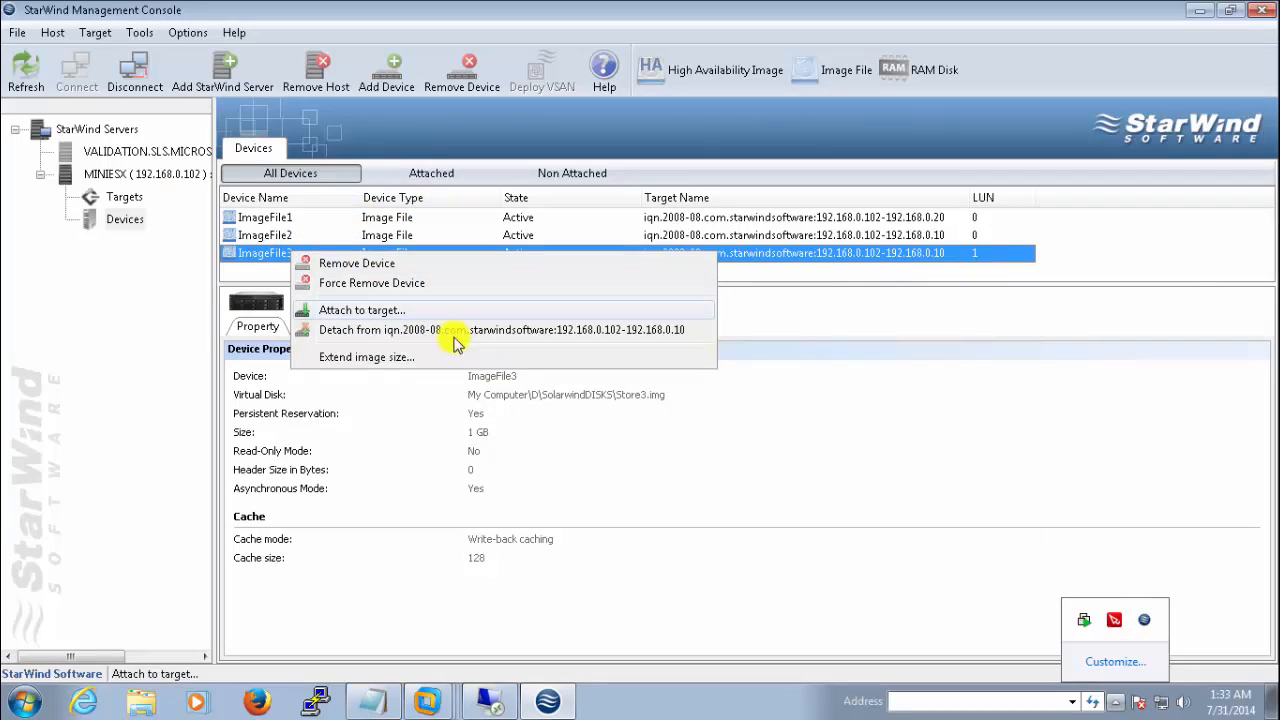
pyautogui.click(366, 357)
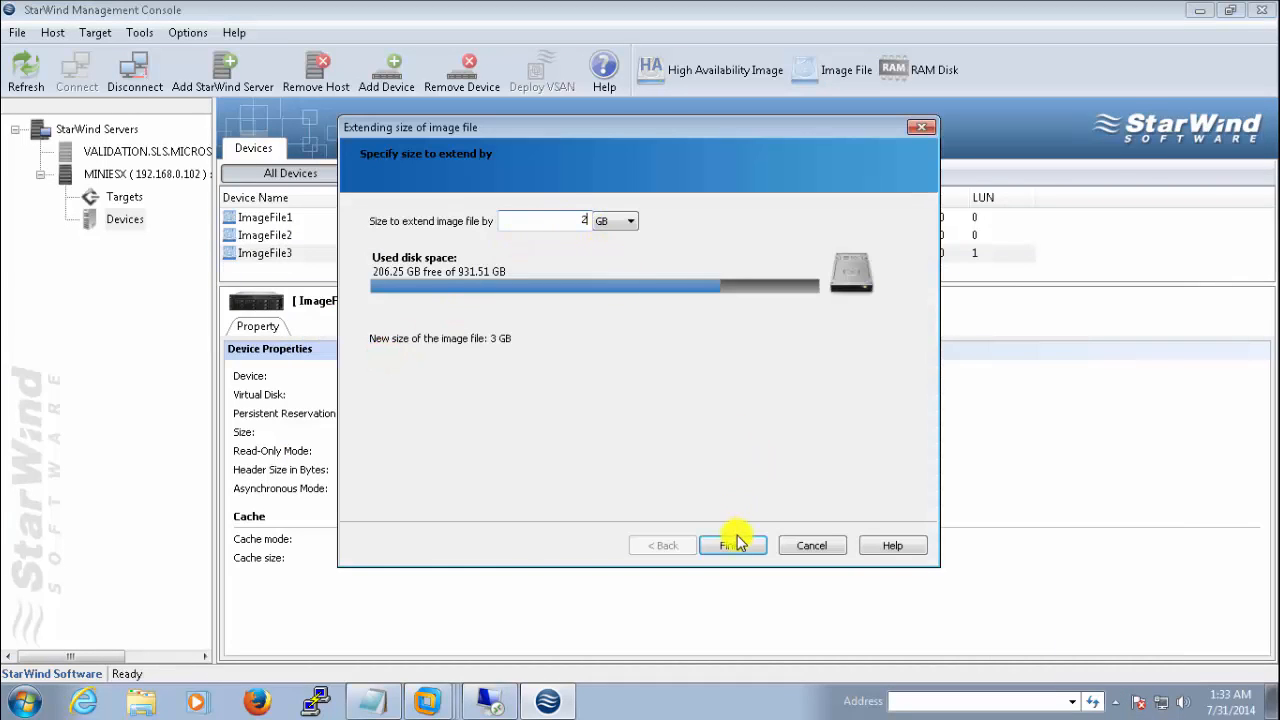
pyautogui.click(733, 545)
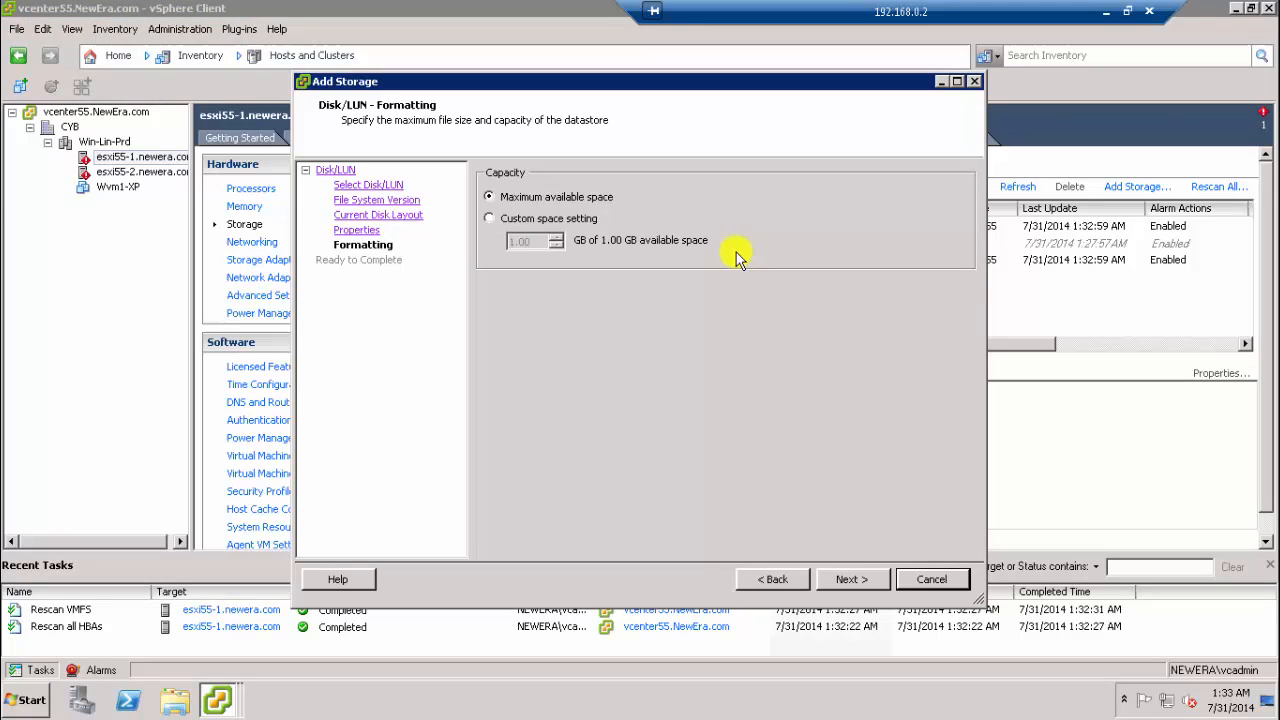
pyautogui.moveTo(722, 514)
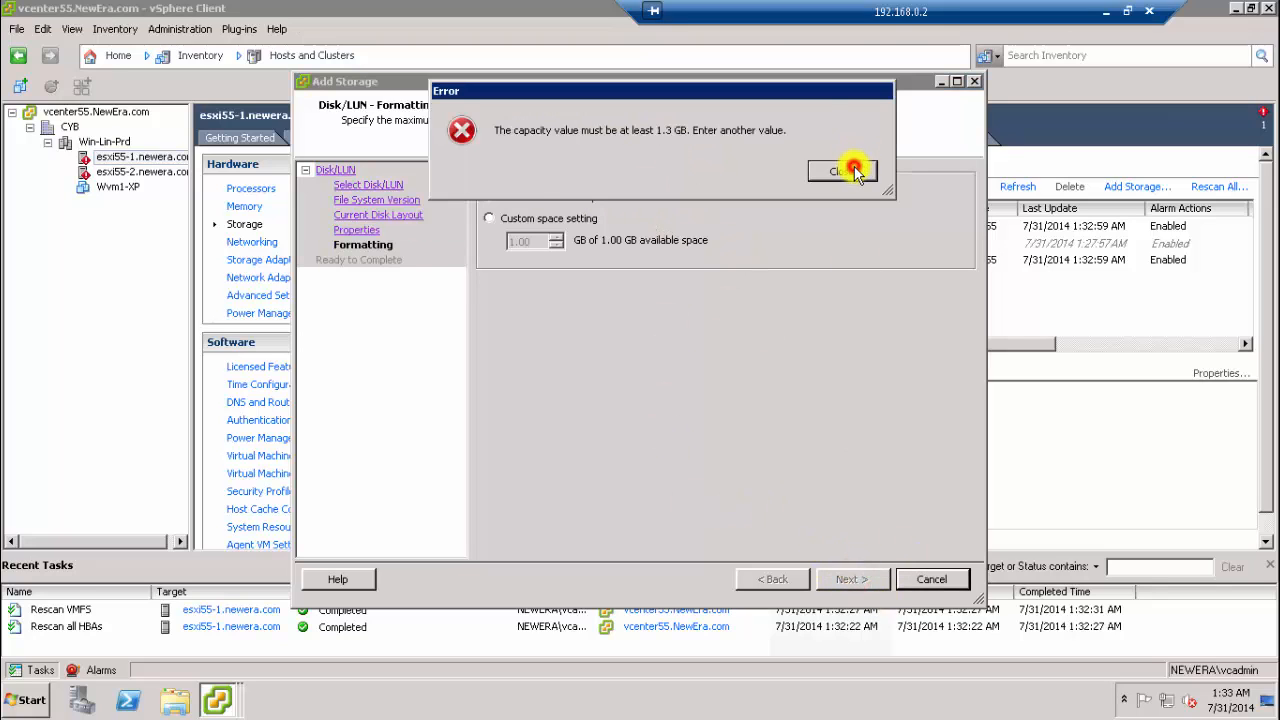
# Dismiss the capacity error, cancel the wizard, reopen it, see only 1.00 GB, and cancel
pyautogui.click(843, 171)
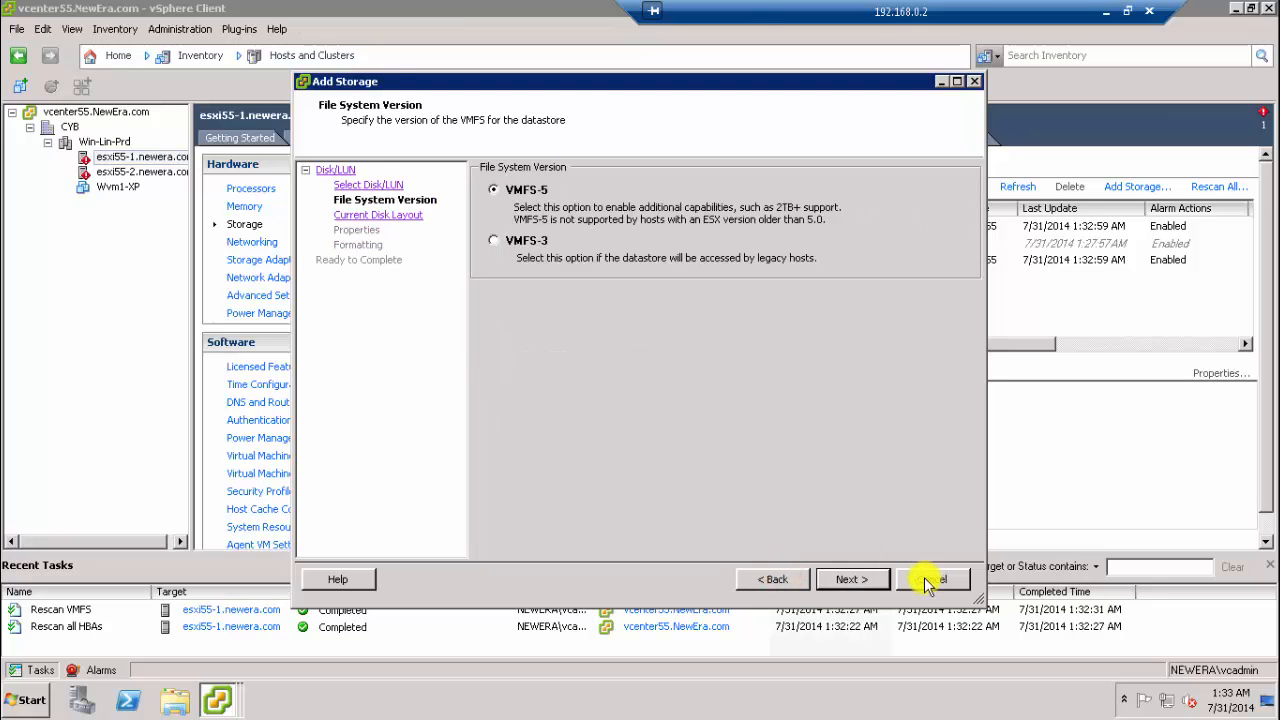
pyautogui.click(928, 579)
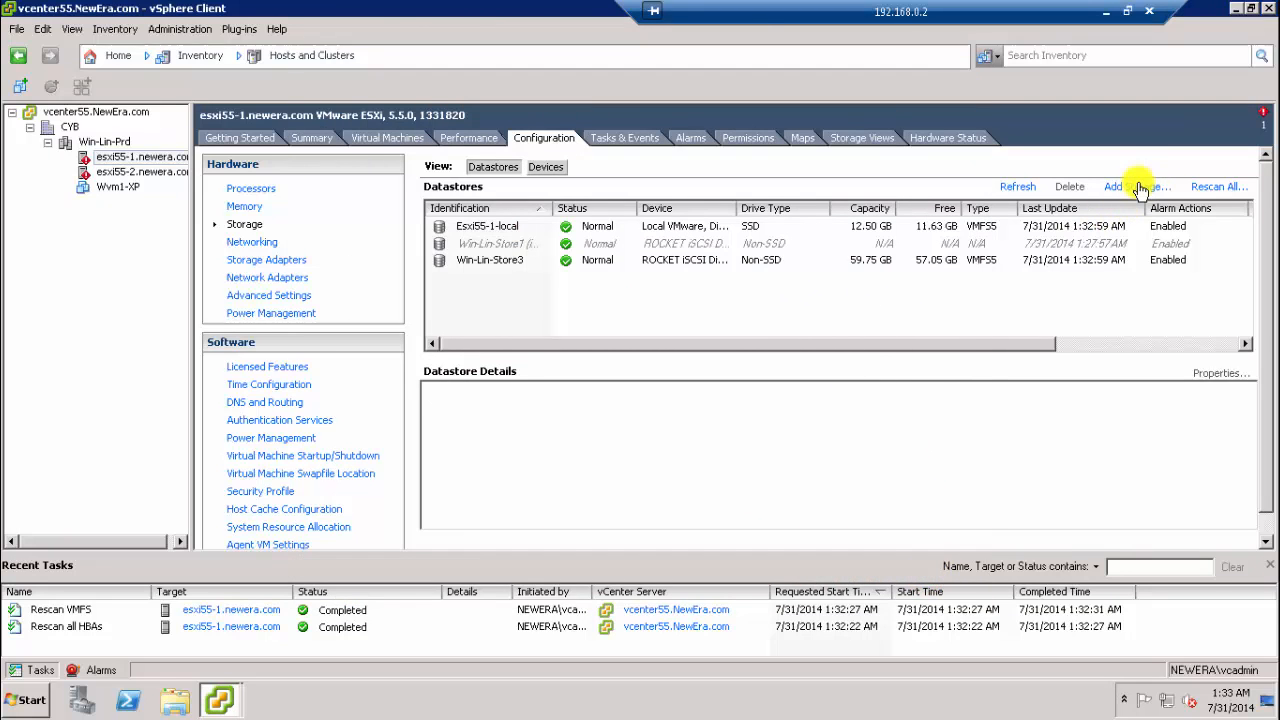
pyautogui.click(1136, 186)
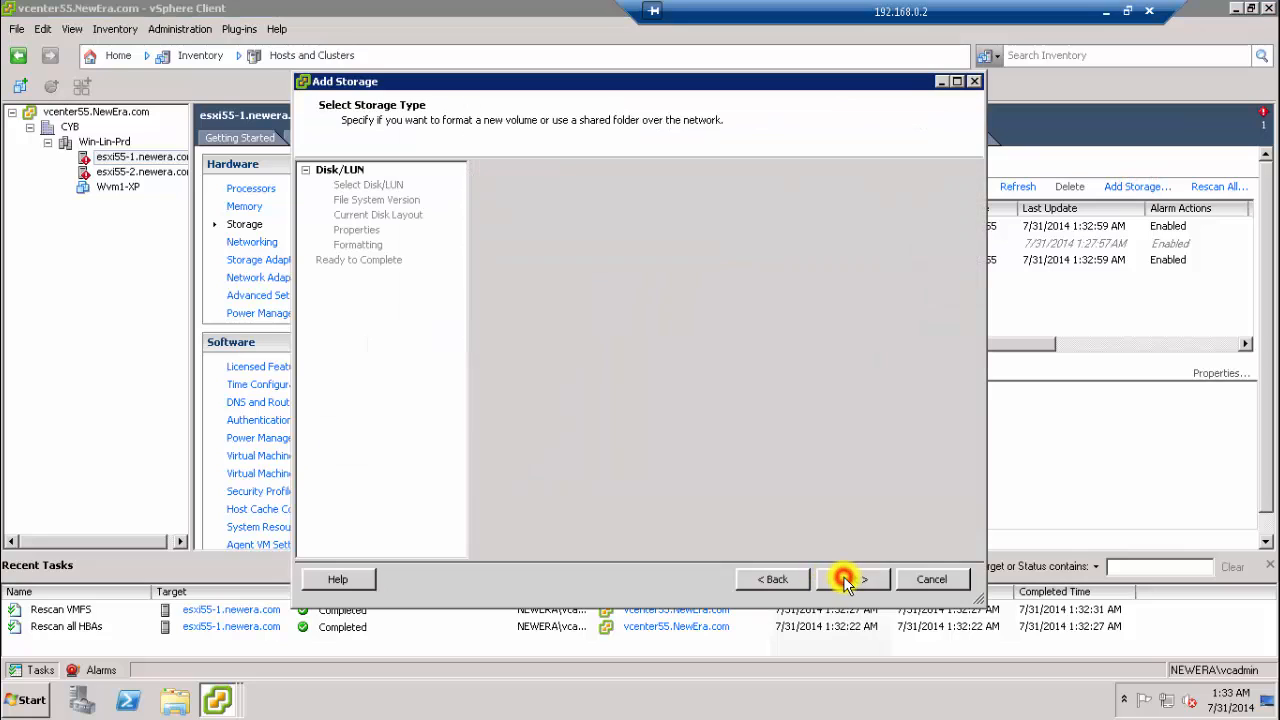
pyautogui.click(851, 579)
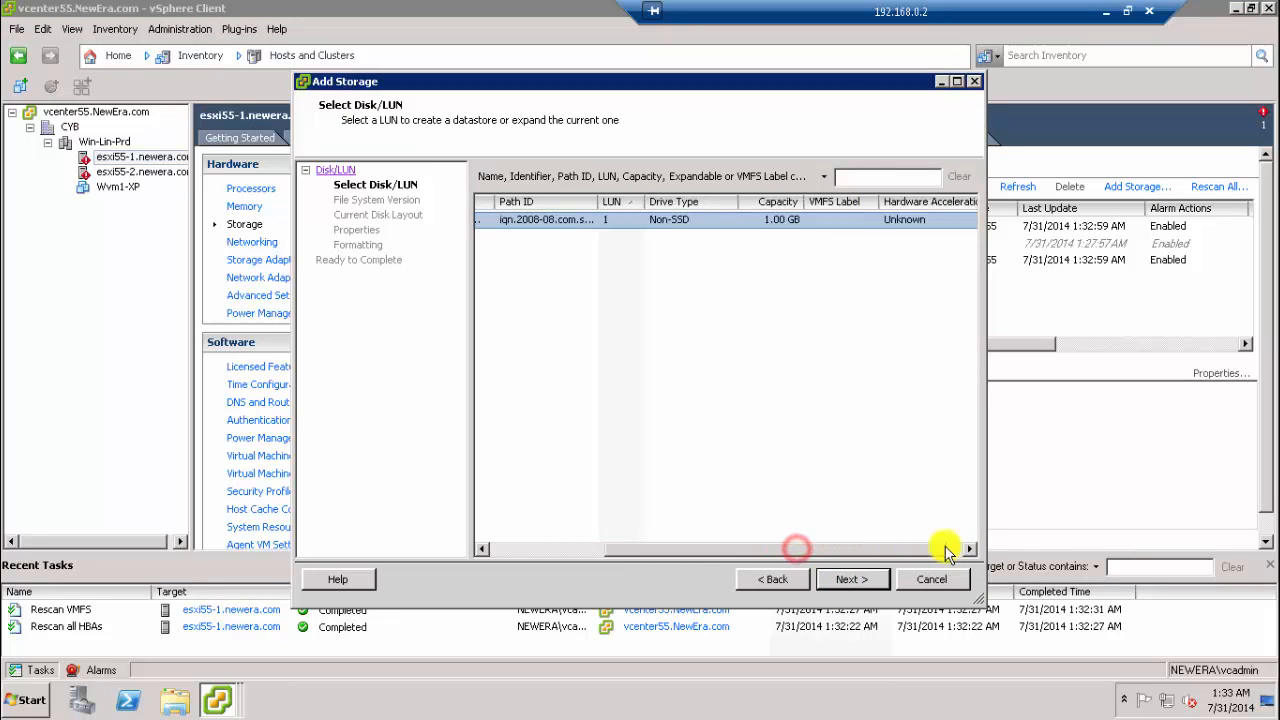
pyautogui.click(931, 579)
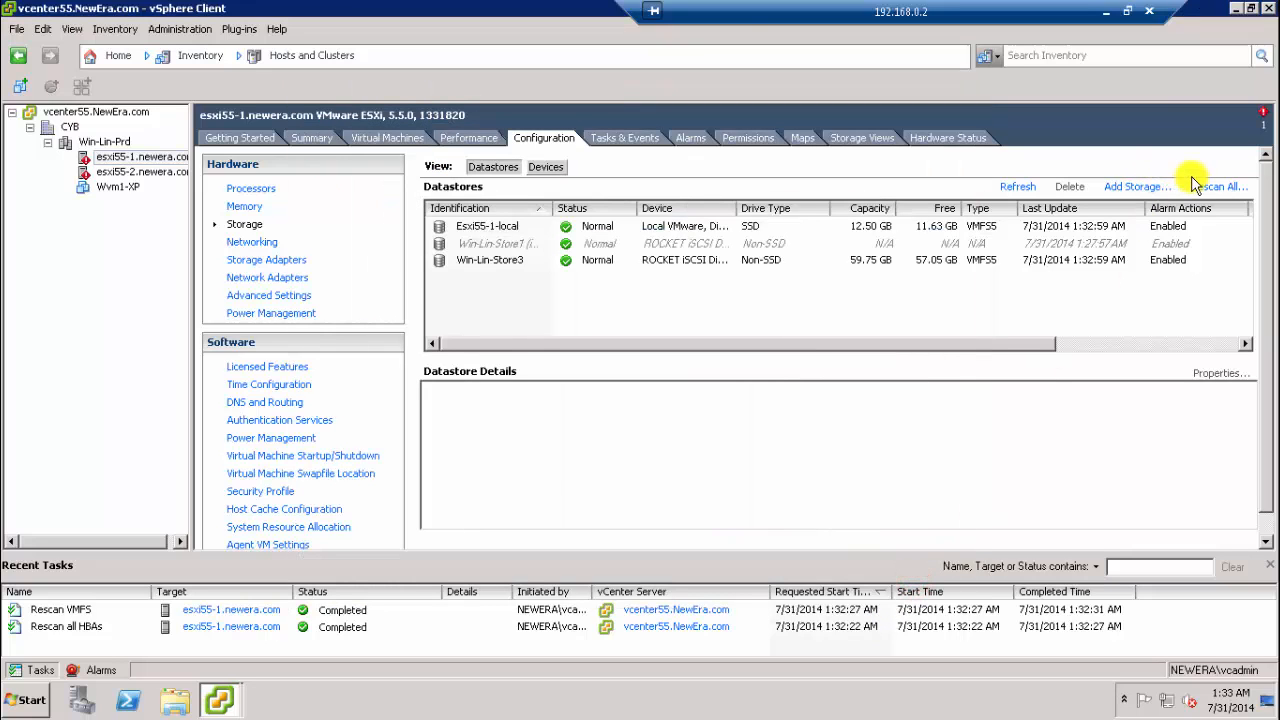
# Rescan esxi55-1's storage to detect the new size, then relaunch Add Storage
pyautogui.click(1220, 186)
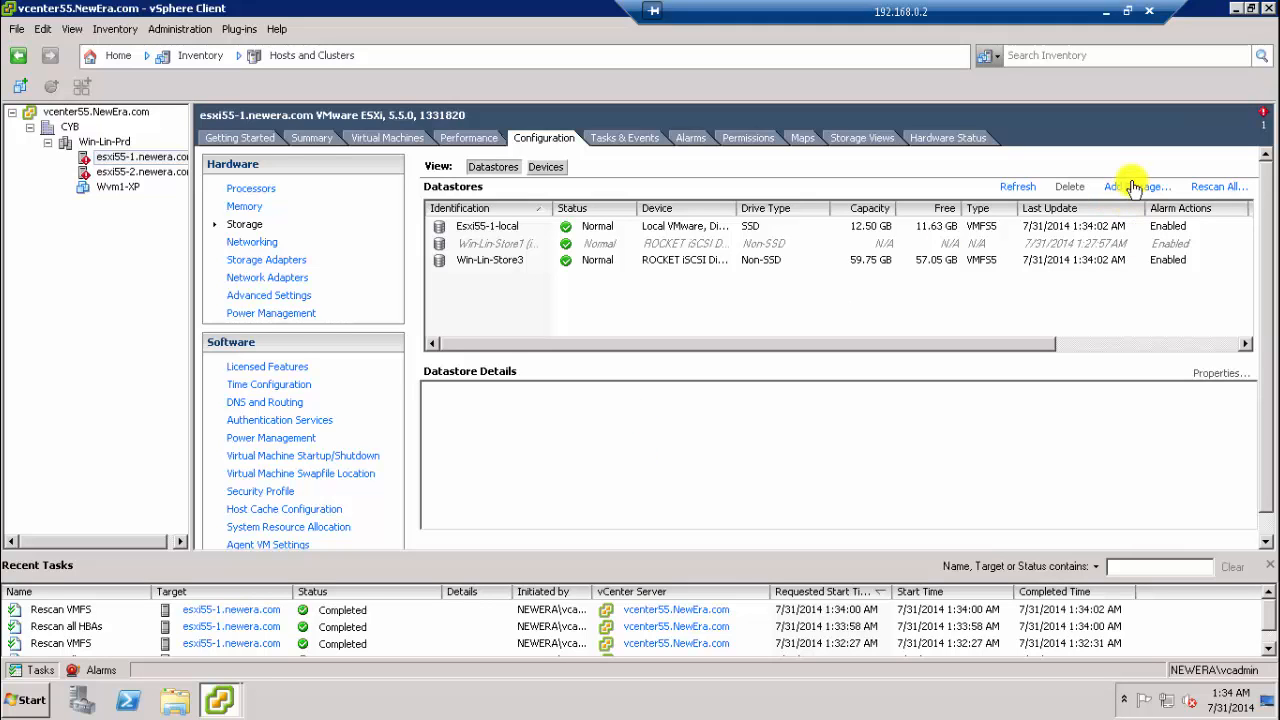
pyautogui.click(1135, 186)
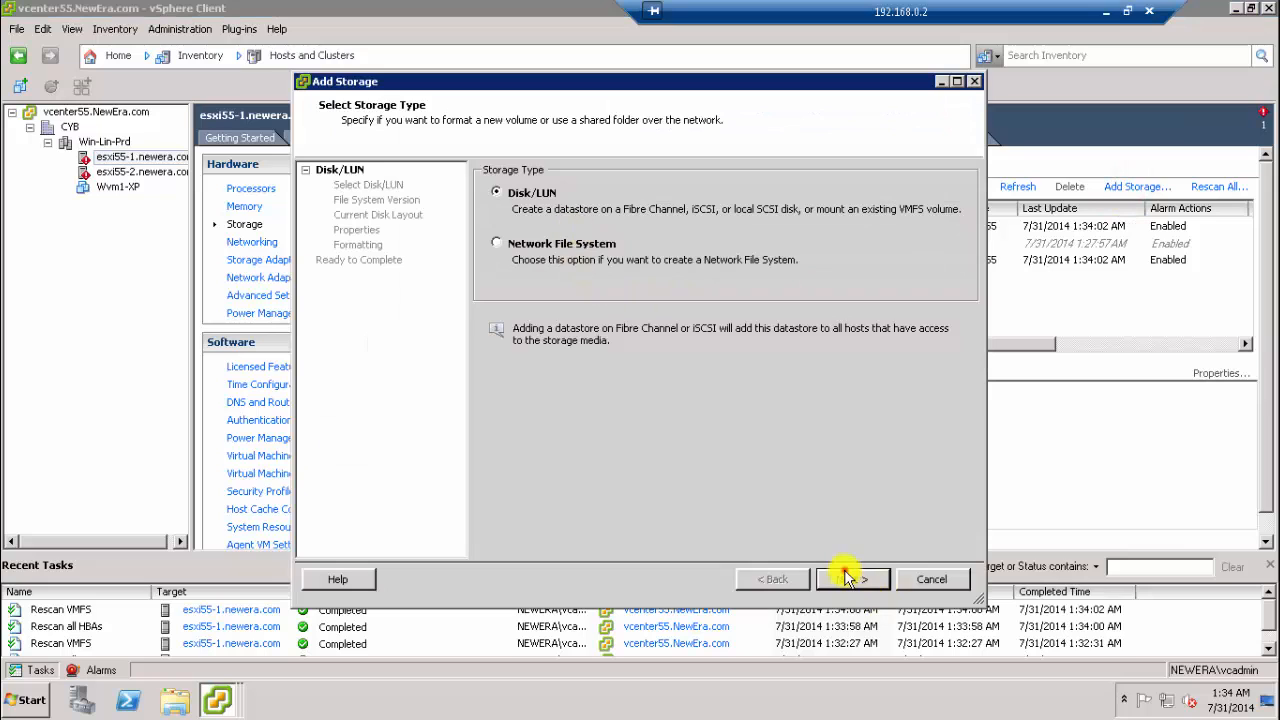
# Create VMFS-5 datastore abc on the 3.00 GB iSCSI disk using all available space
pyautogui.click(846, 579)
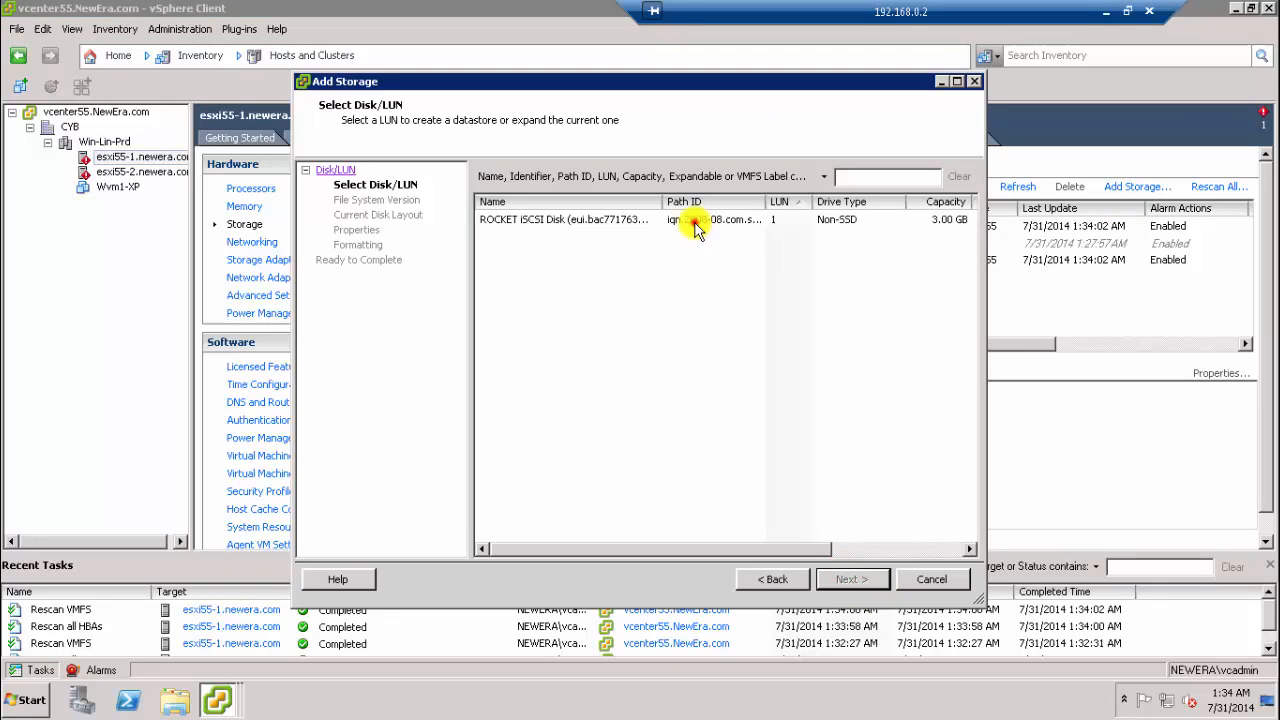
pyautogui.click(851, 579)
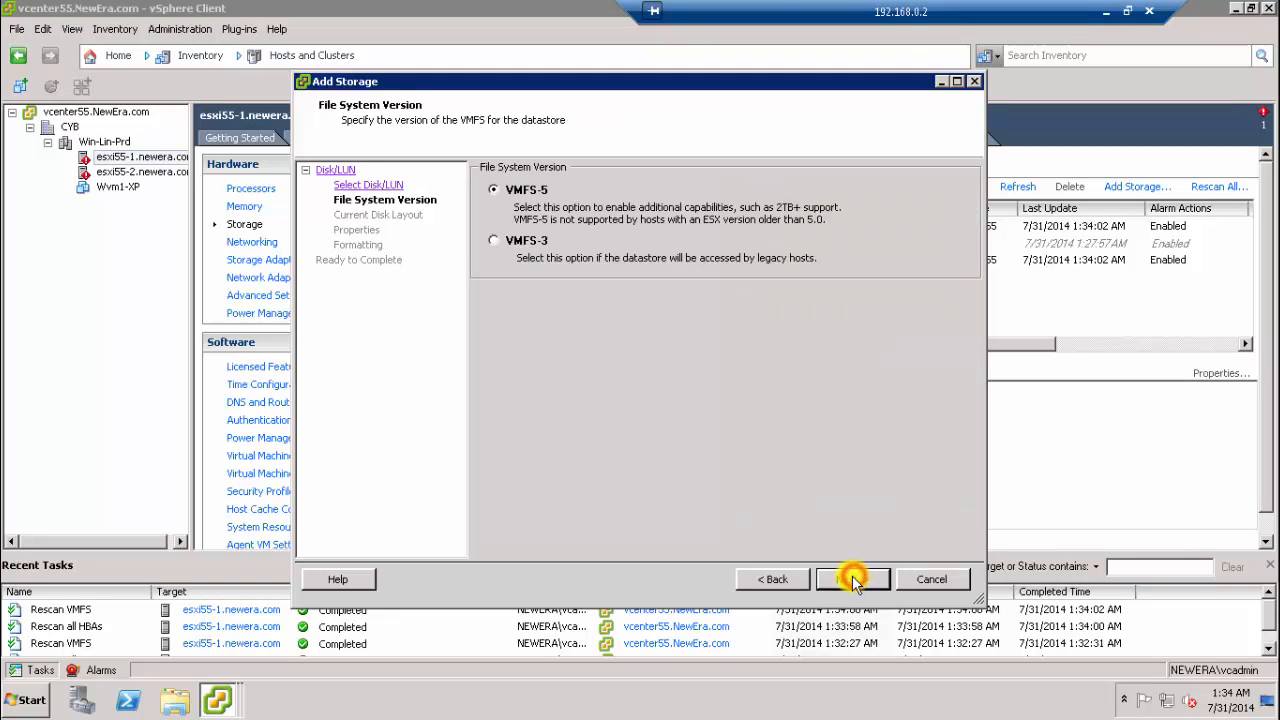
pyautogui.click(851, 579)
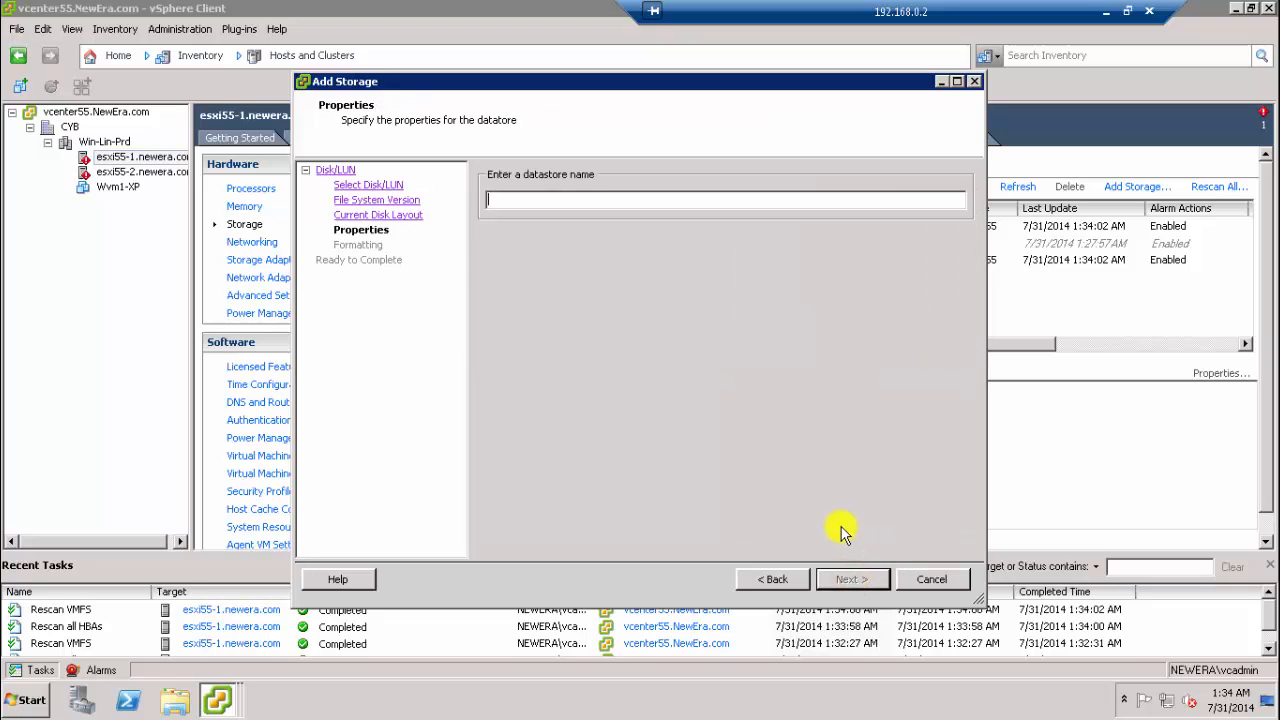
pyautogui.write('abc')
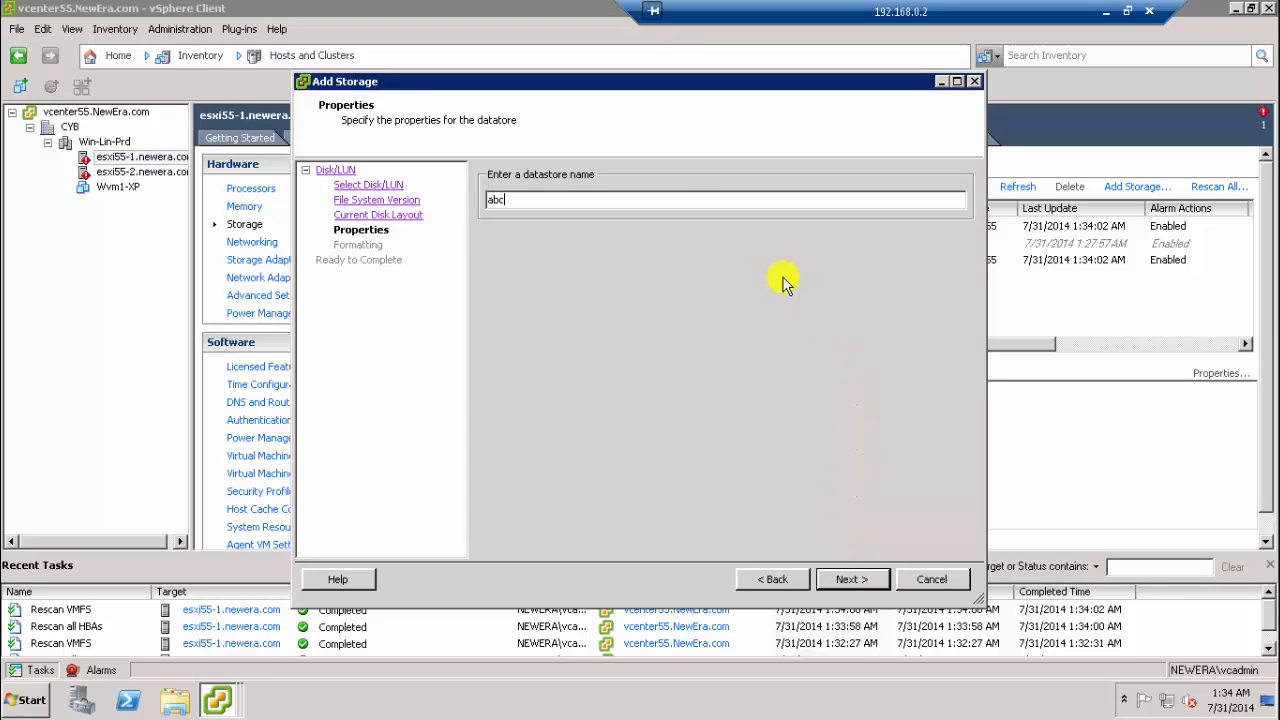
pyautogui.click(851, 579)
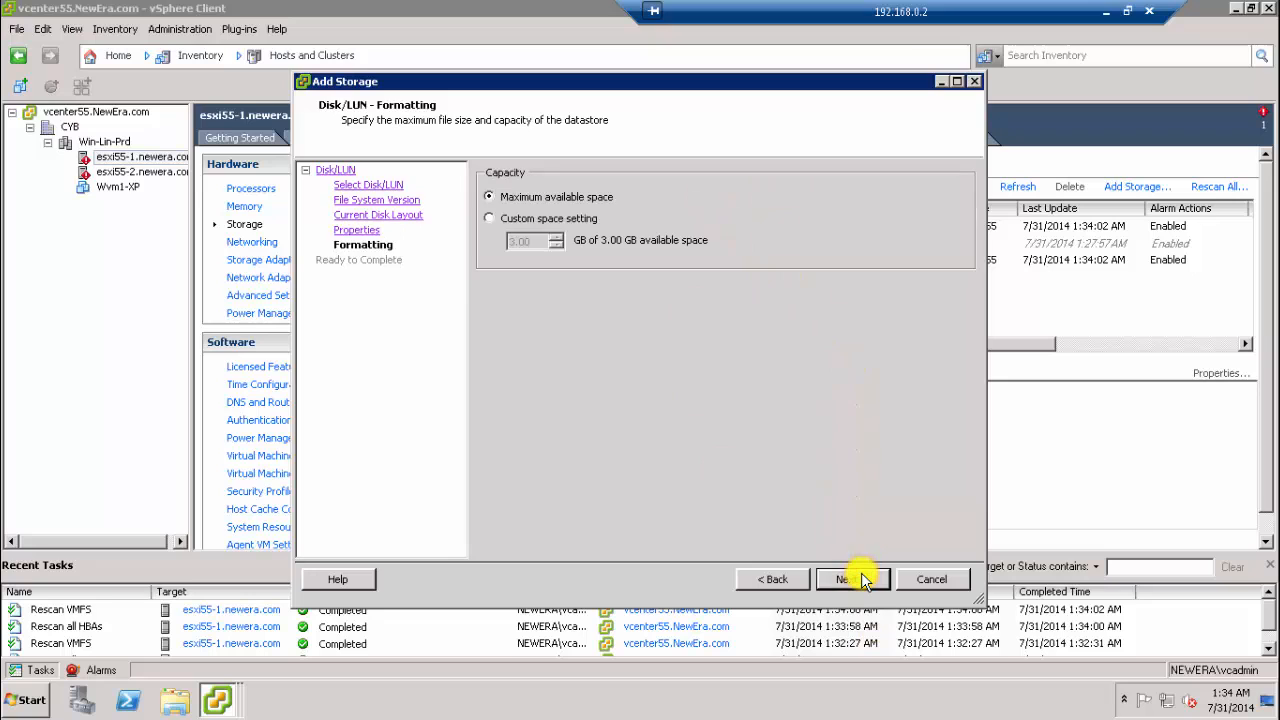
pyautogui.click(845, 579)
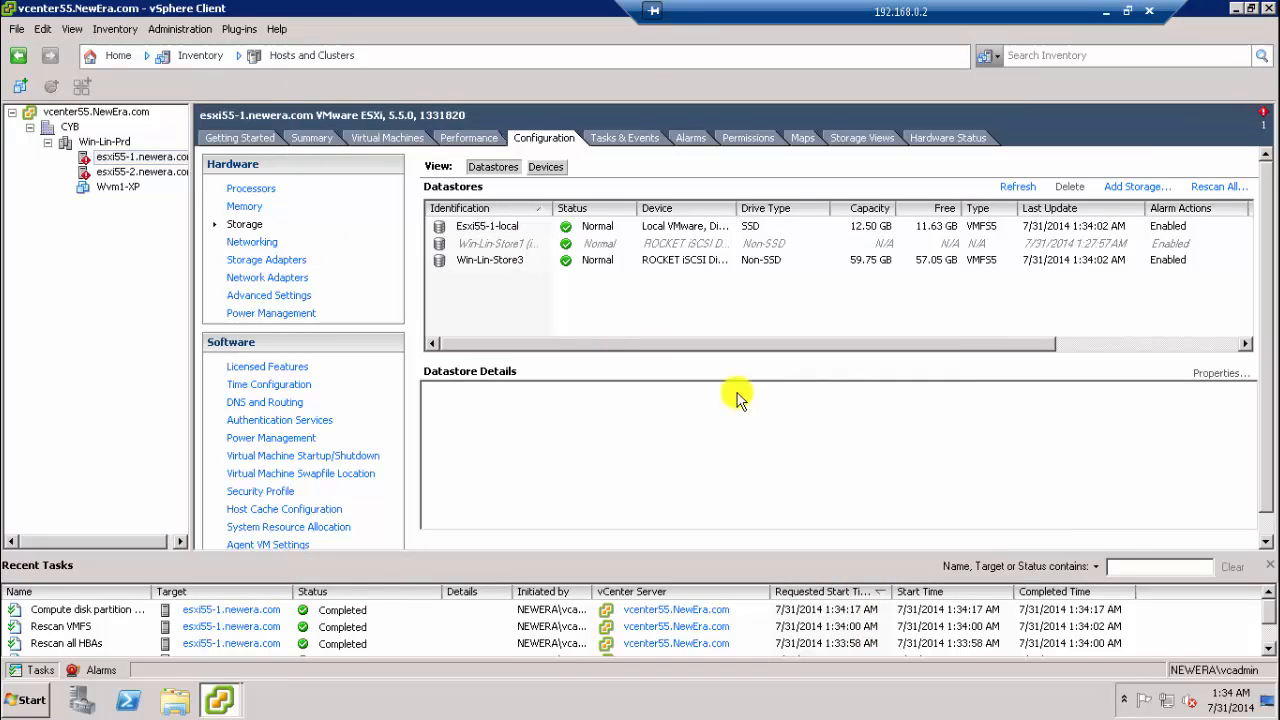